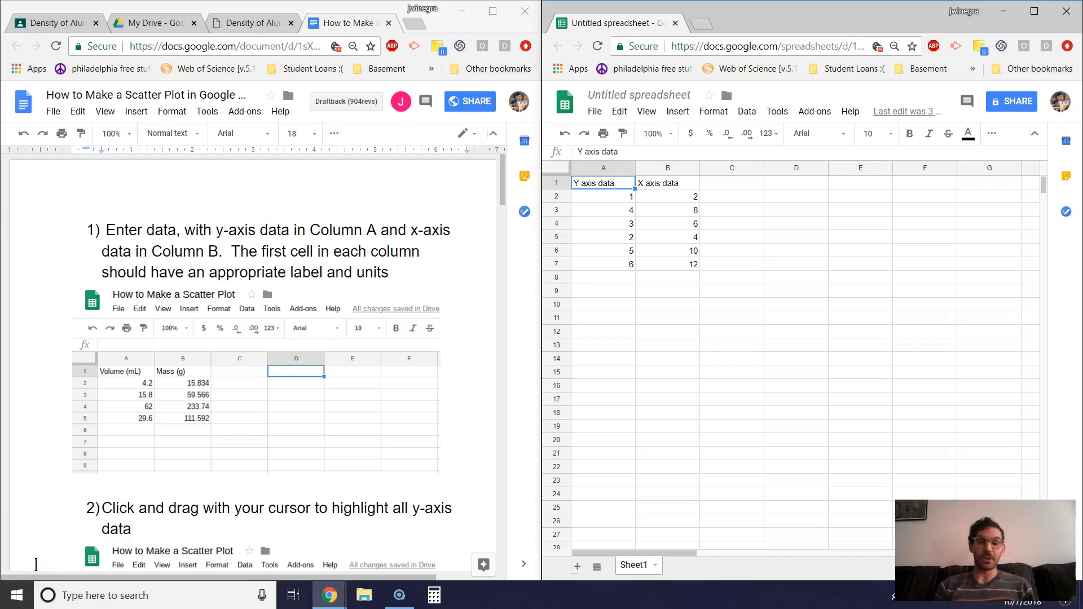
mouse_move(283, 369)
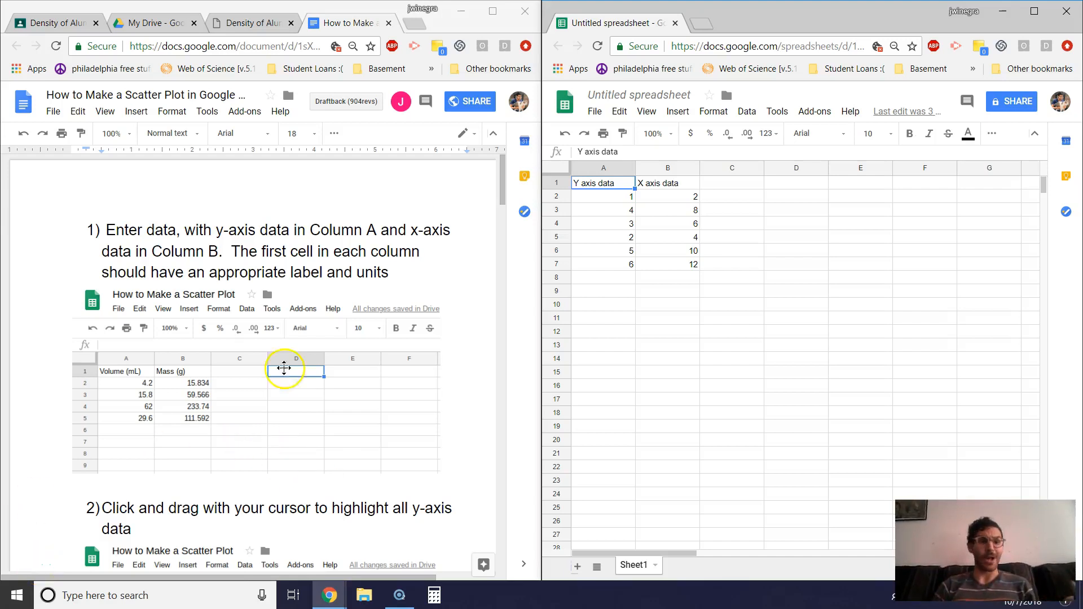
Step: Enter the column headers 'meters' in A1 and 'second' in B1
click(148, 95)
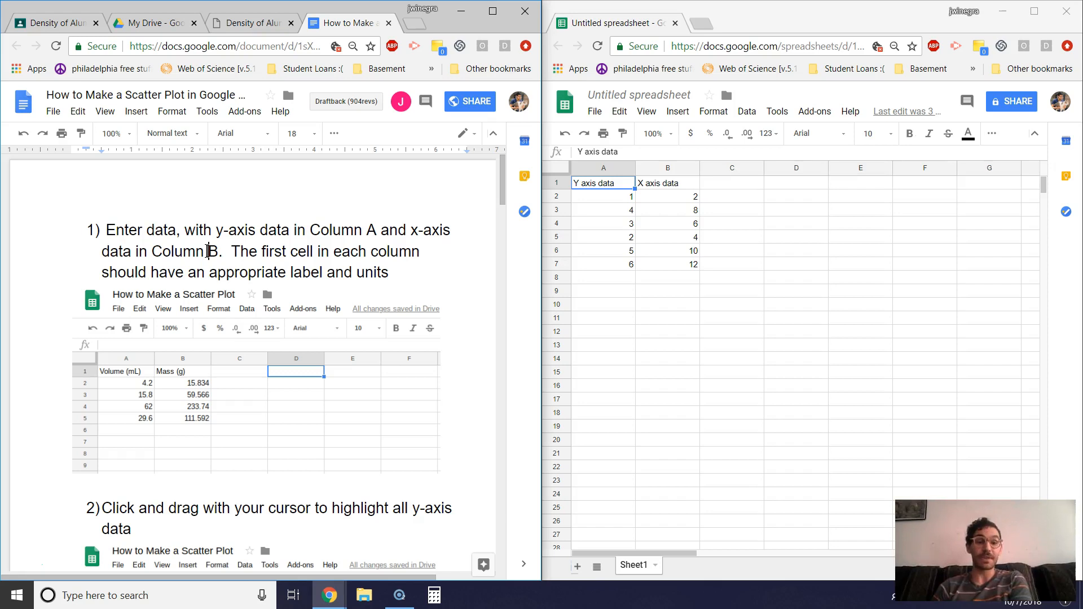
mouse_move(290, 243)
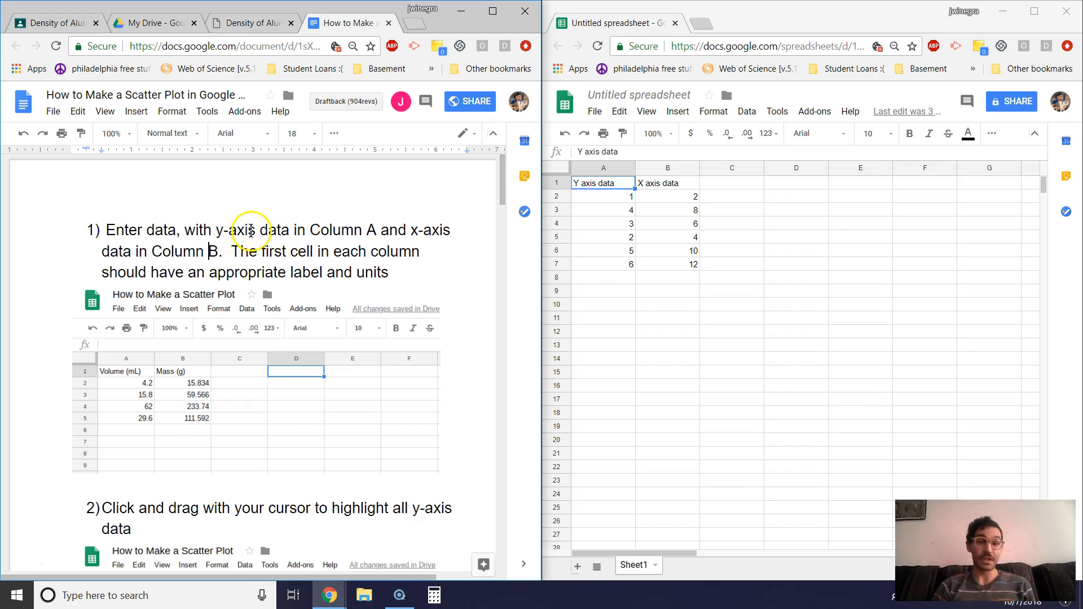
mouse_move(615, 252)
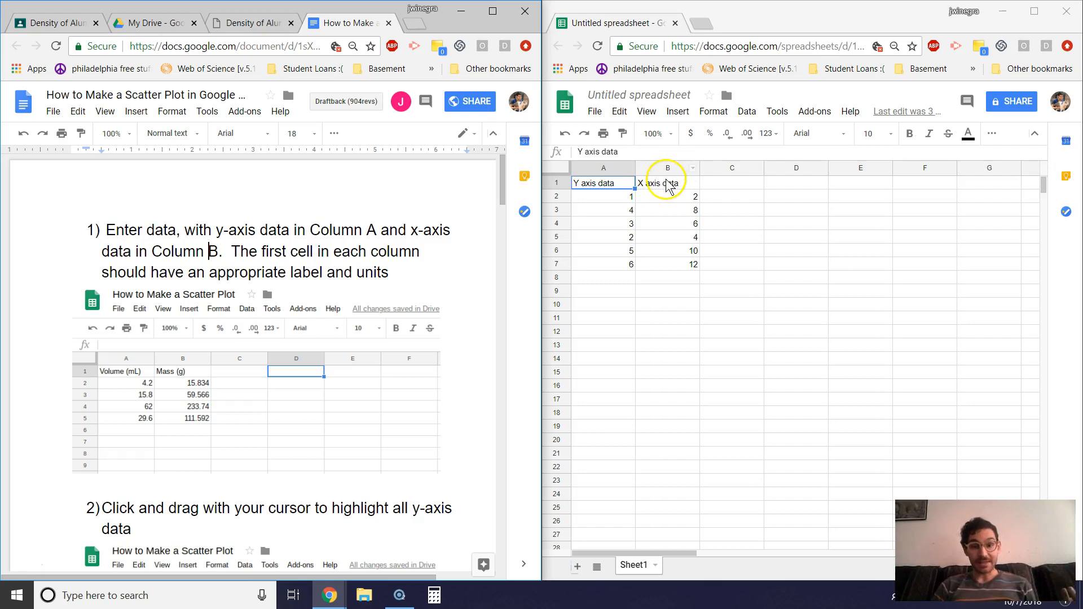
mouse_move(677, 268)
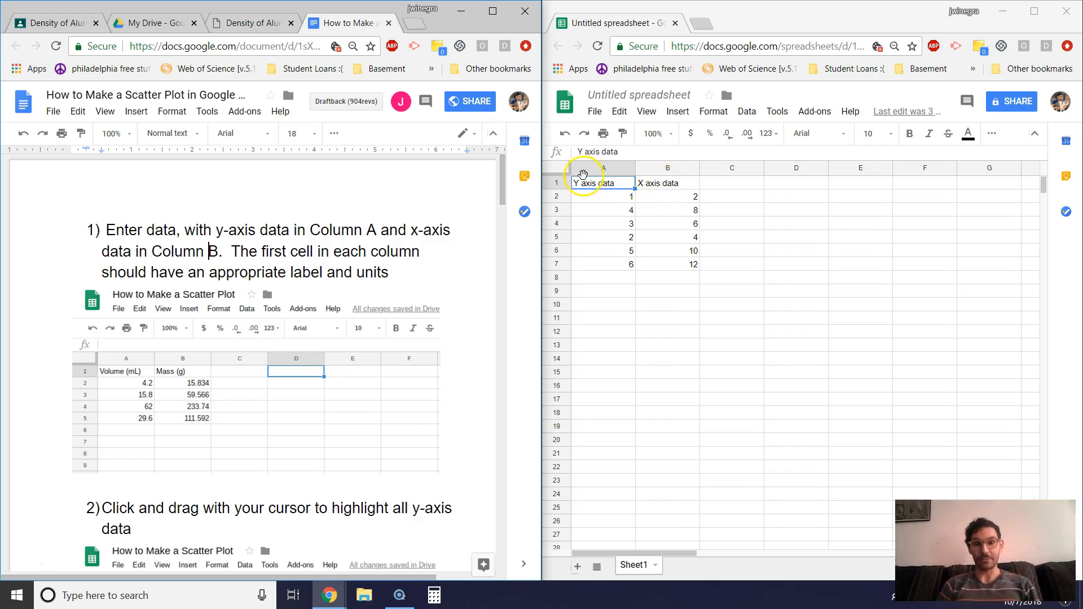
click(602, 182)
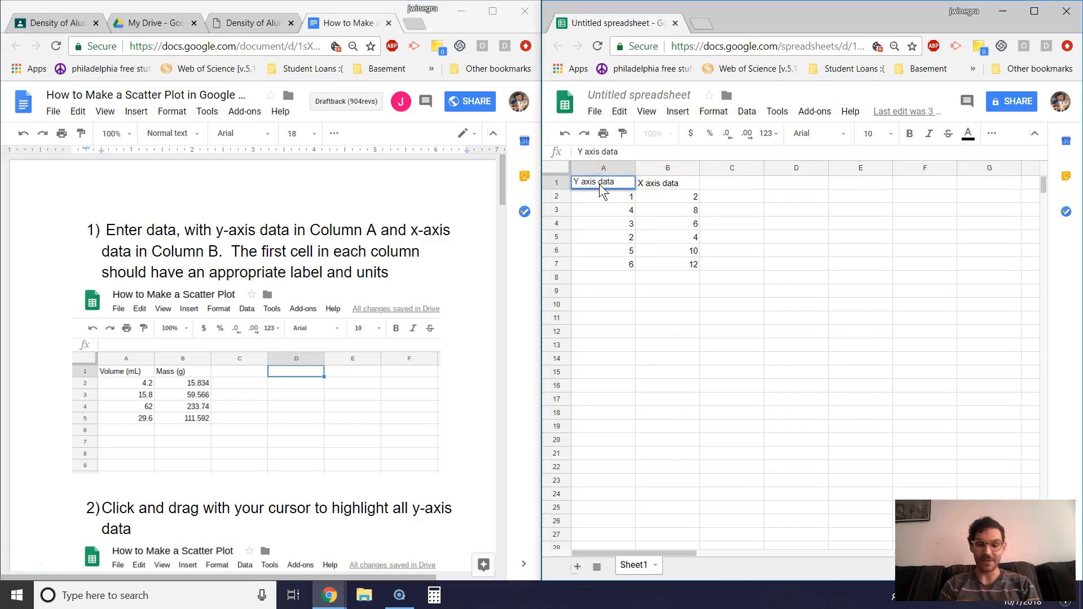
text(m)
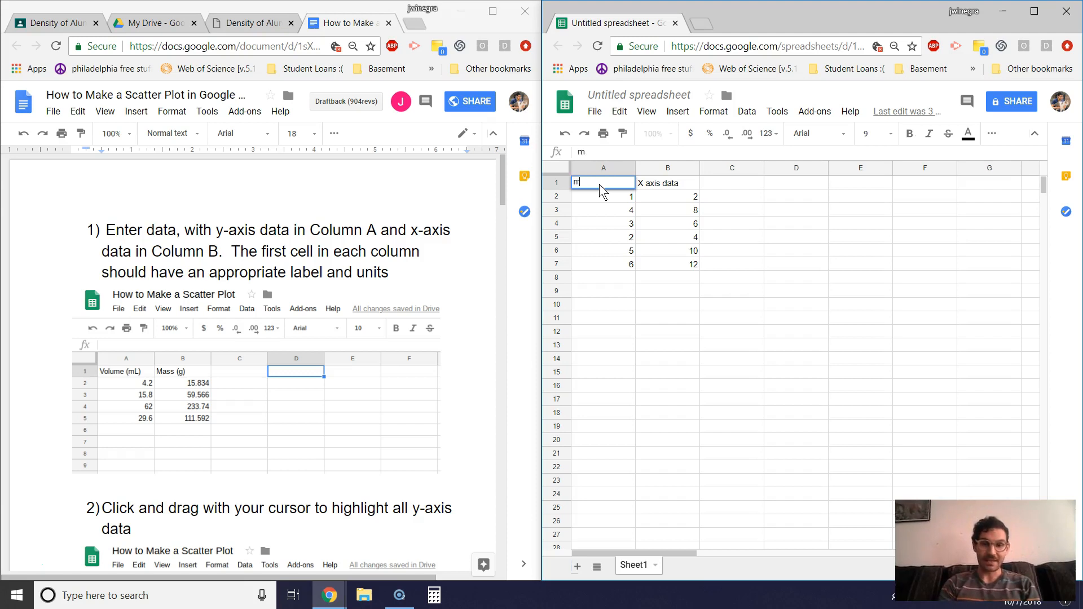
text(eters)
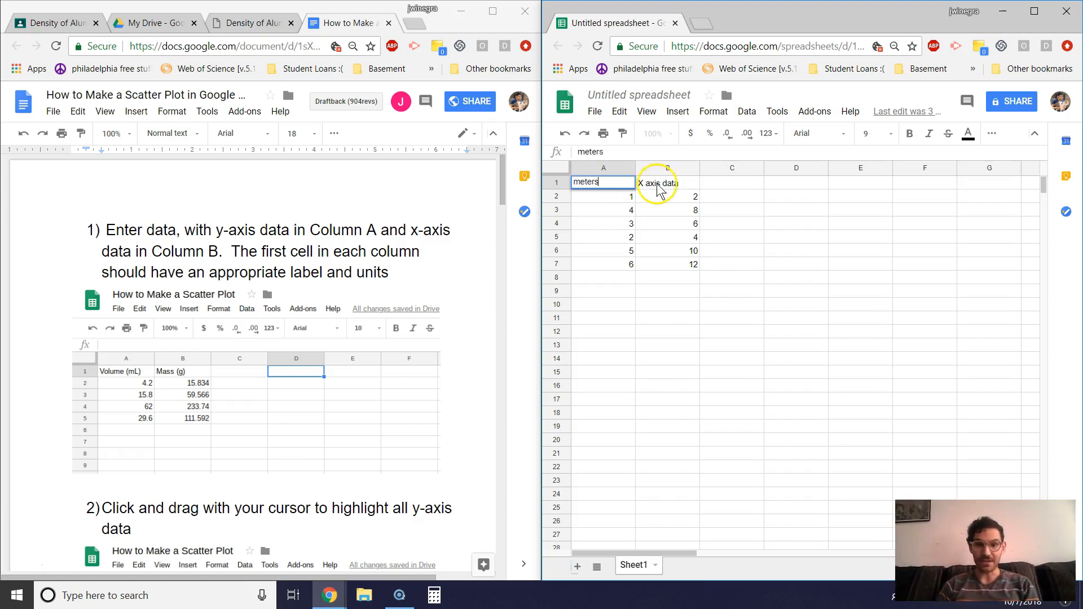
text(second)
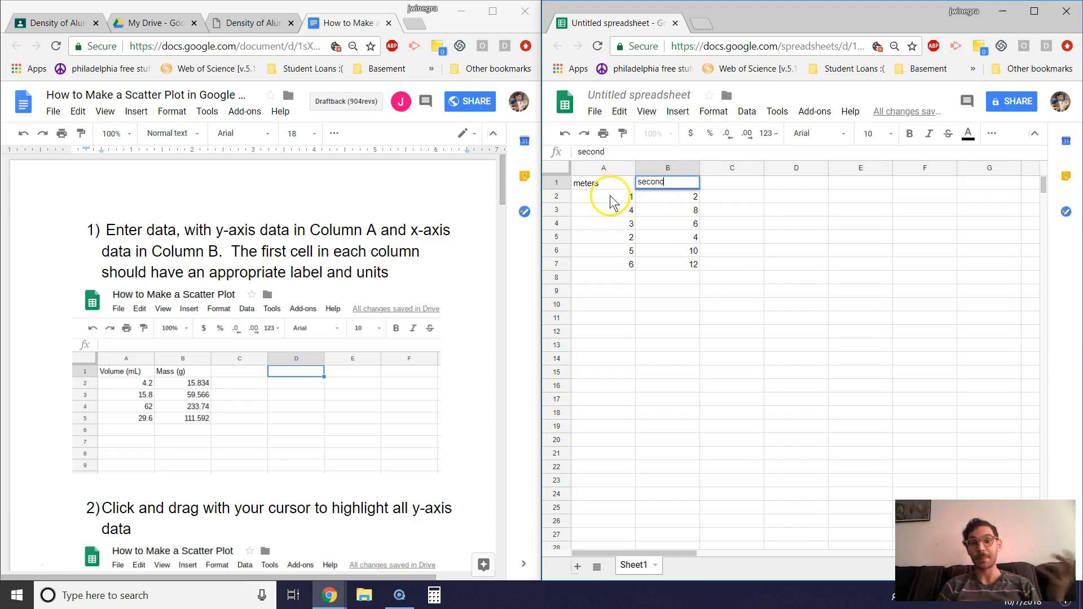
key(Return)
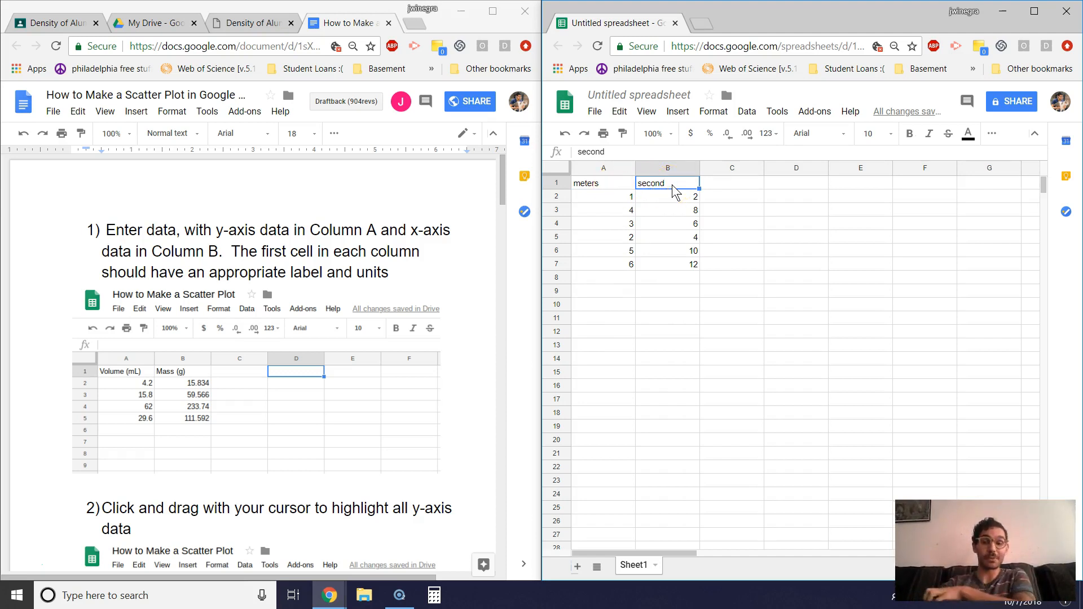
mouse_move(393, 259)
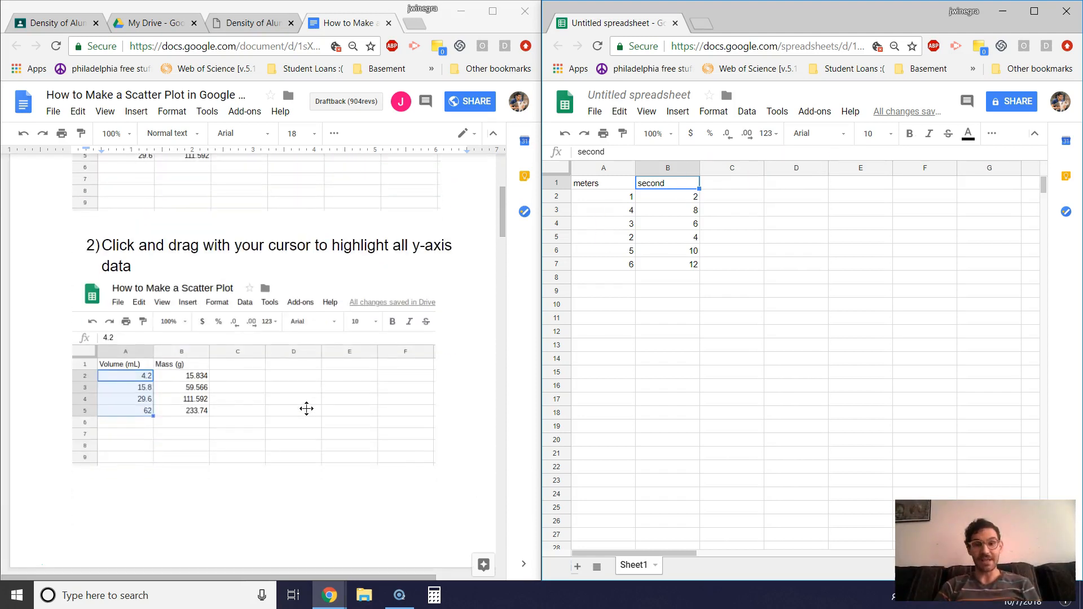
Step: Highlight A1:A7, the meters header and its six values, as y-axis data
scroll(down, 3)
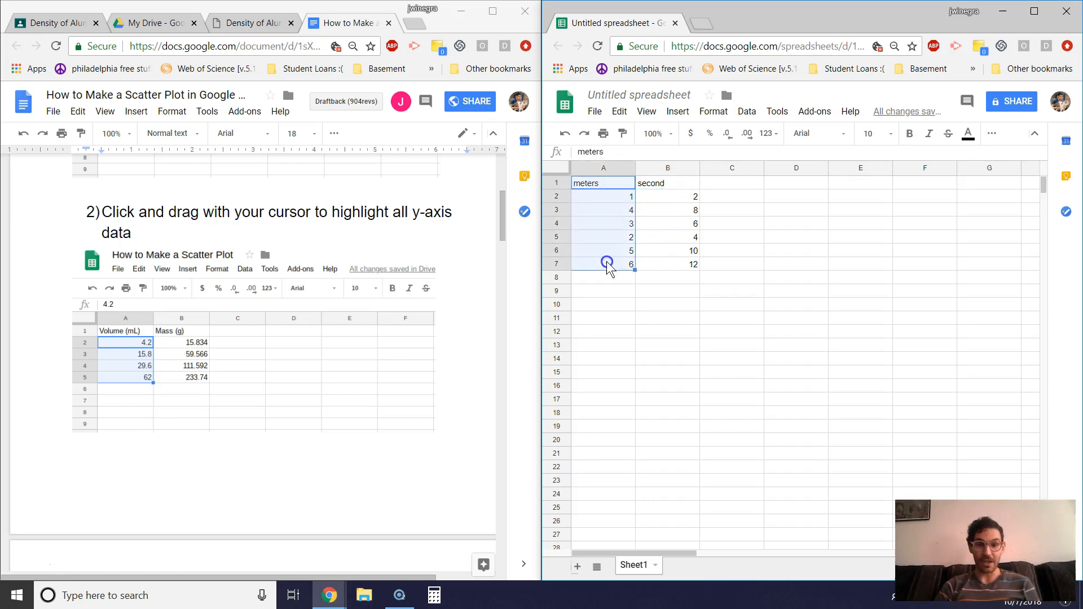
mouse_move(545, 276)
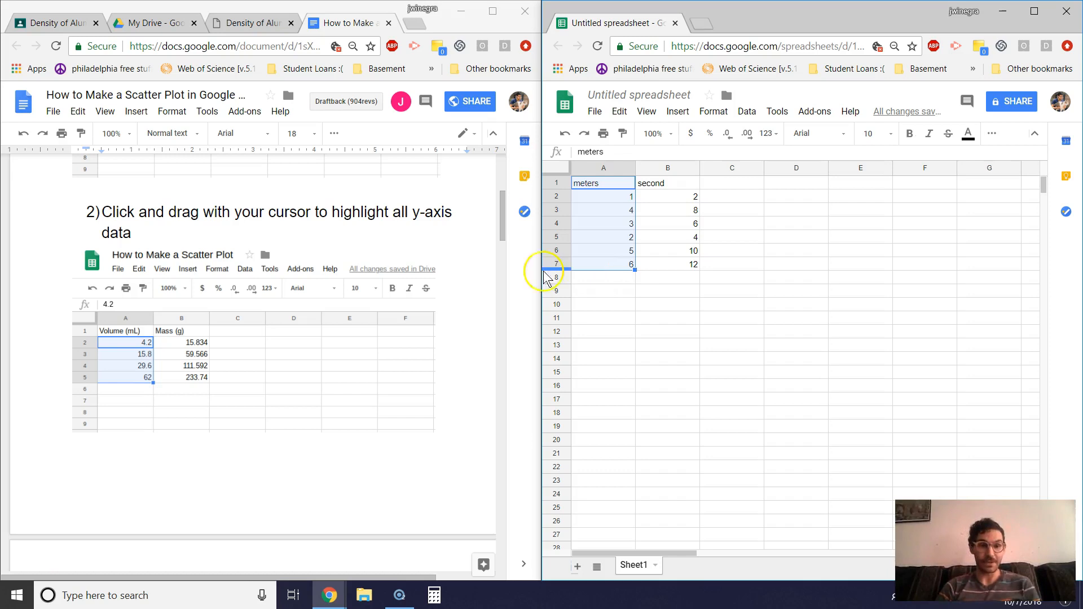
scroll(down, 3)
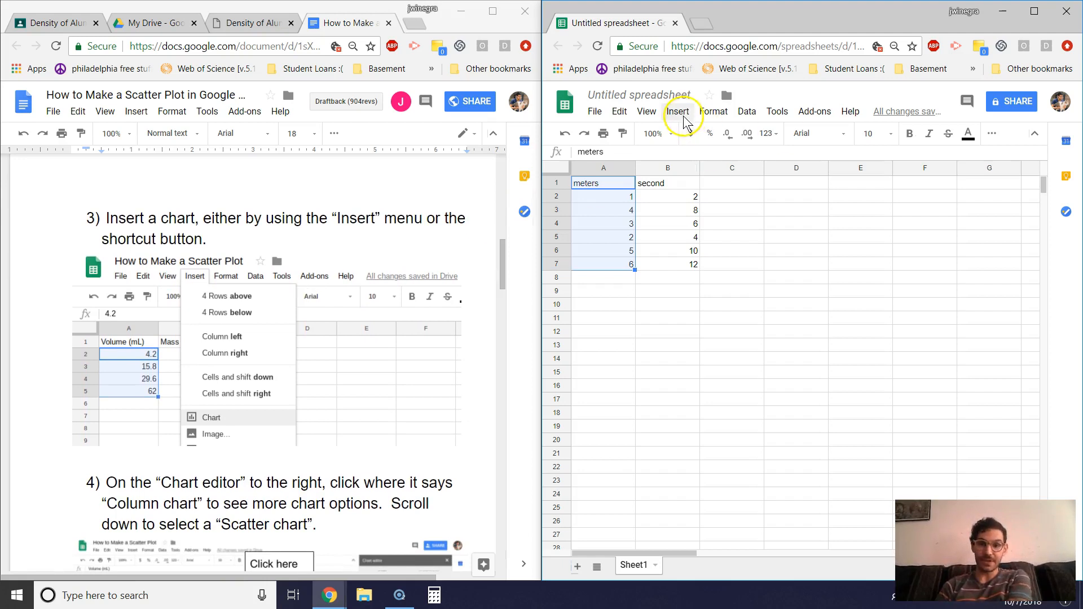
Step: Insert a chart from the Insert menu, giving a column chart of A1:A7
click(677, 111)
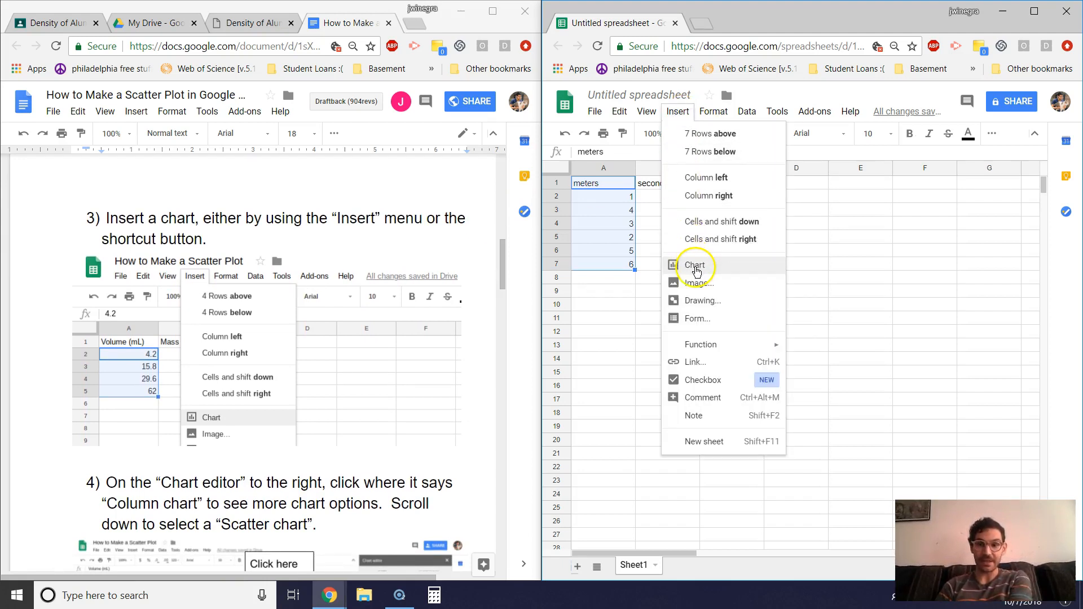
mouse_move(760, 133)
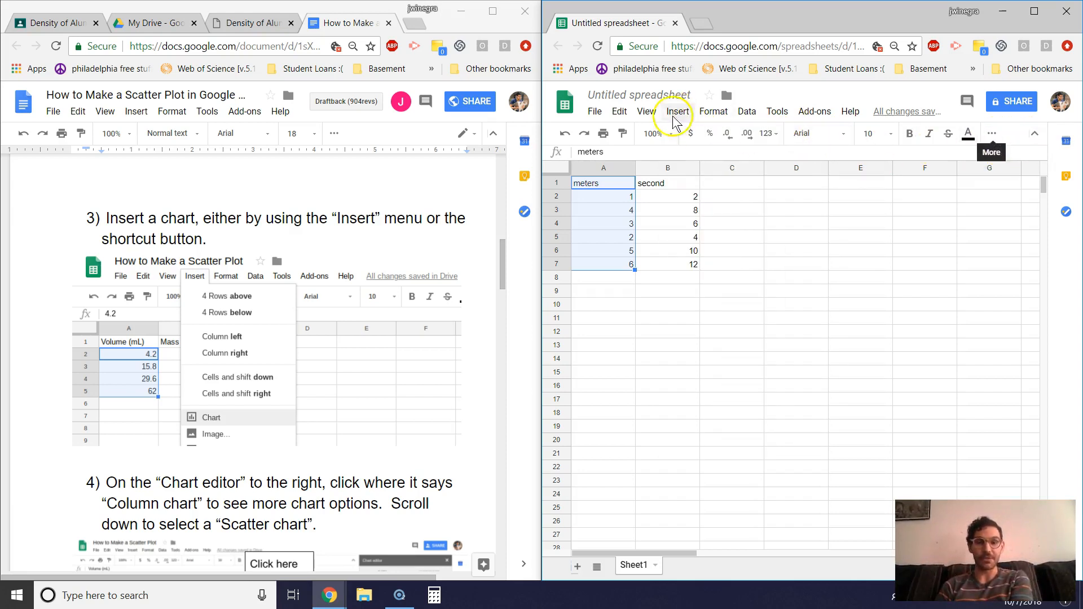
click(676, 111)
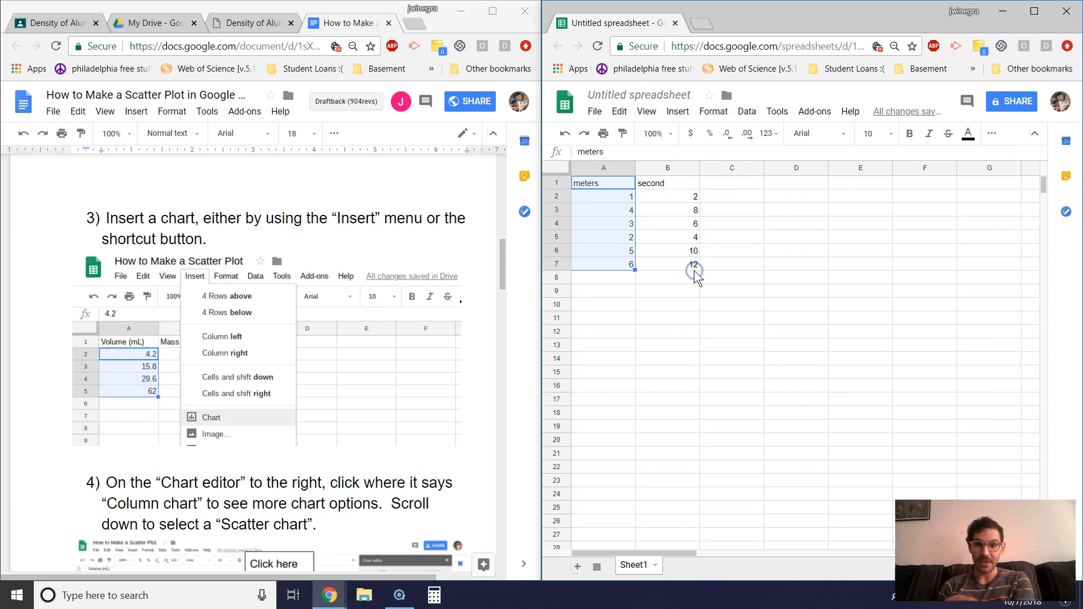
mouse_move(285, 301)
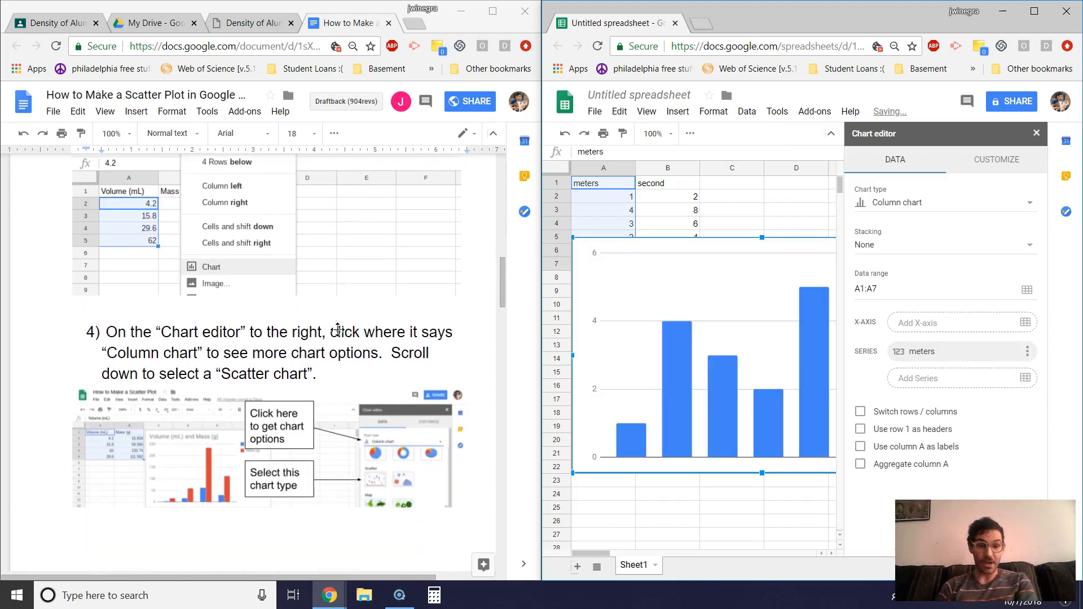
scroll(up, 3)
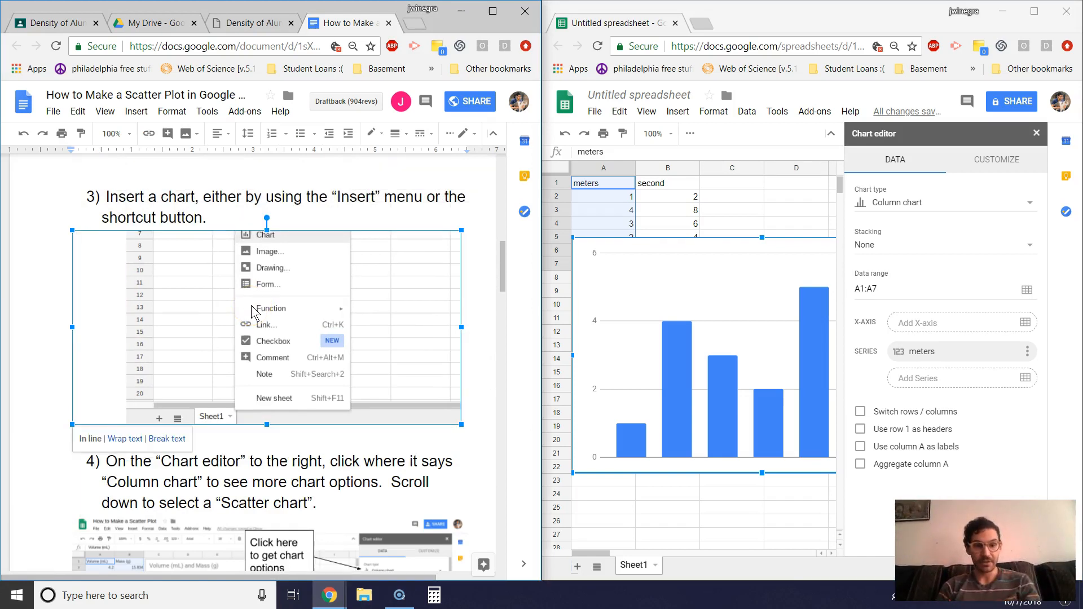
mouse_move(238, 319)
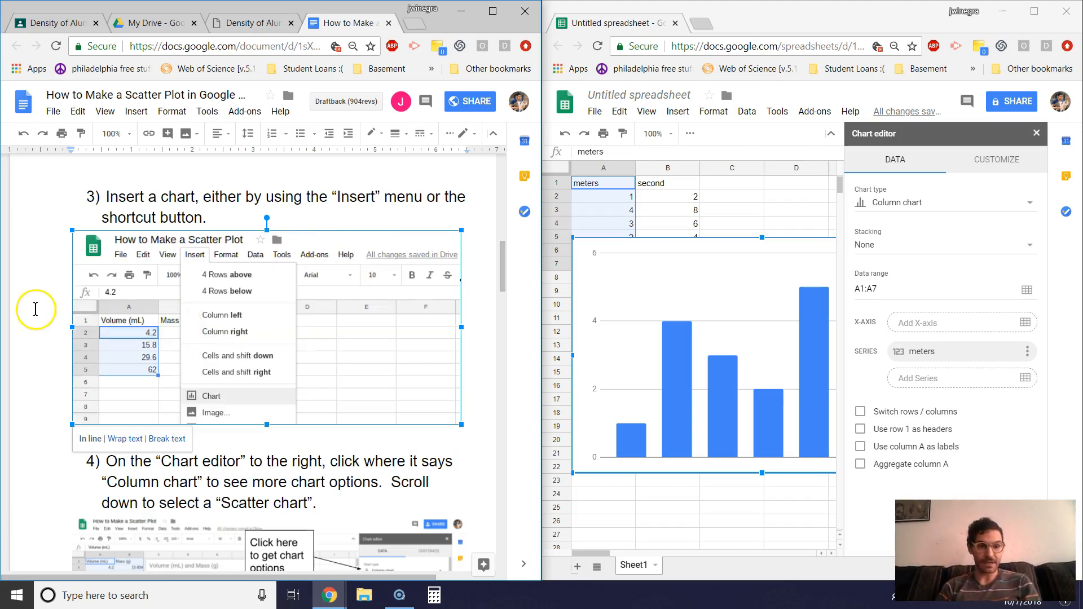
scroll(down, 3)
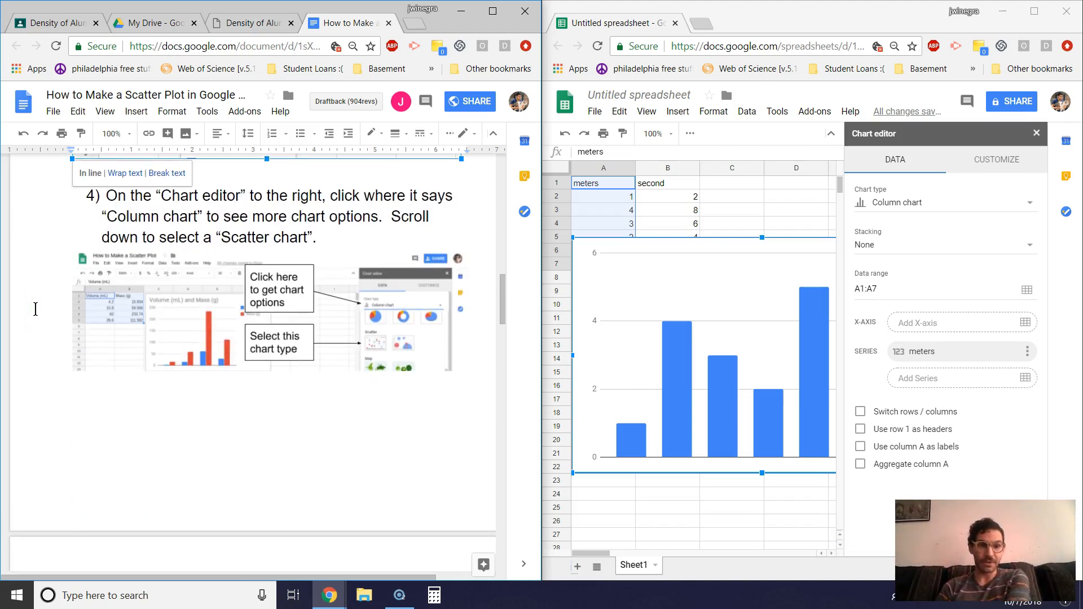
mouse_move(230, 197)
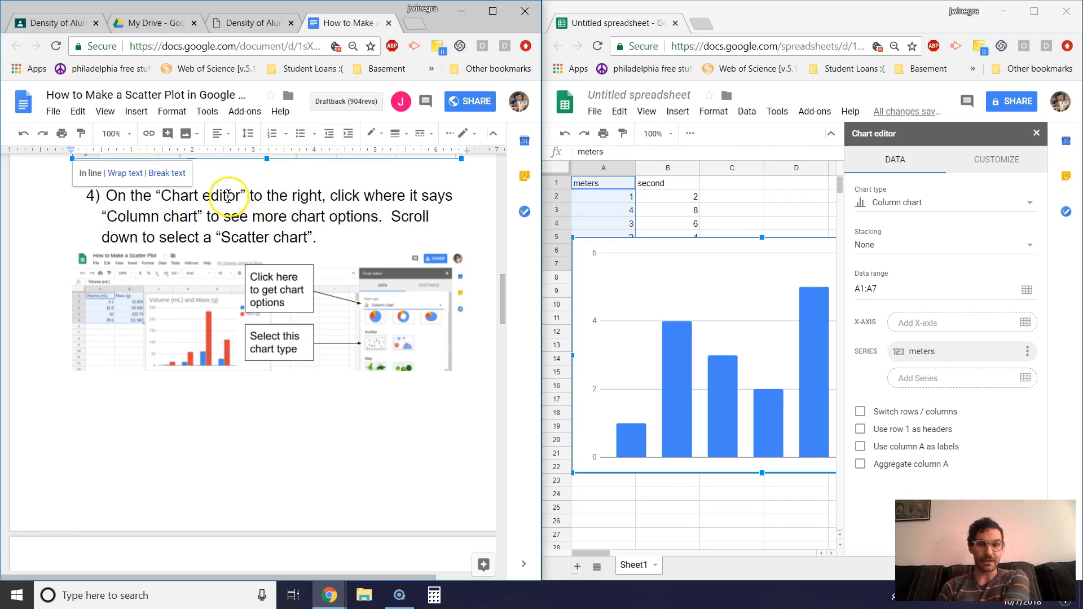
mouse_move(892, 202)
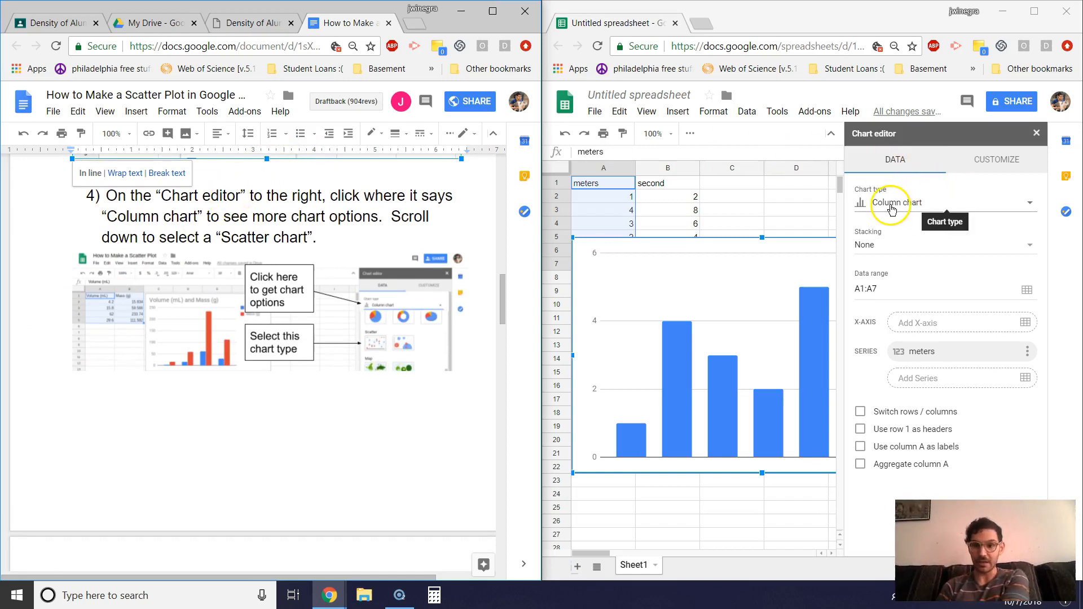
mouse_move(386, 253)
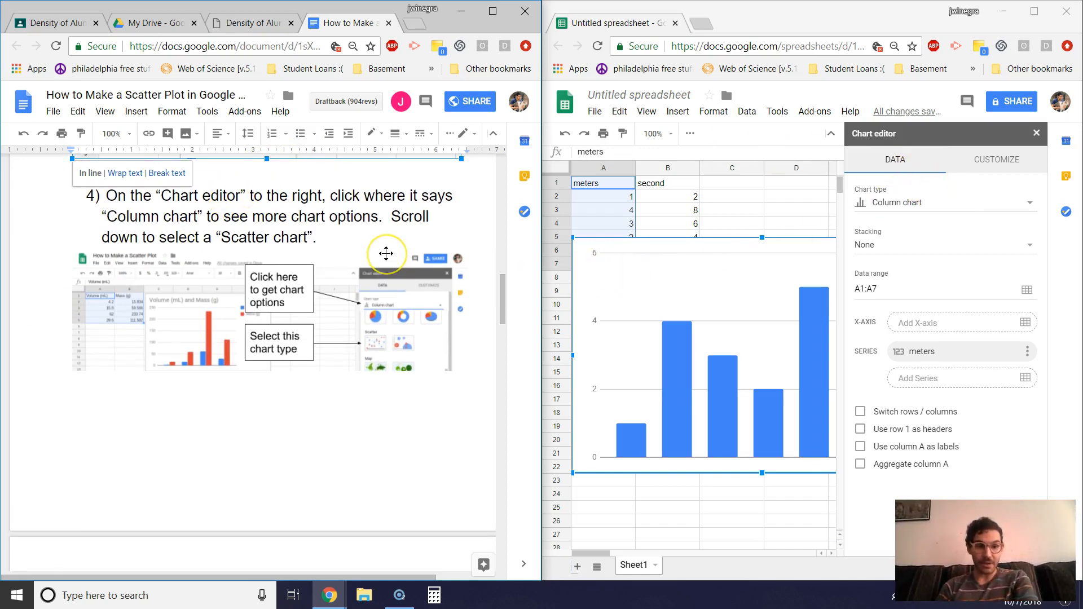
mouse_move(361, 242)
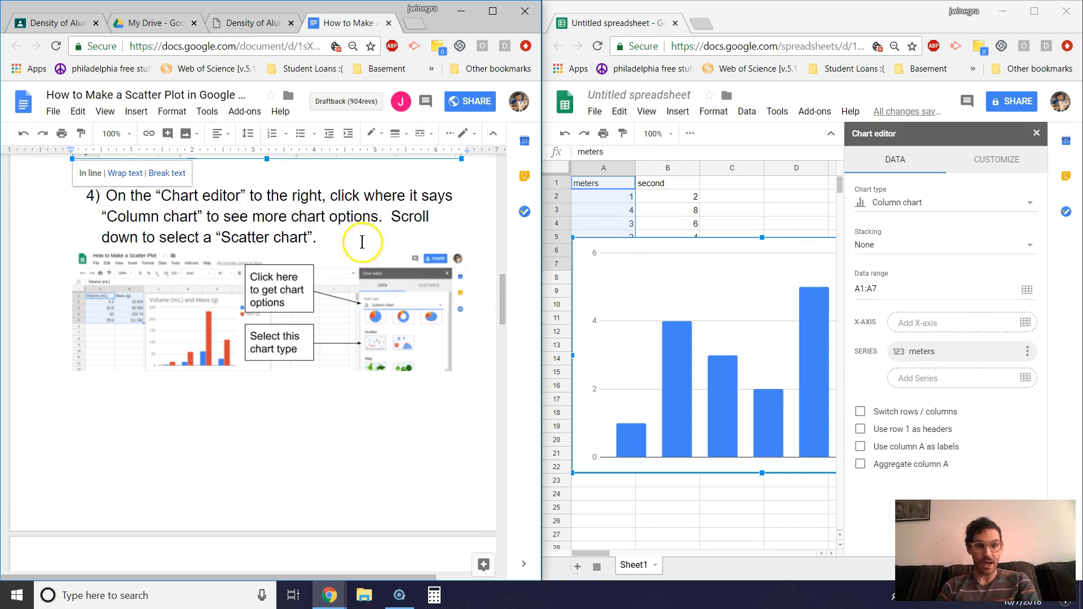
mouse_move(896, 203)
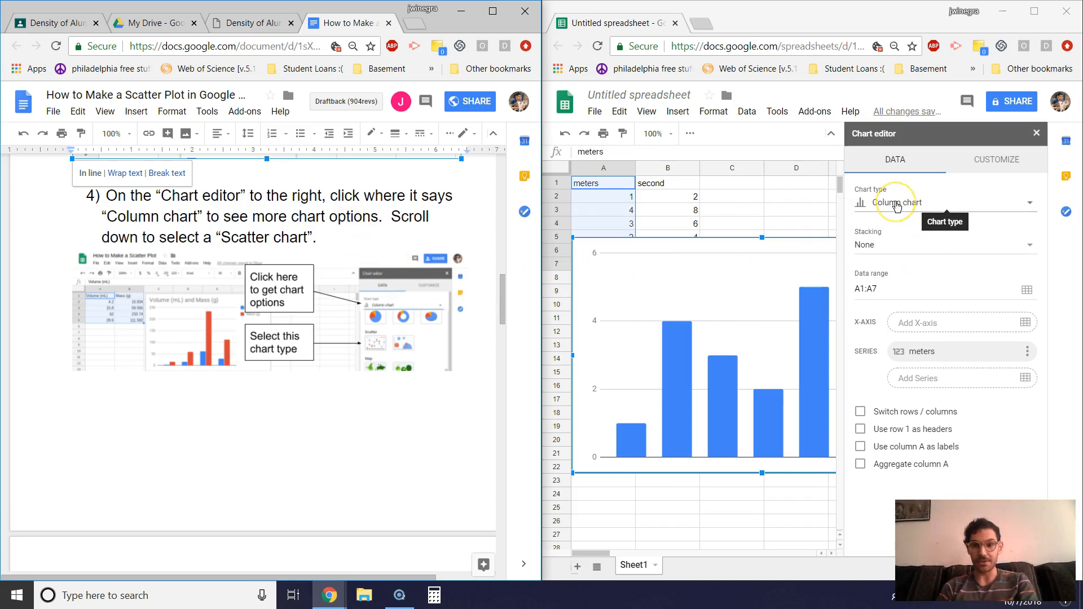
mouse_move(896, 205)
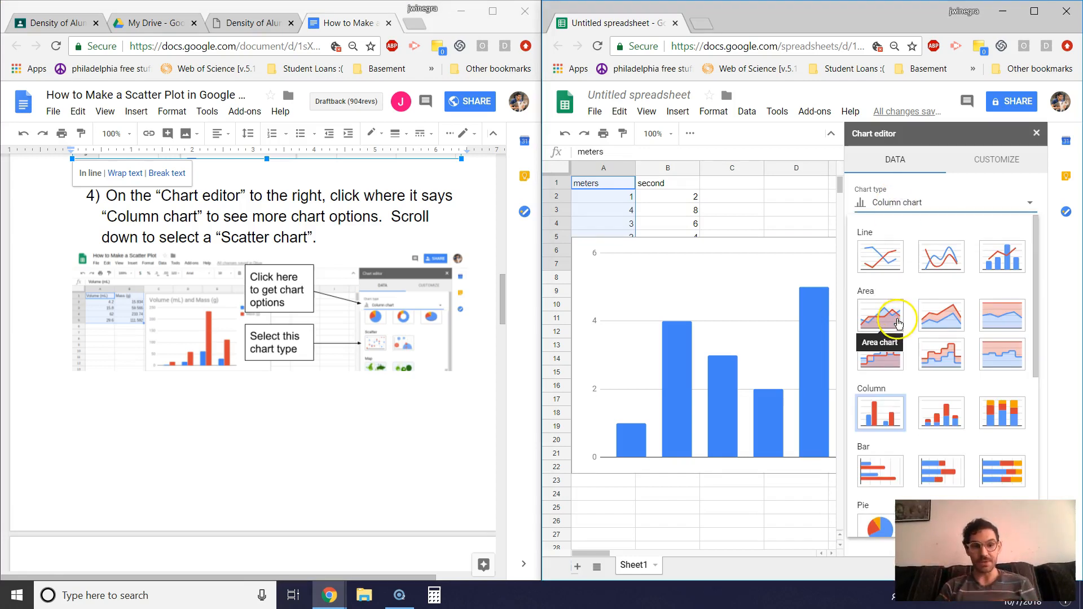
Step: Change the chart type in the chart editor to Scatter chart
scroll(down, 3)
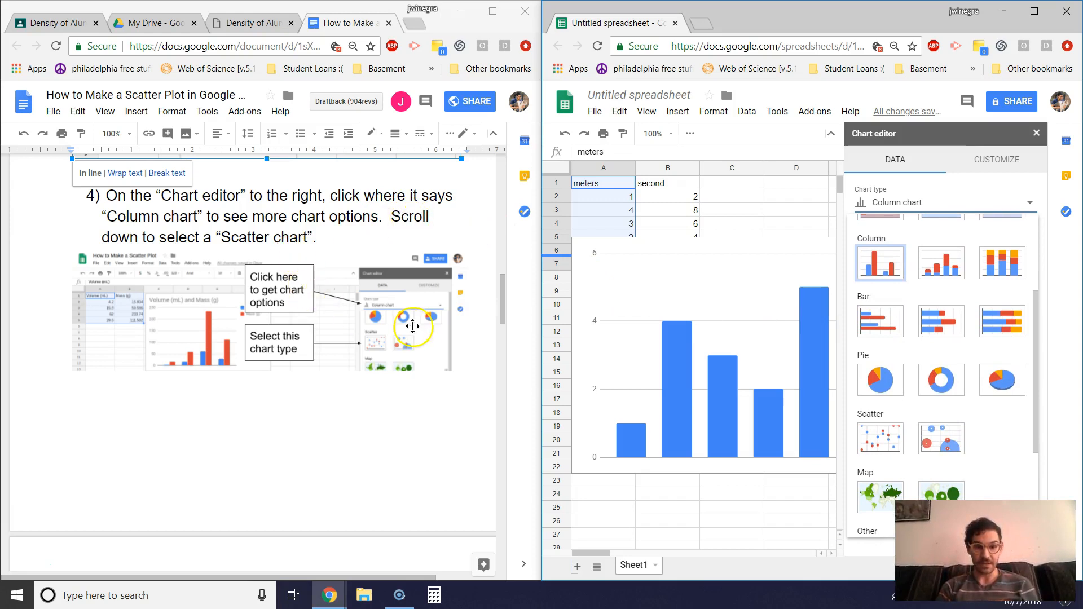
scroll(down, 3)
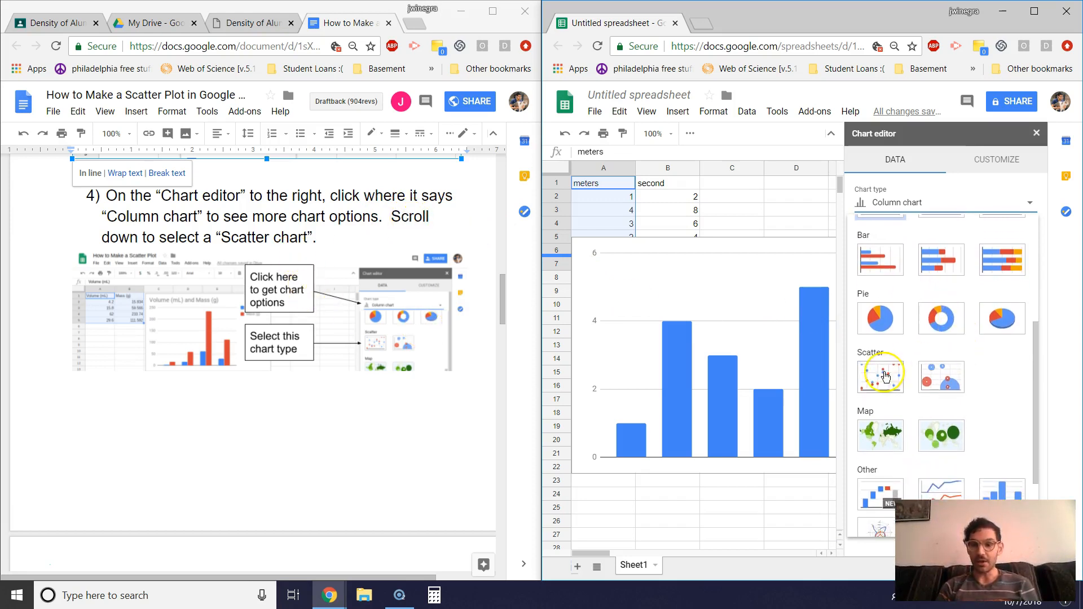
mouse_move(379, 345)
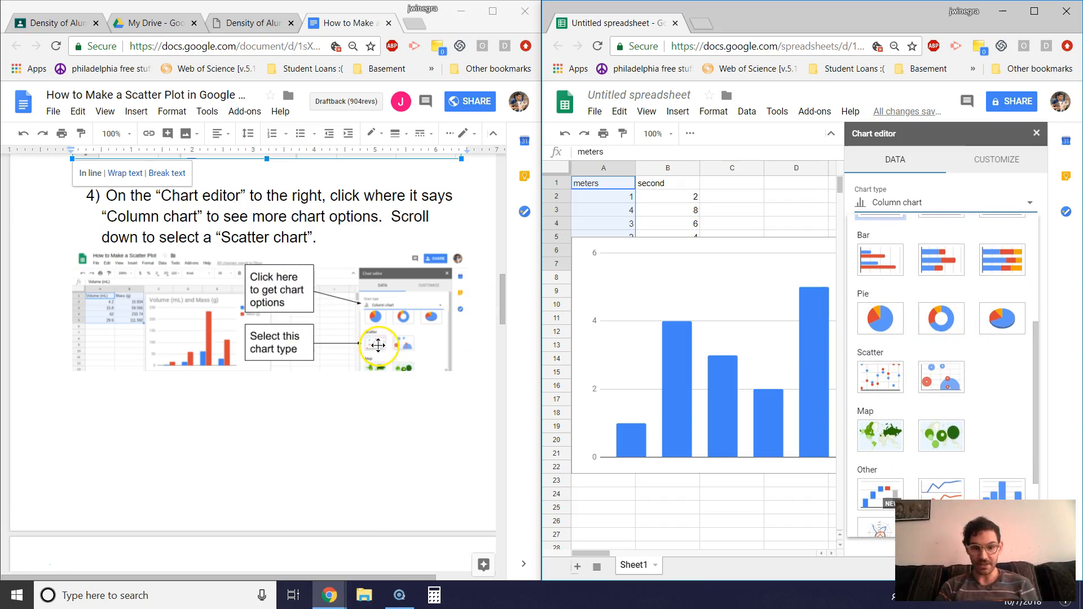
mouse_move(879, 376)
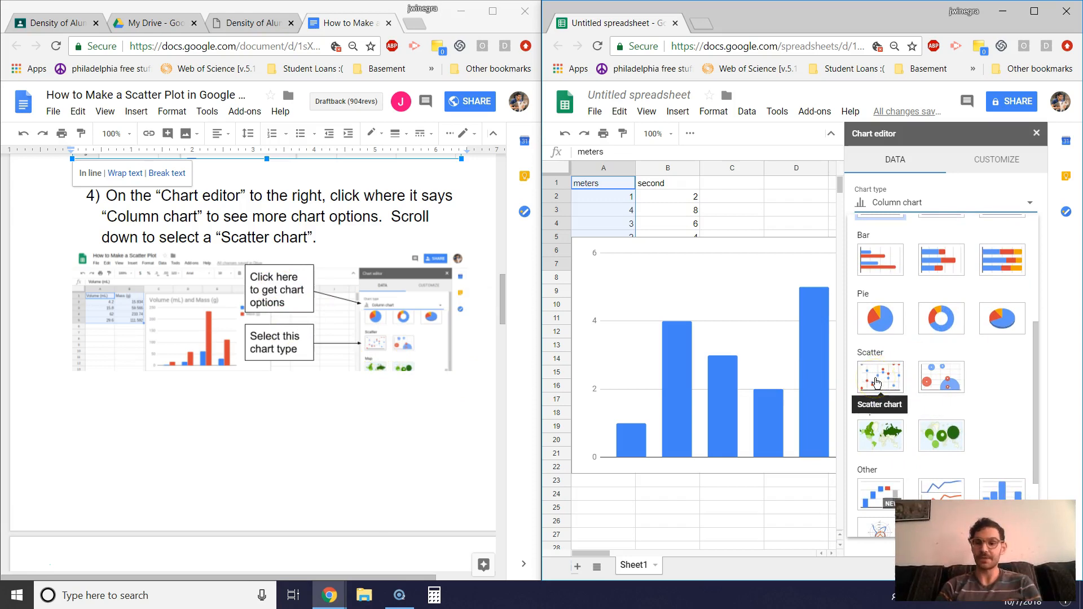
click(880, 376)
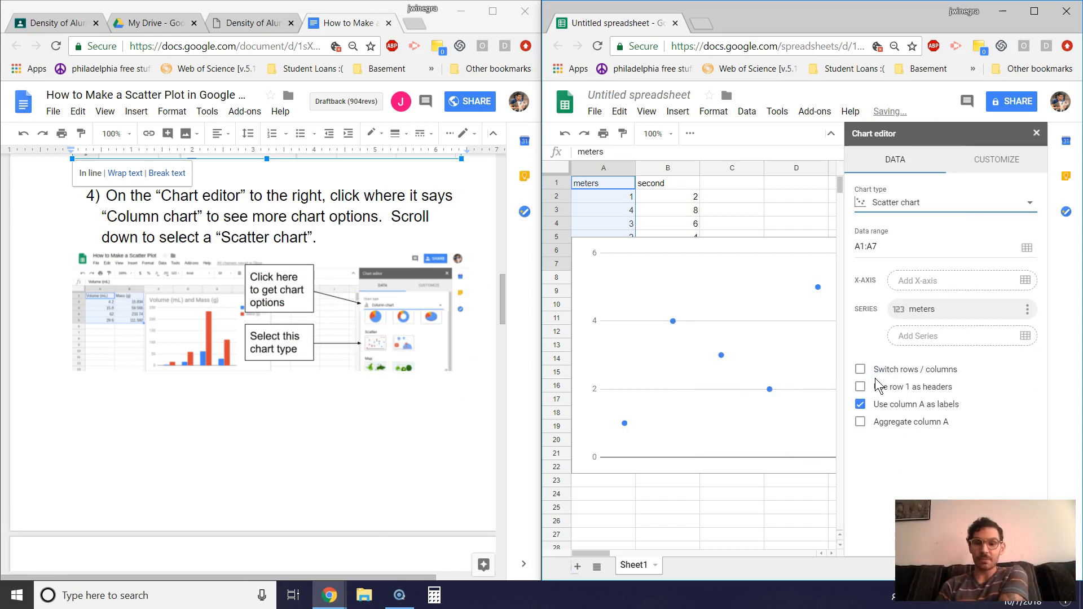
mouse_move(736, 356)
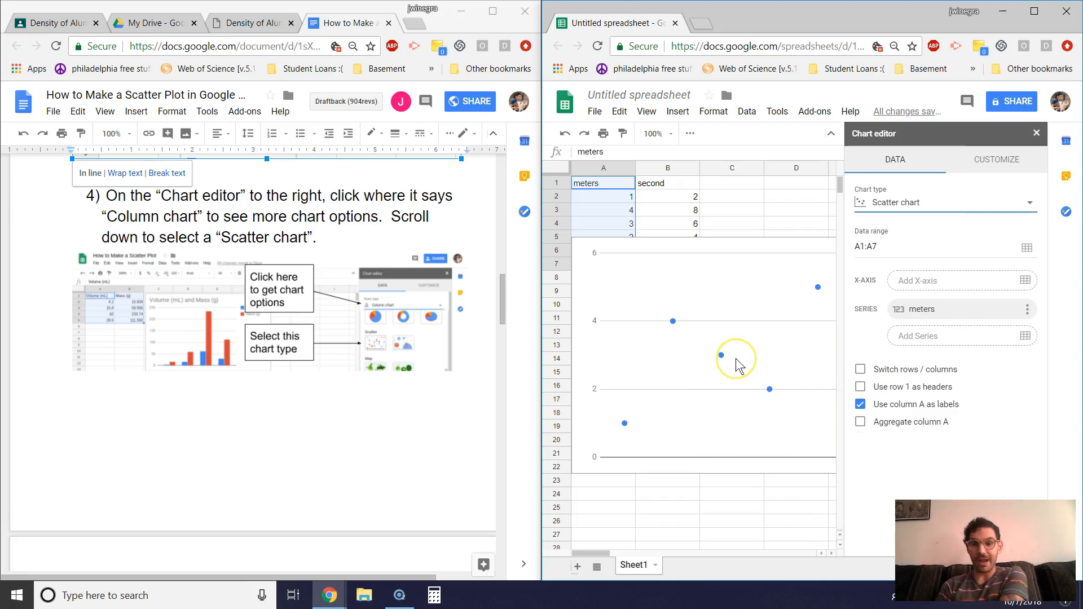
mouse_move(357, 352)
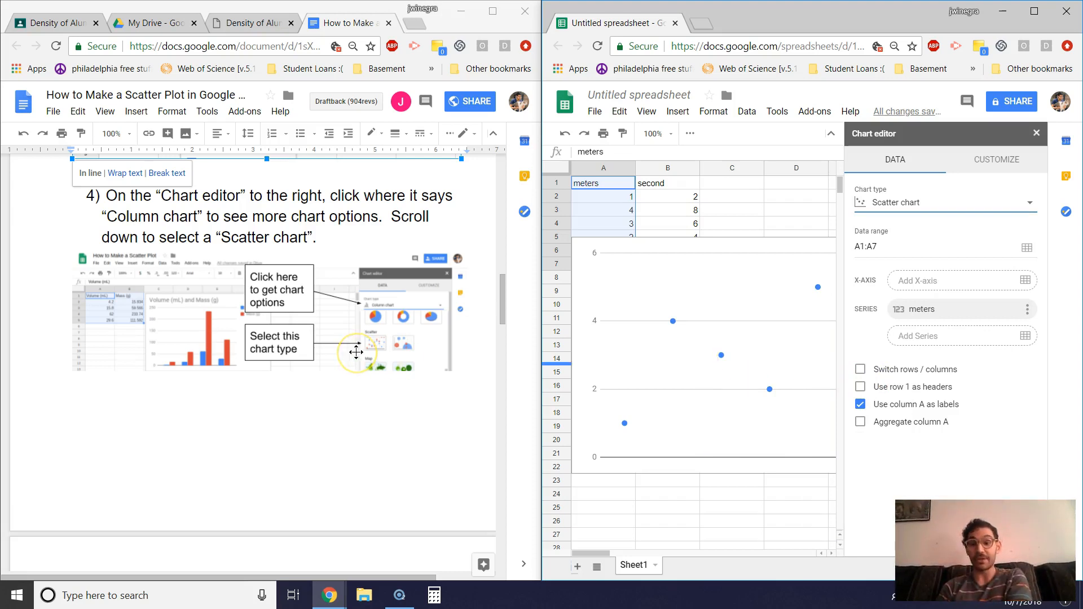
scroll(down, 3)
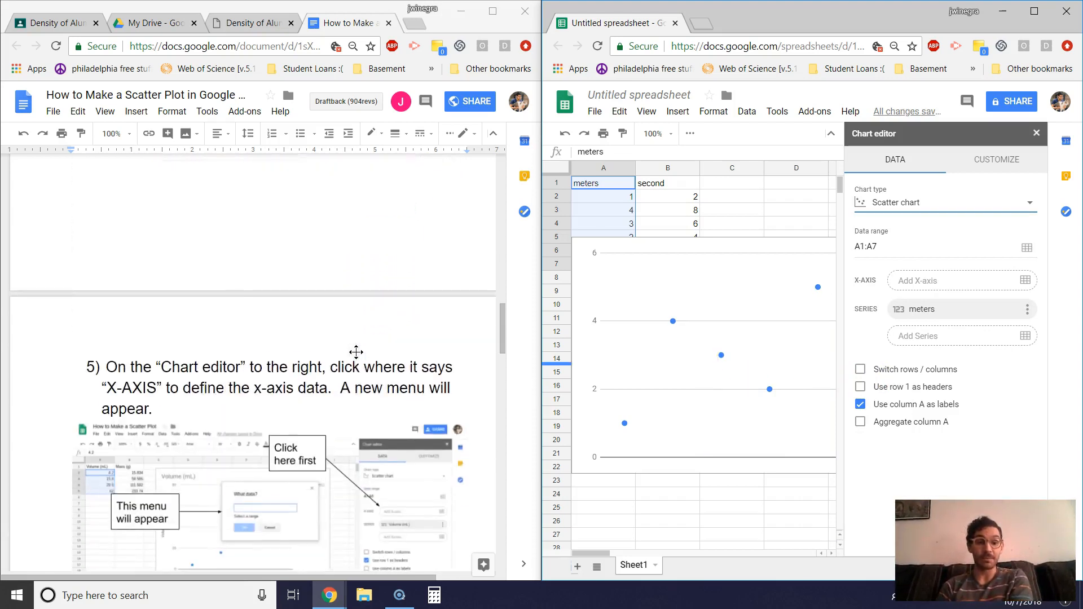
scroll(down, 3)
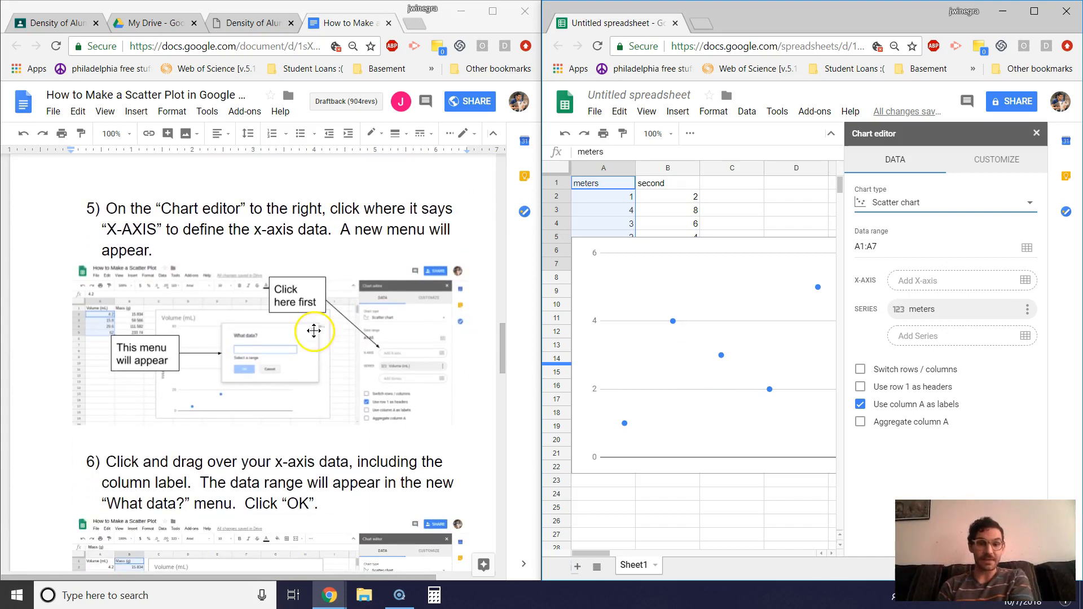
mouse_move(178, 210)
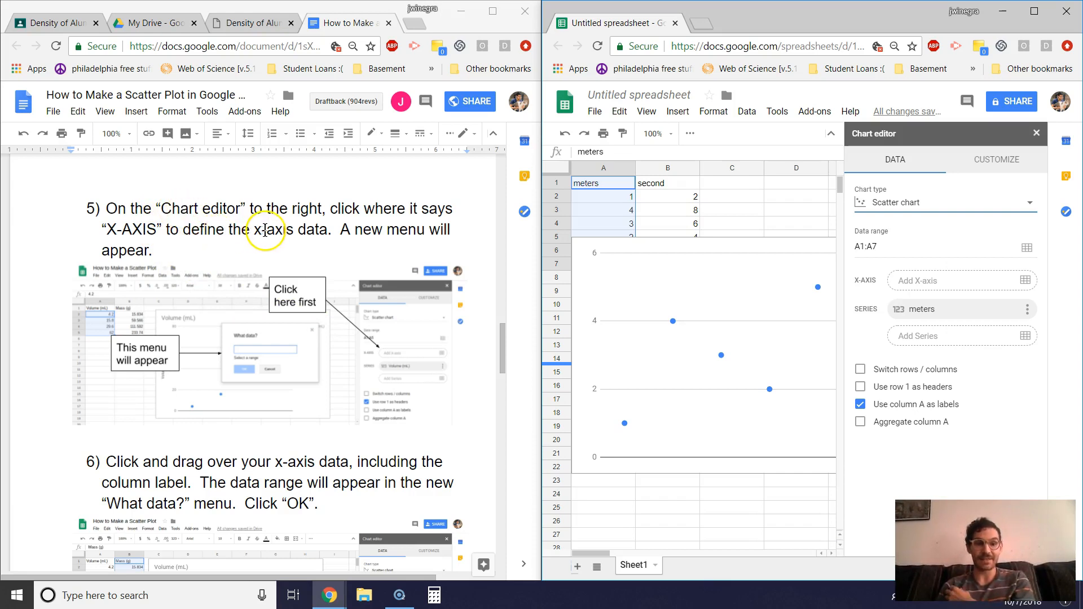
mouse_move(378, 230)
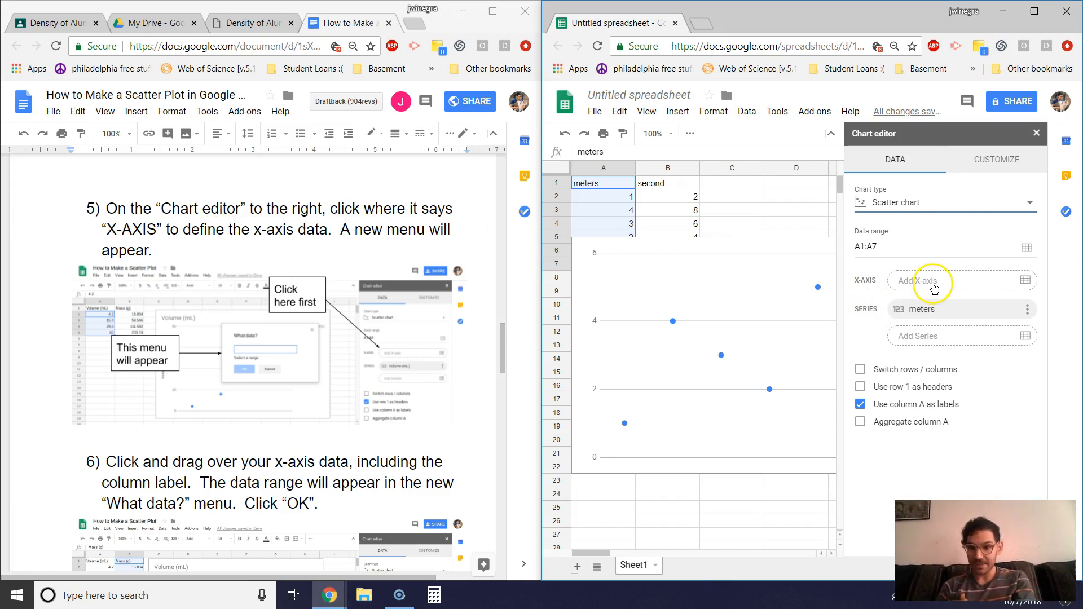
Step: Drag the chart below the data and add B1:B7 ('second') as the X-axis range
click(926, 281)
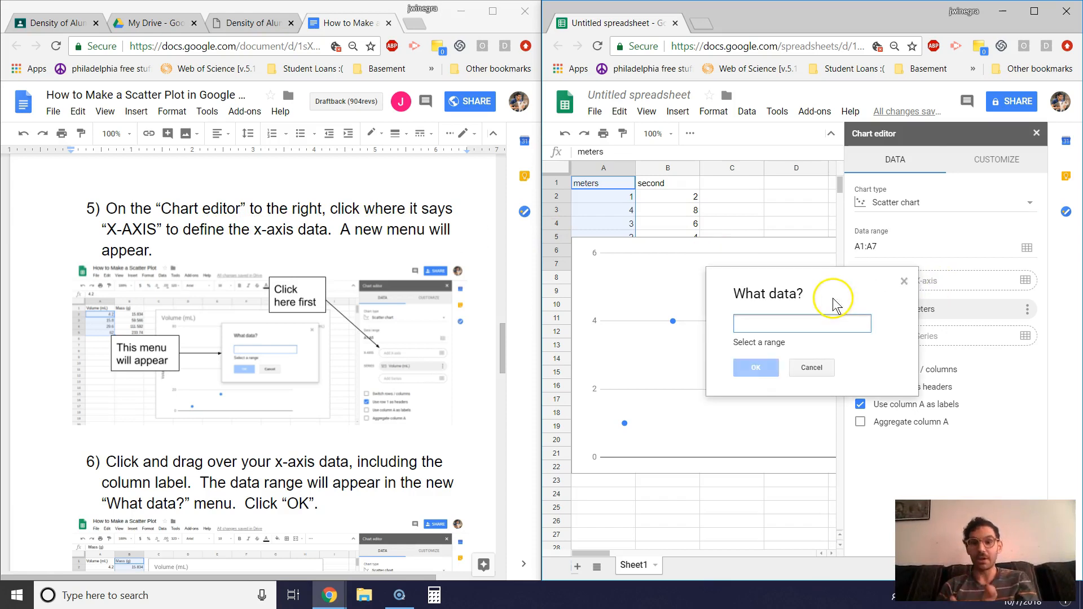
mouse_move(252, 362)
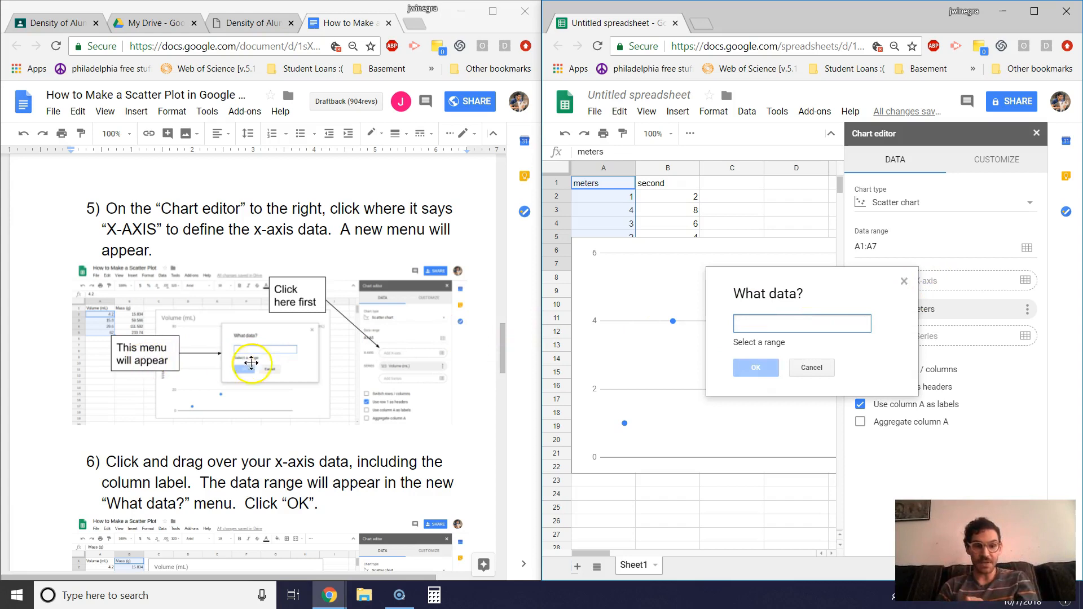
mouse_move(254, 286)
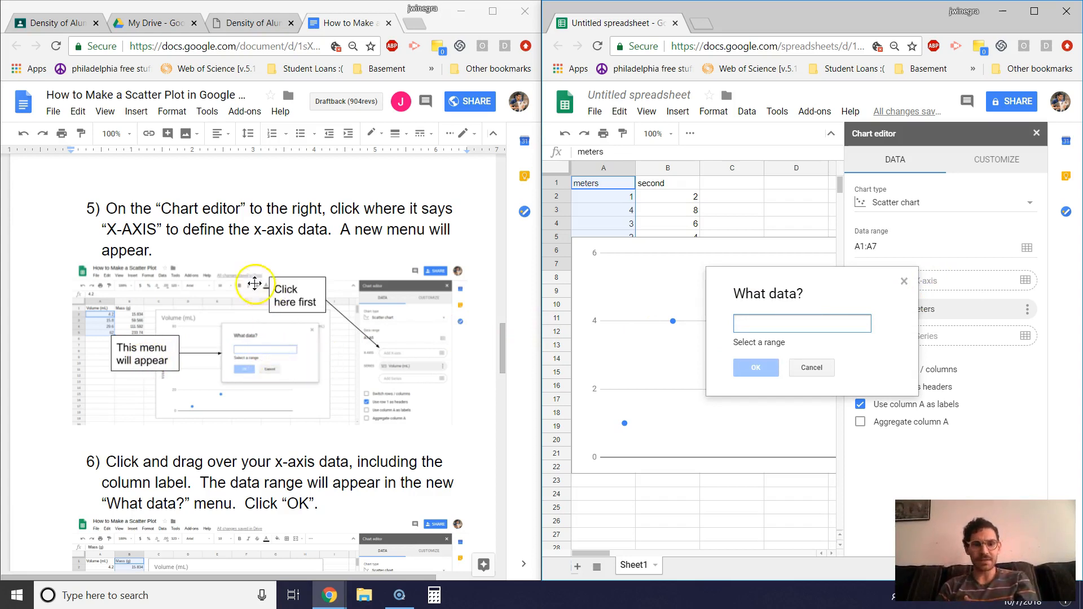
scroll(down, 3)
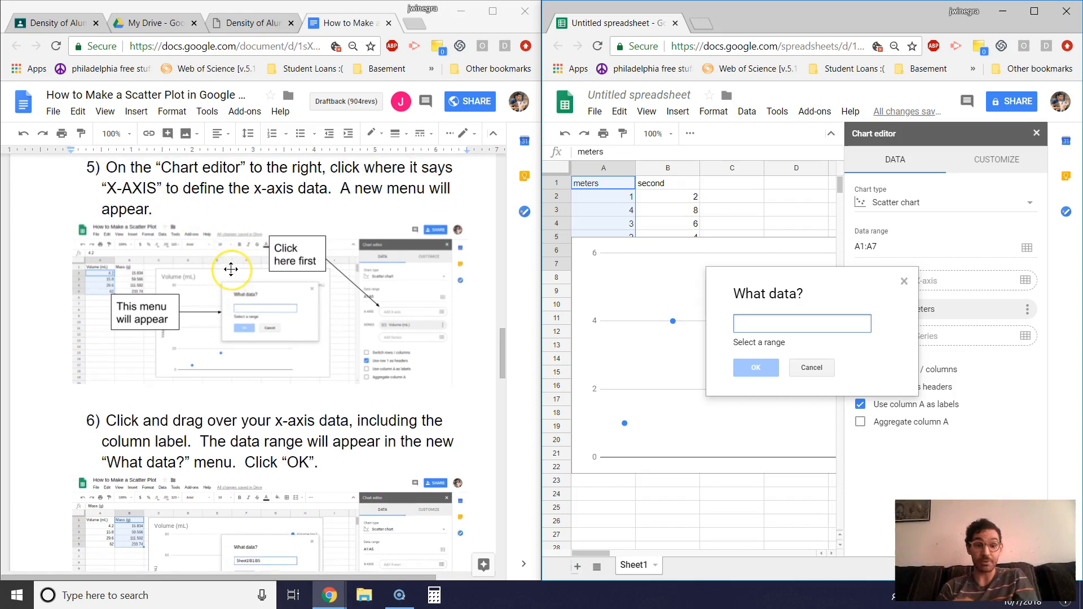
scroll(down, 3)
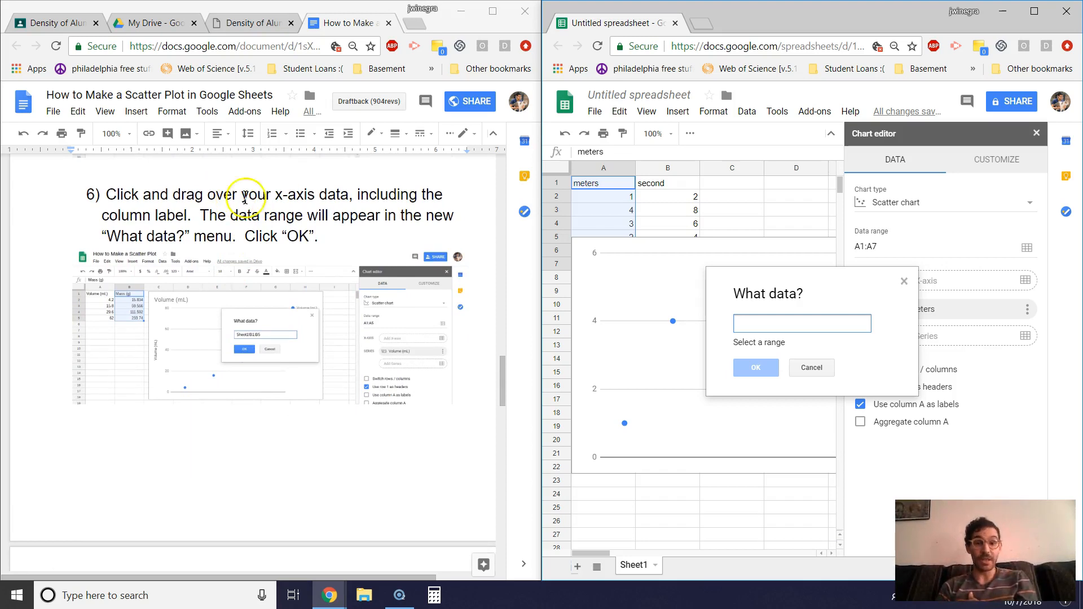
mouse_move(551, 192)
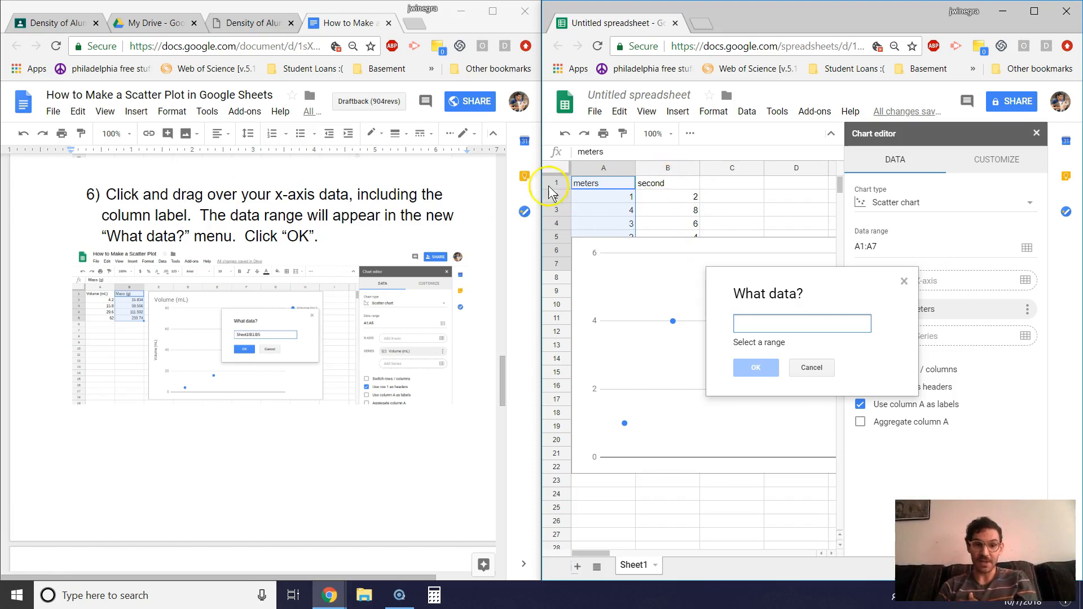
mouse_move(321, 220)
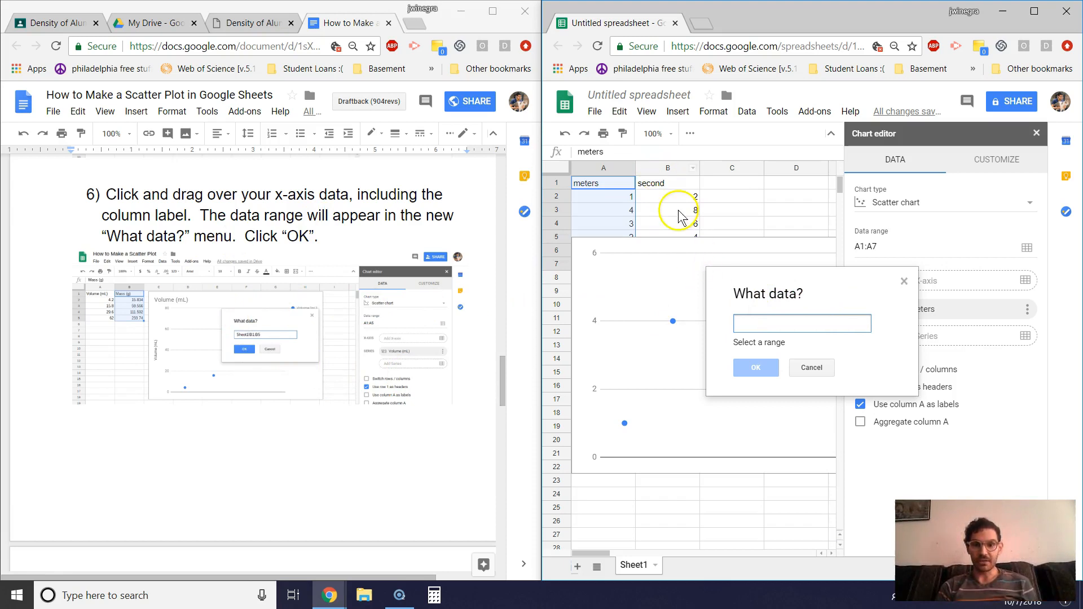
mouse_move(639, 303)
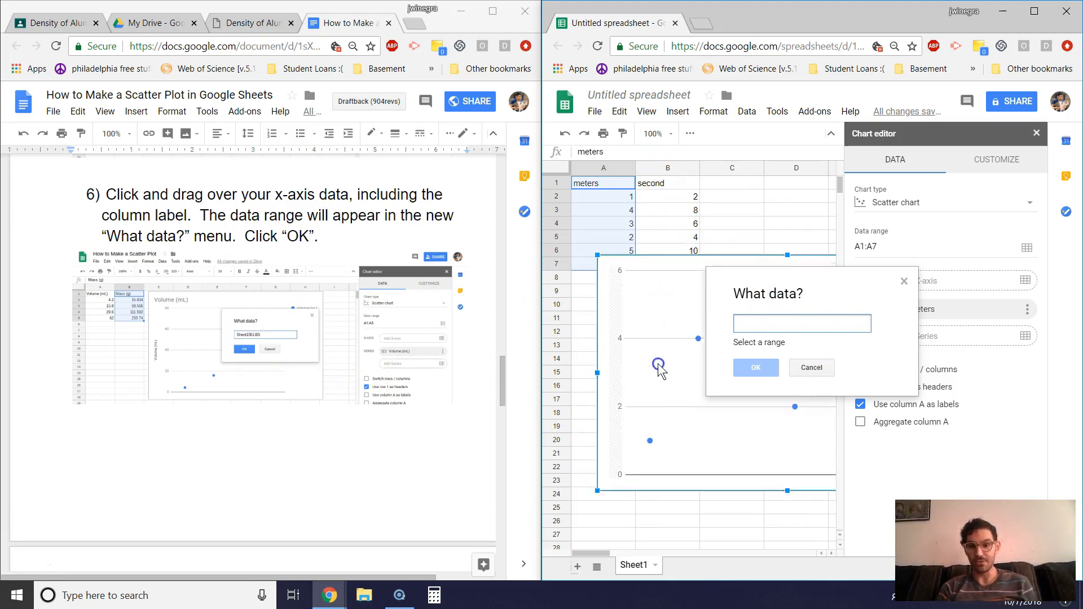
click(754, 367)
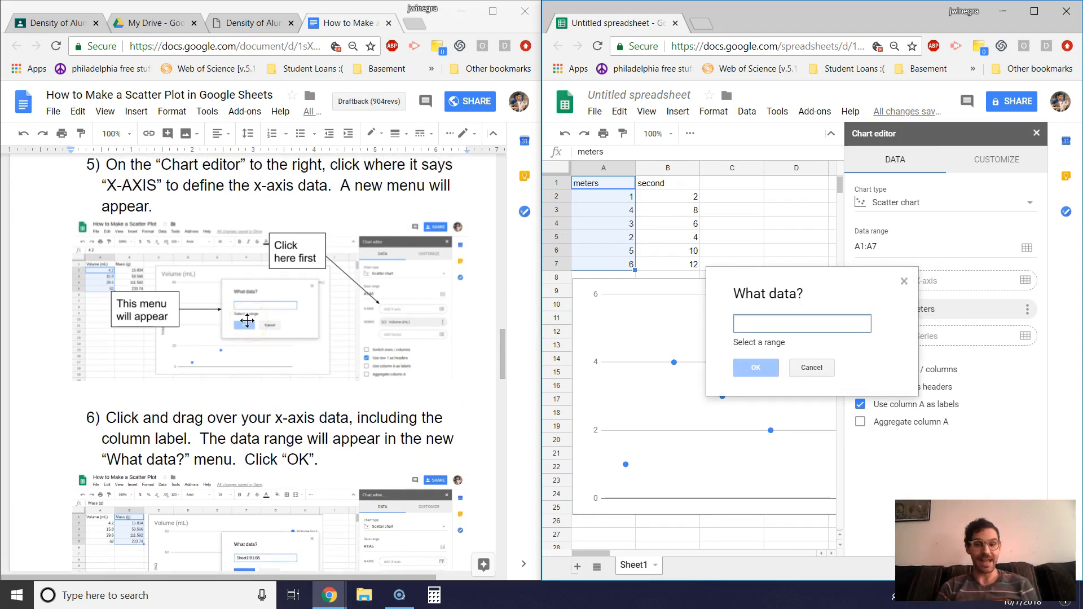
scroll(down, 3)
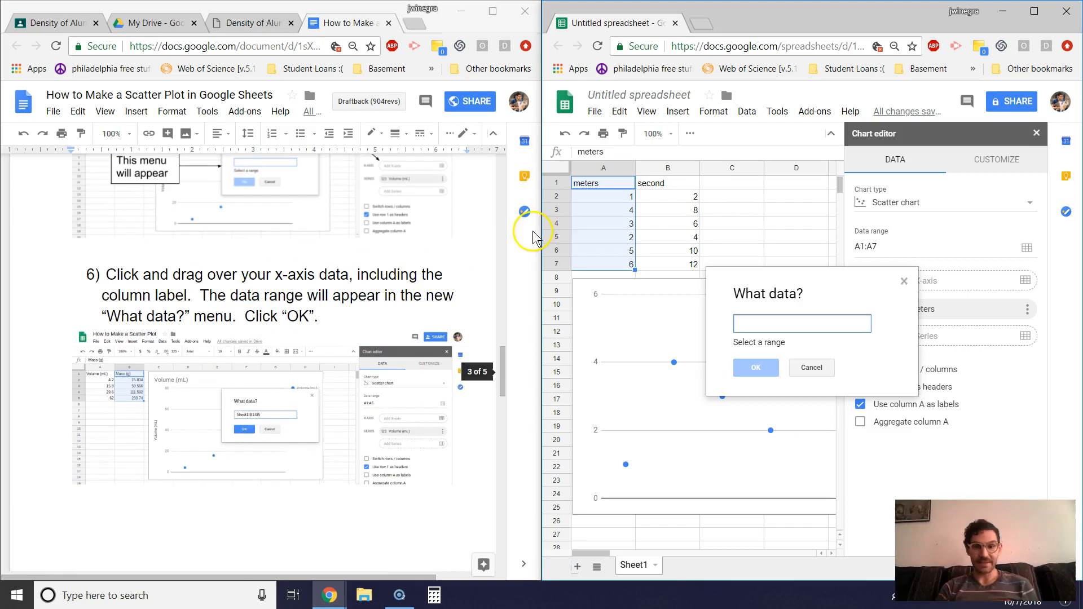
click(665, 183)
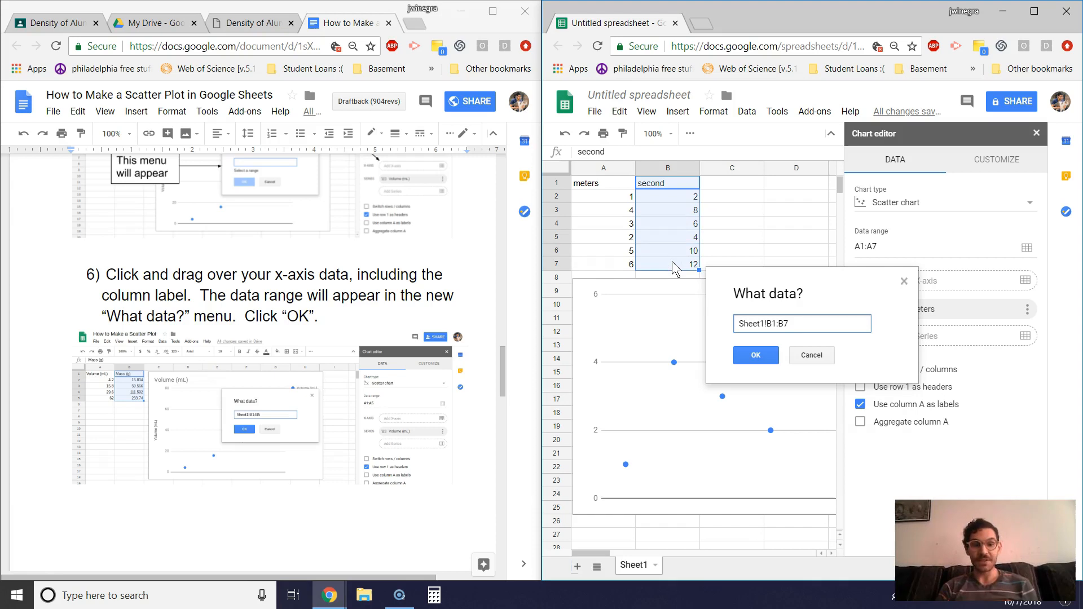
click(815, 323)
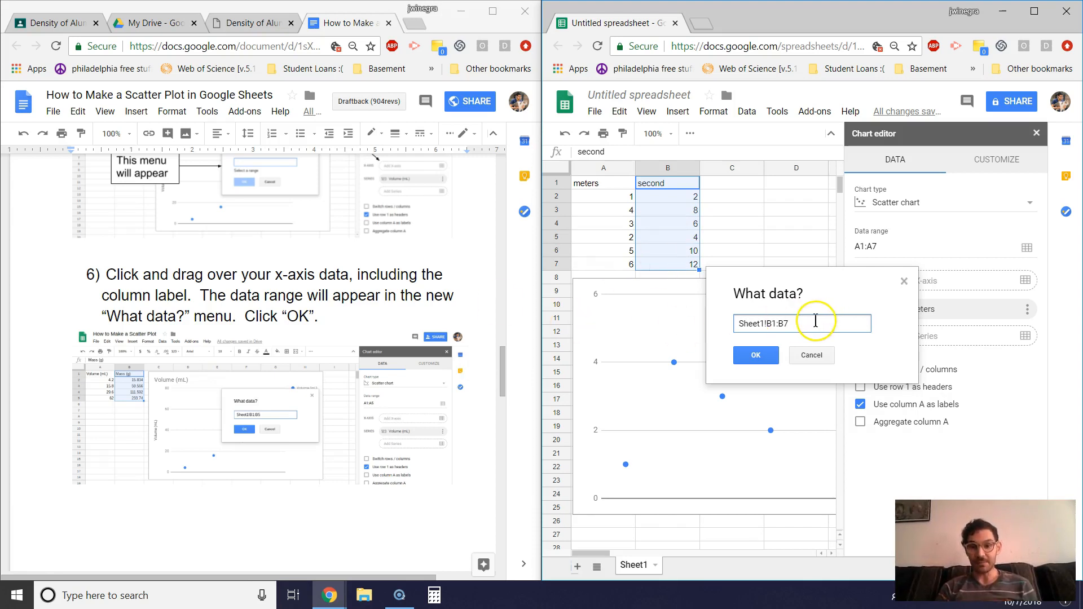
click(754, 354)
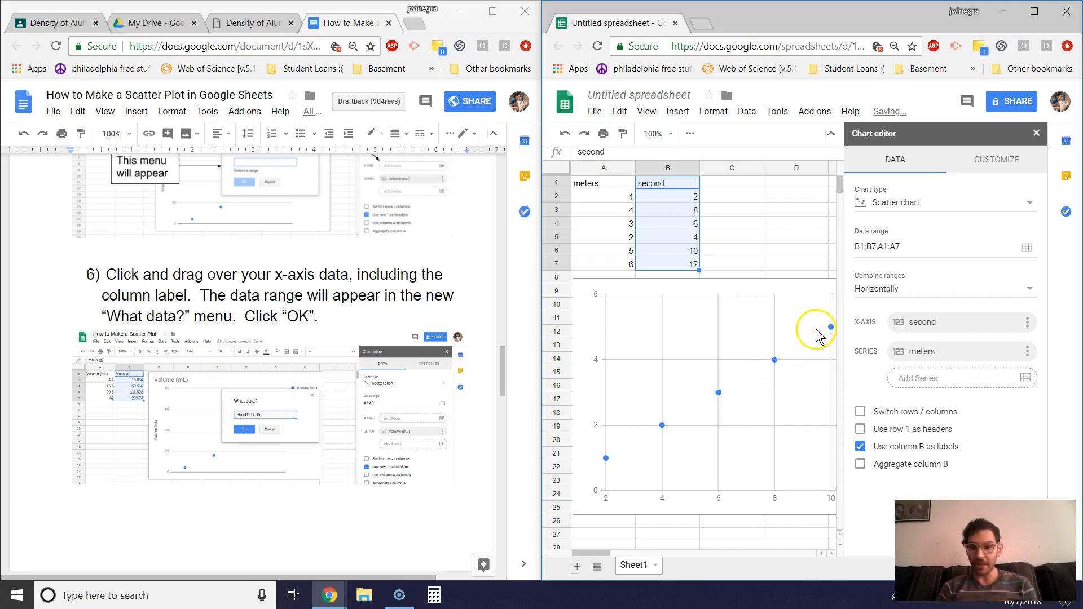
mouse_move(366, 377)
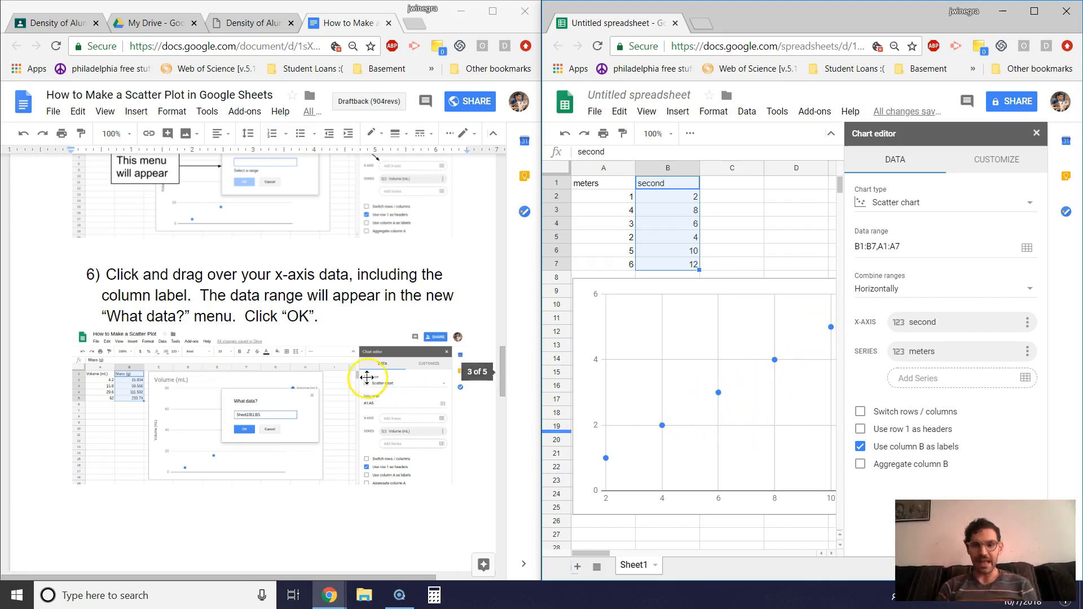
mouse_move(510, 452)
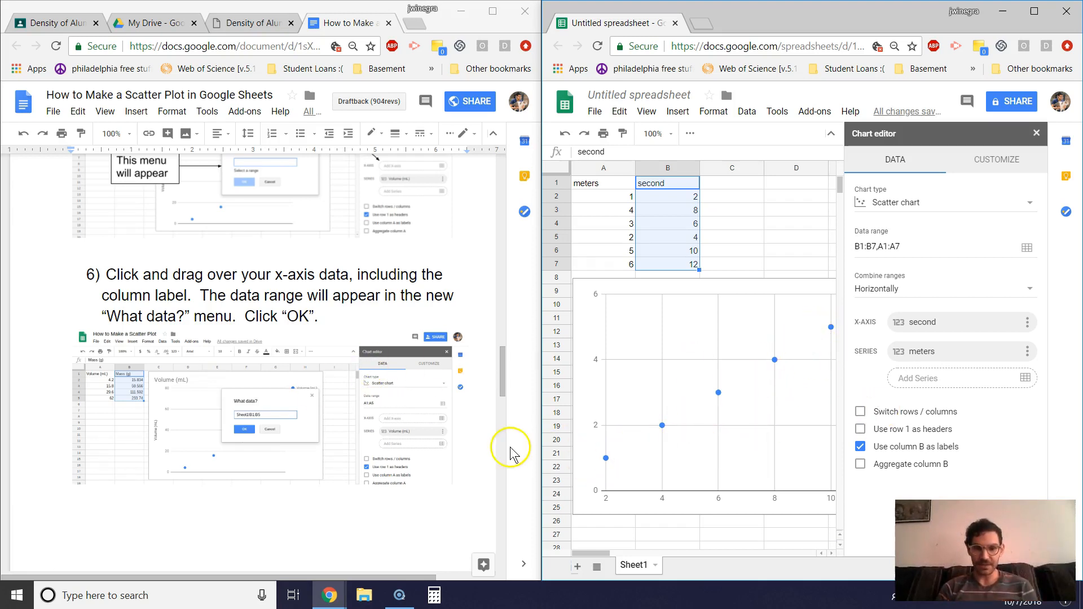
scroll(down, 3)
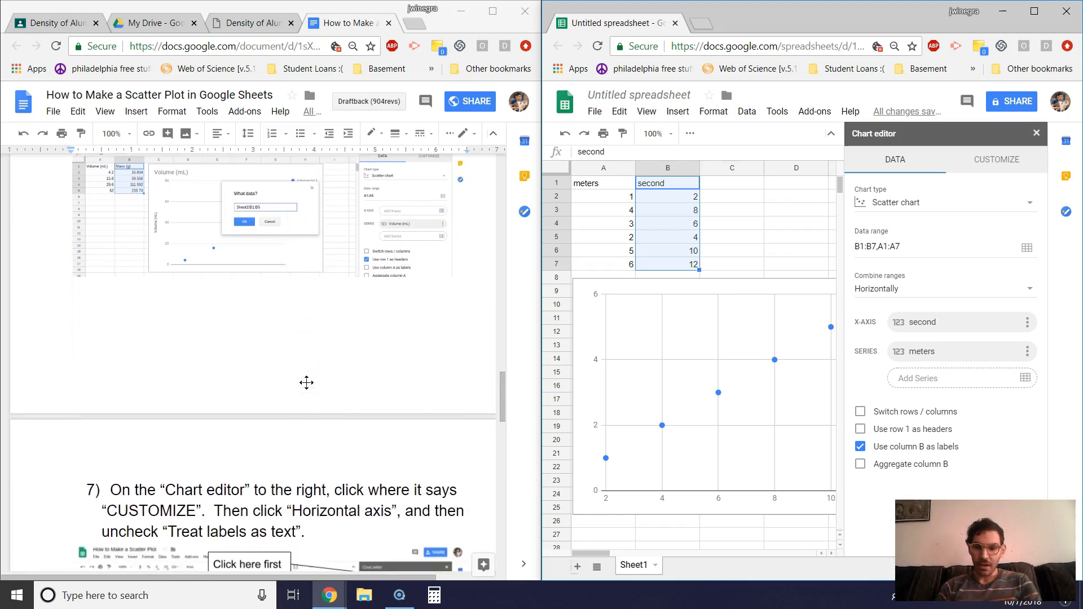
scroll(down, 3)
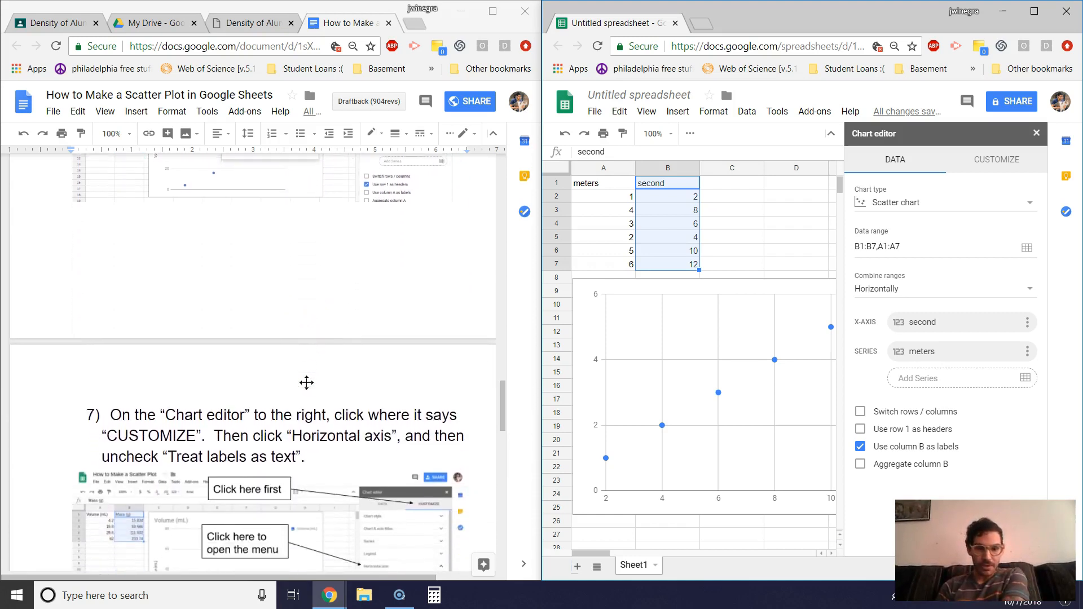
scroll(up, 3)
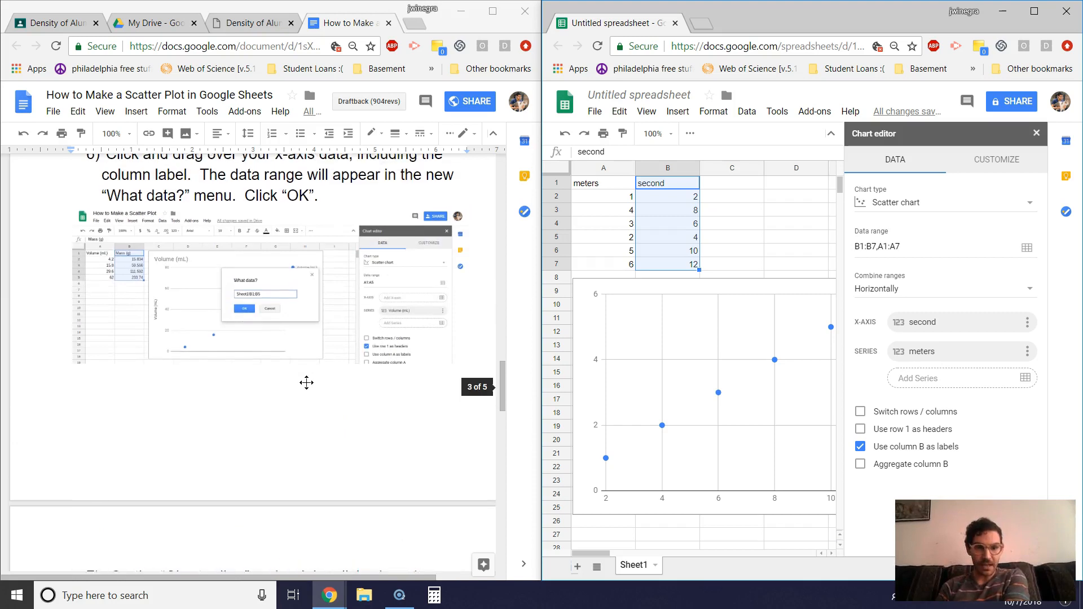
scroll(down, 3)
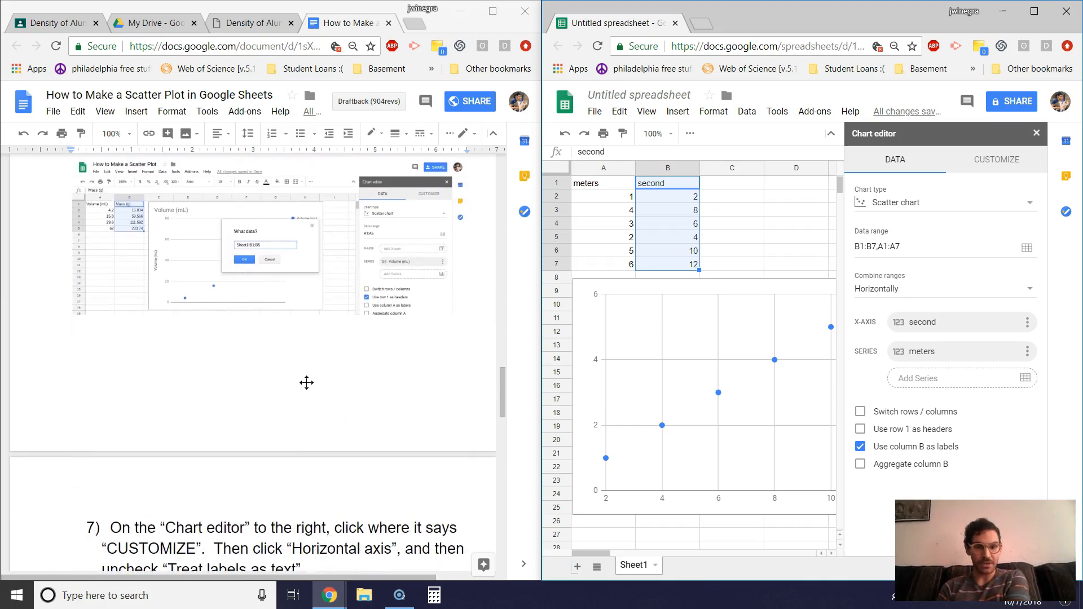
scroll(down, 3)
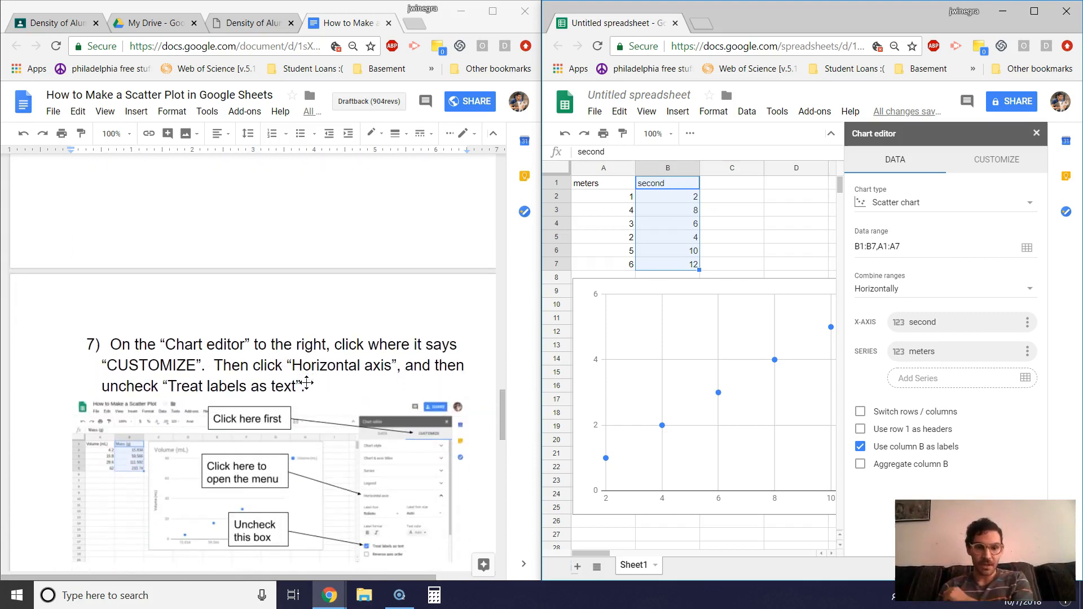
scroll(down, 3)
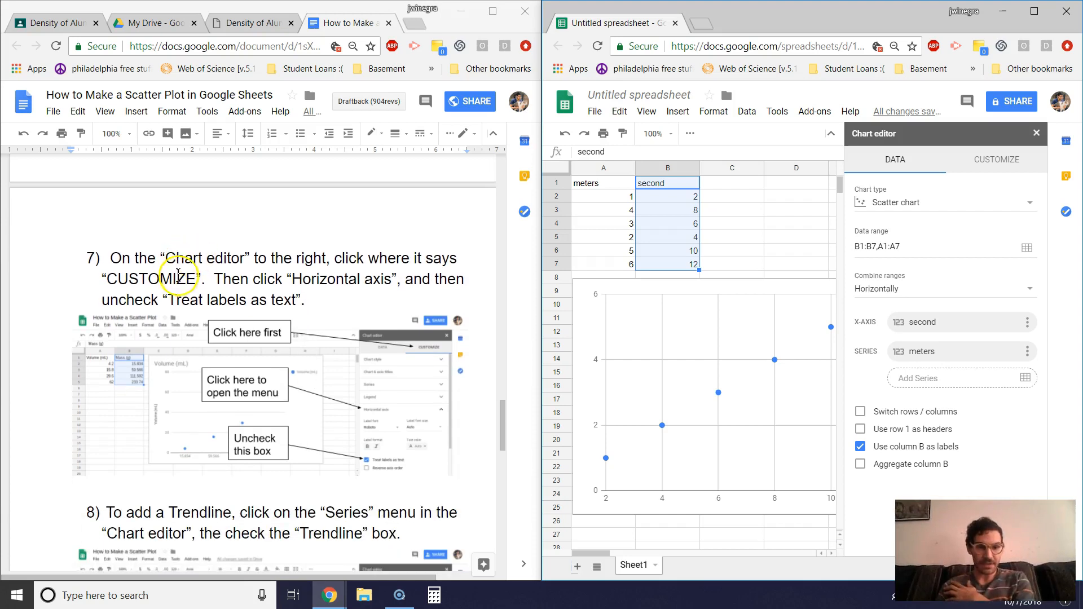
mouse_move(261, 278)
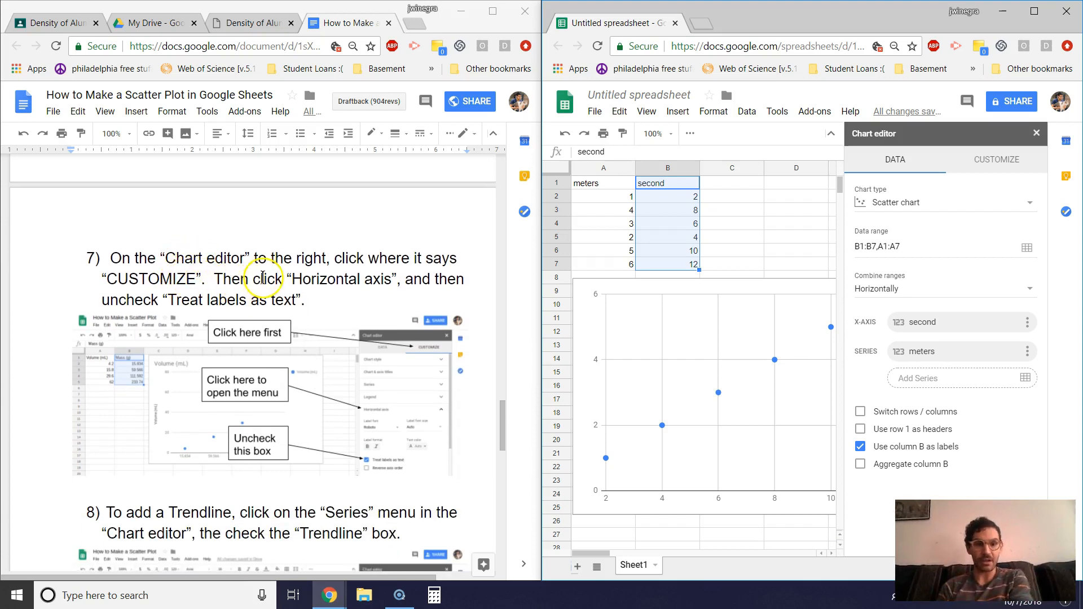
Step: Under Customize, expand Horizontal axis and leave 'Treat labels as text' unchecked
click(996, 160)
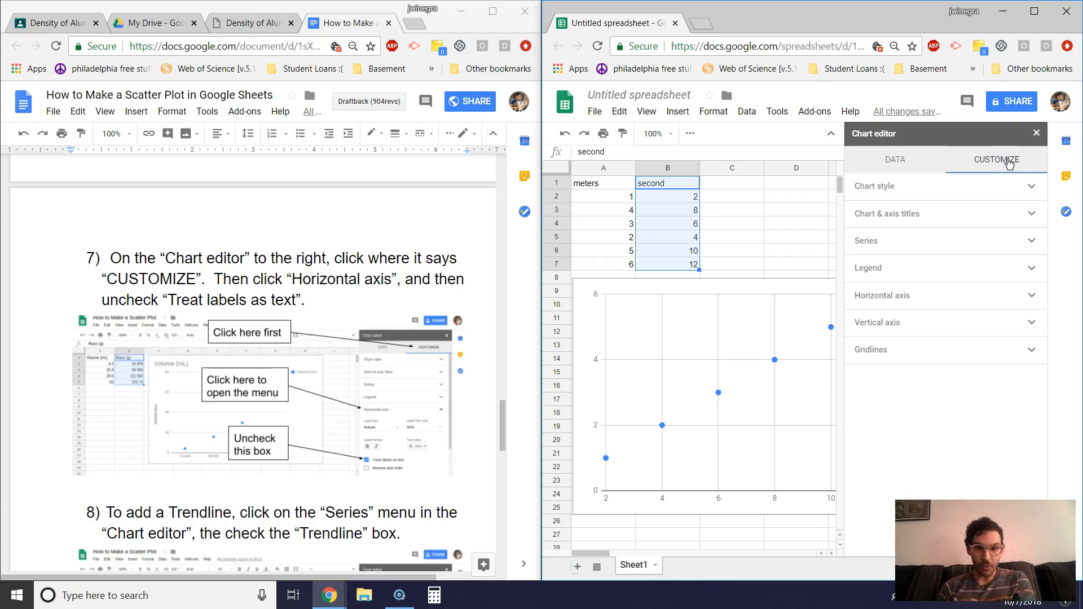
mouse_move(959, 191)
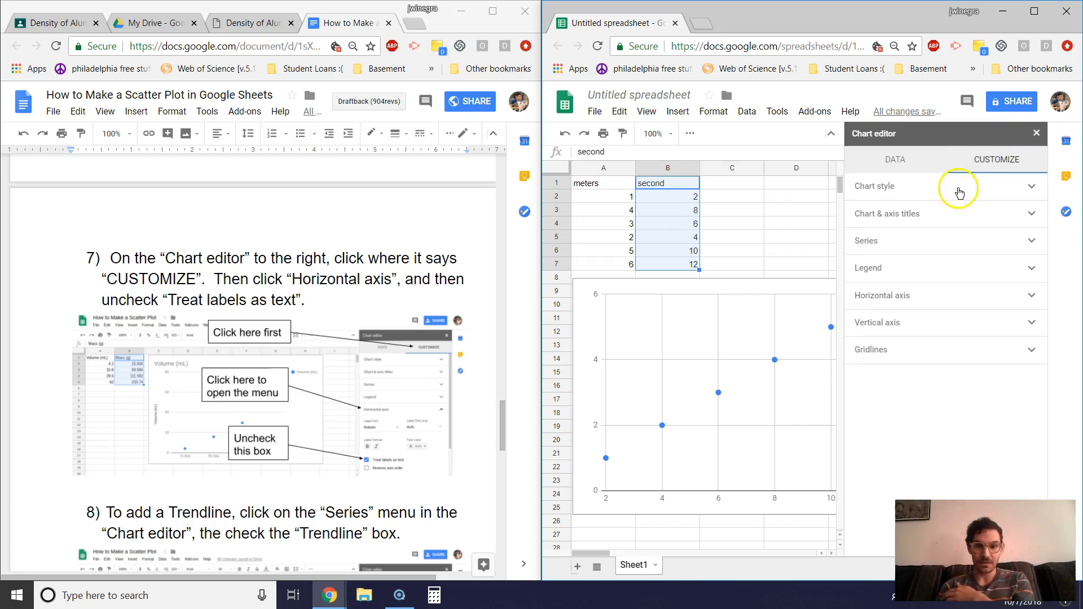
click(882, 295)
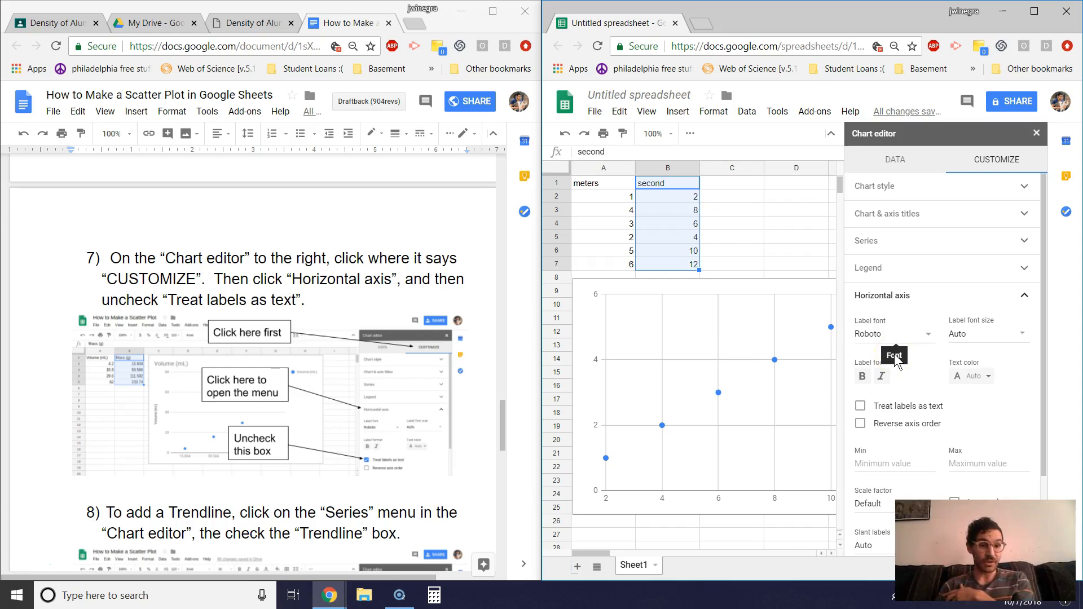
mouse_move(900, 407)
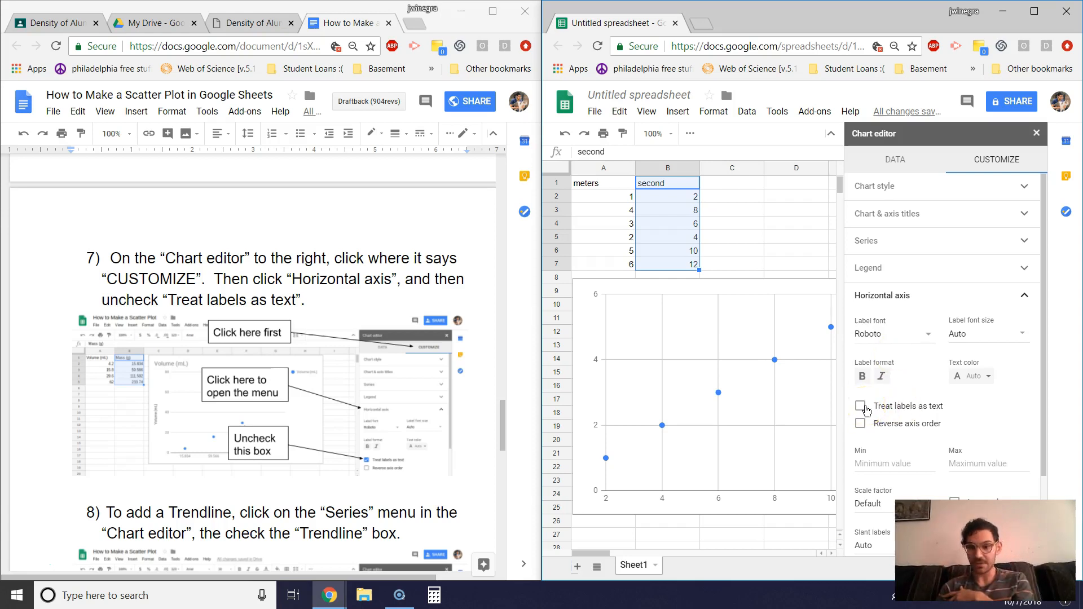
click(861, 406)
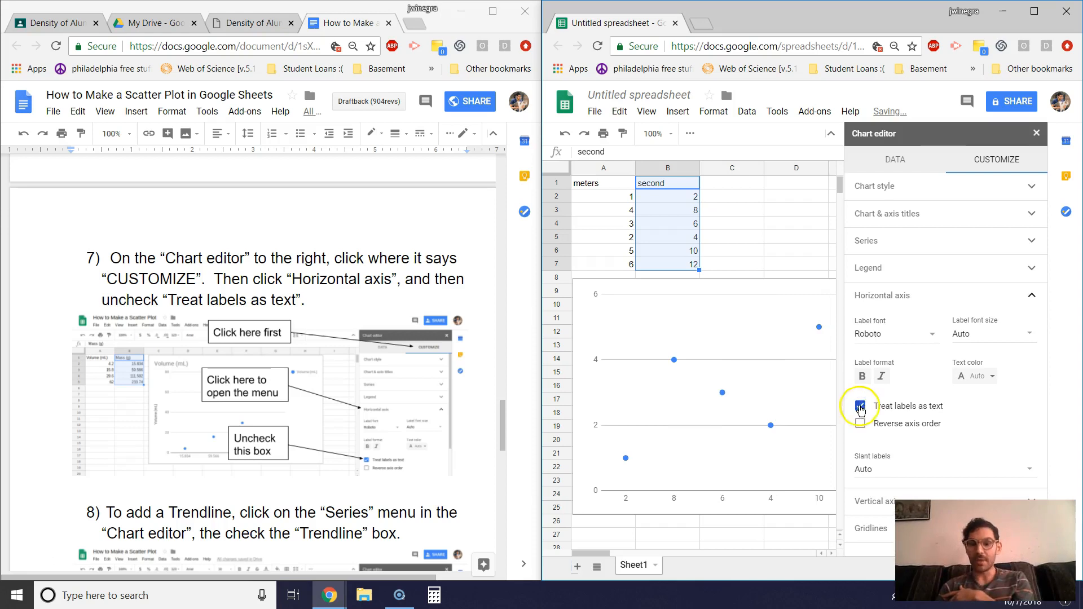
click(859, 406)
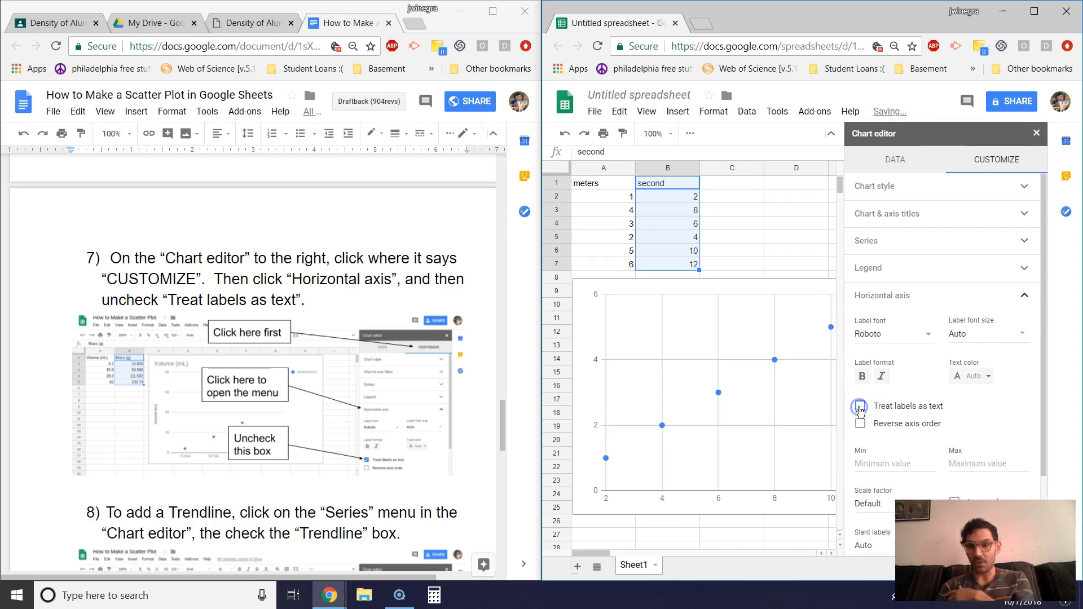
click(860, 406)
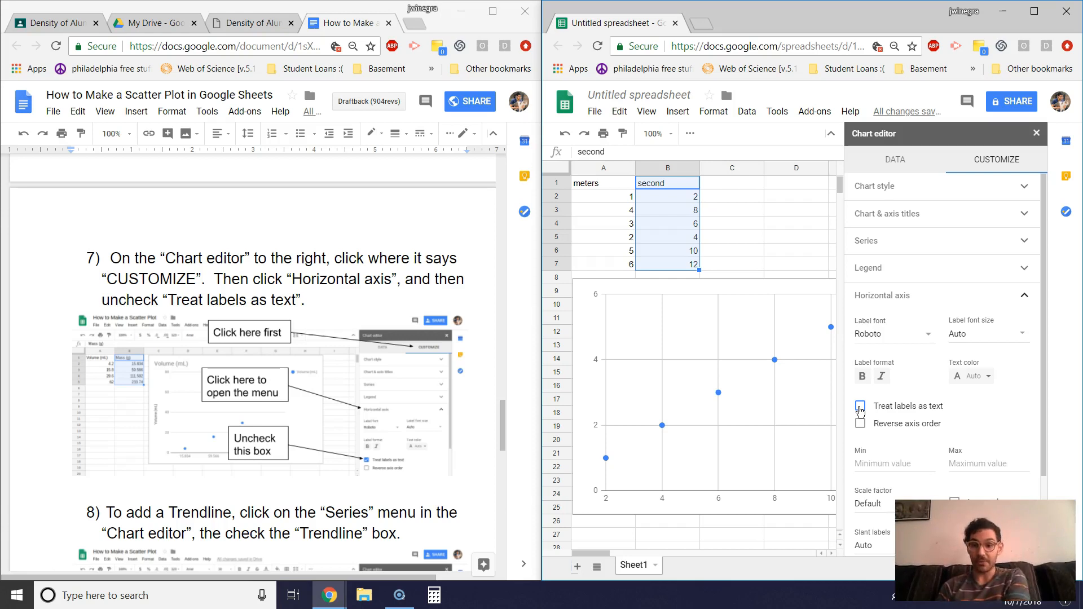
click(860, 406)
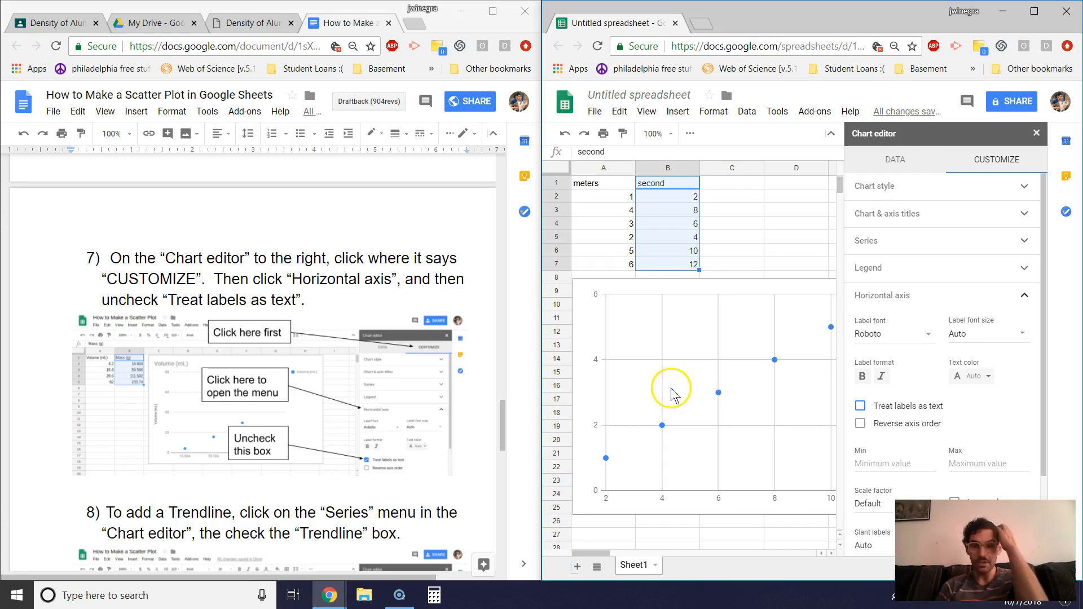
mouse_move(372, 452)
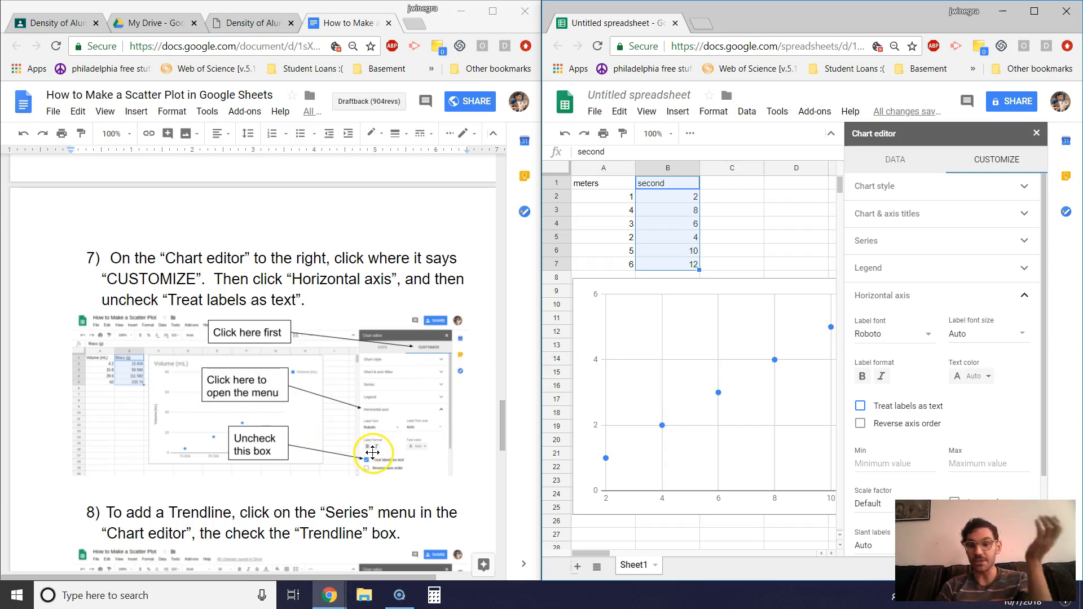
scroll(down, 3)
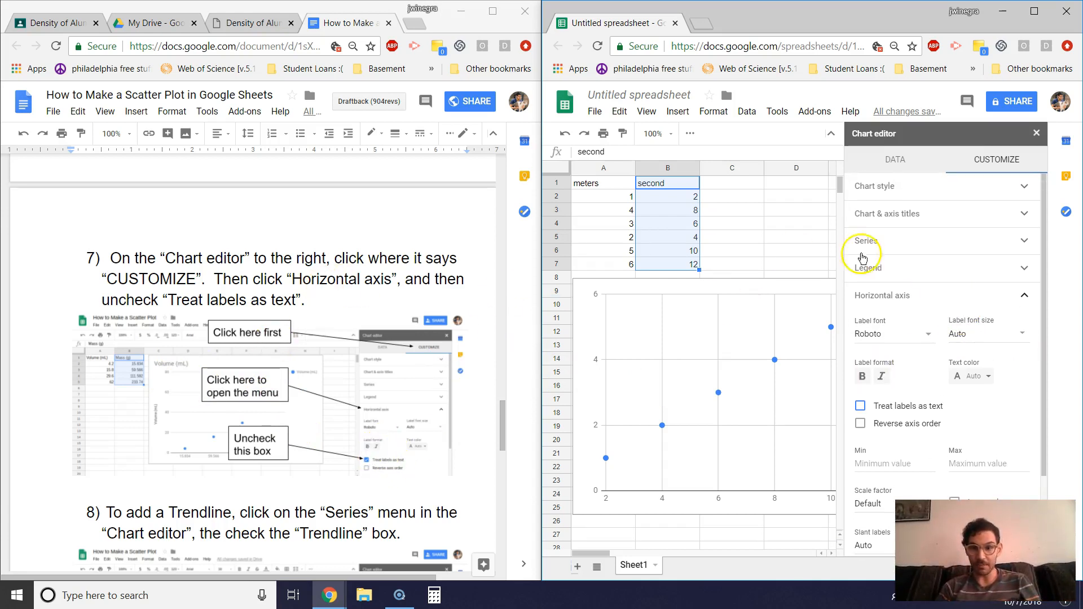
mouse_move(353, 426)
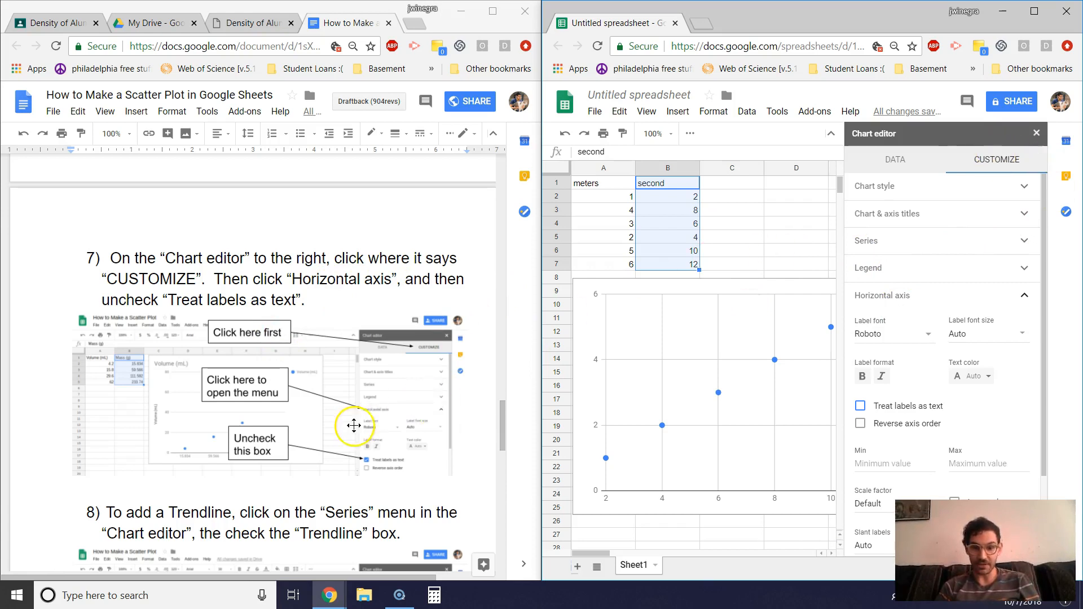
mouse_move(332, 477)
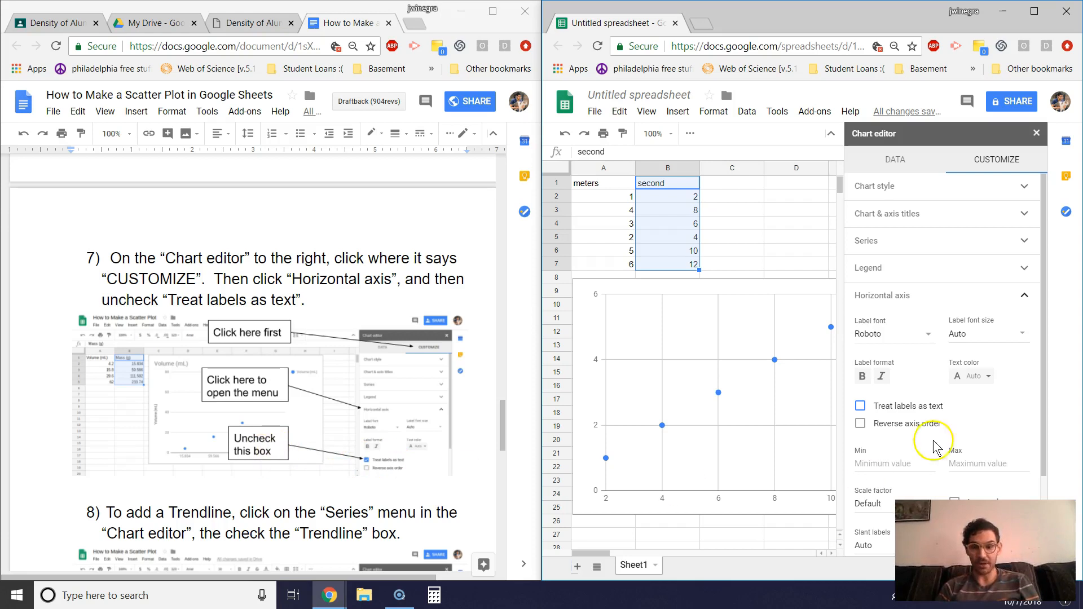
mouse_move(338, 439)
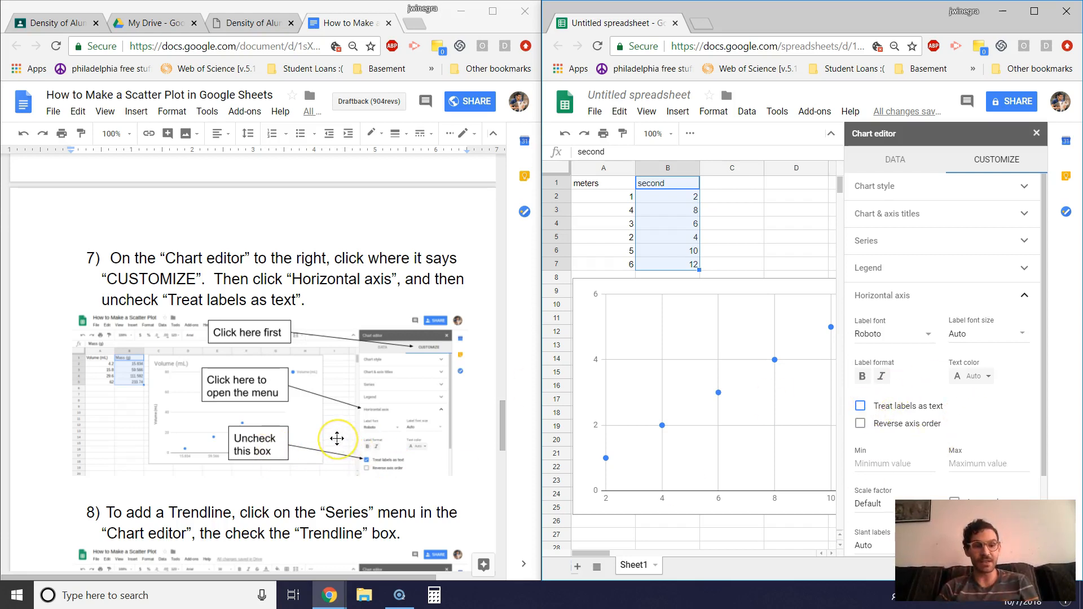
scroll(down, 3)
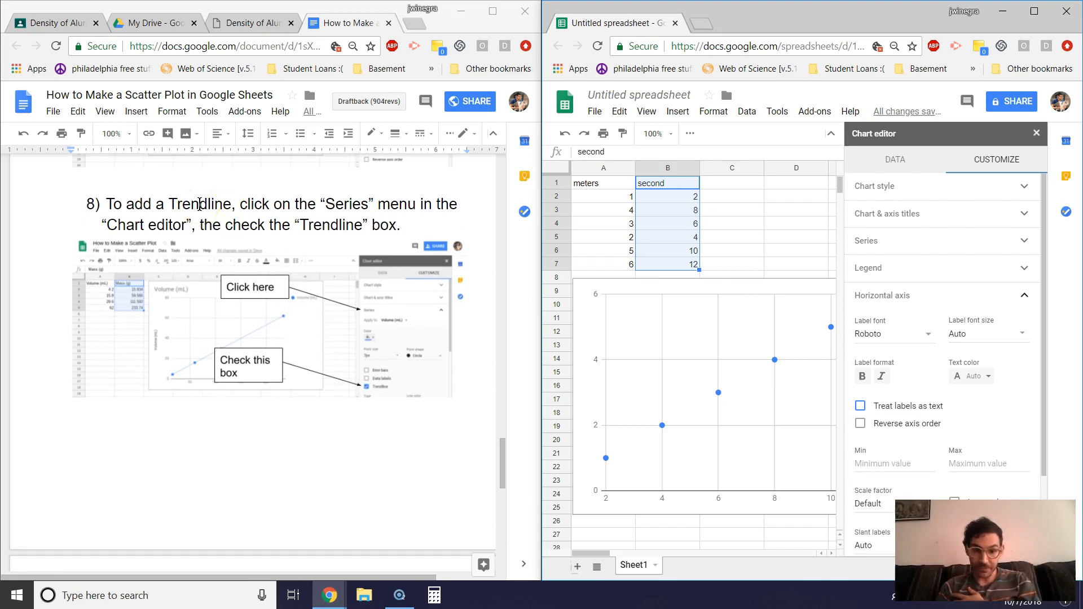
mouse_move(394, 200)
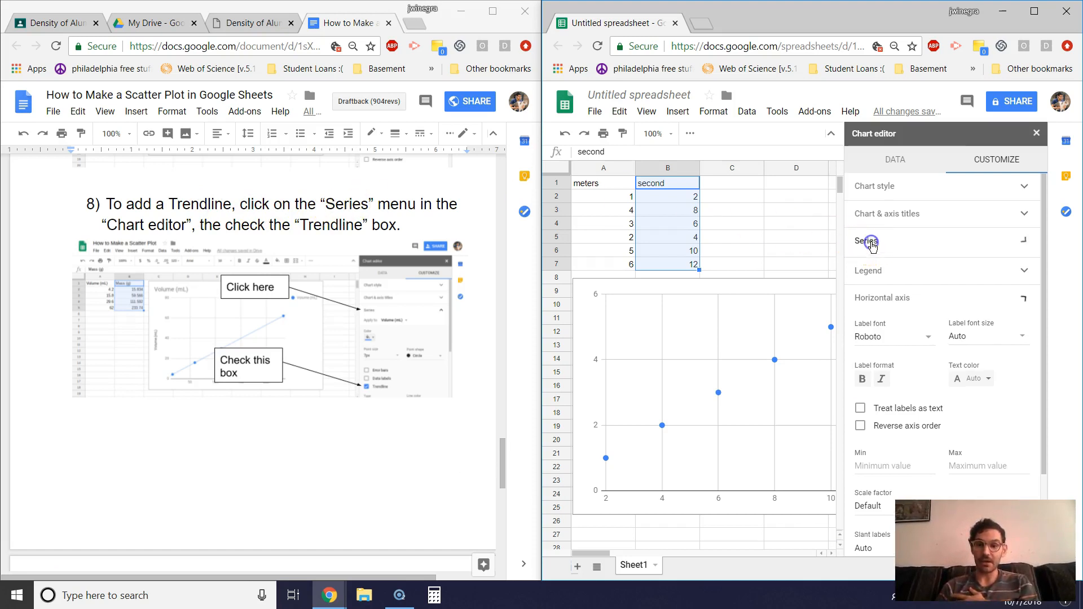
Step: Expand the Series settings and enable Trendline for the meters series
click(868, 241)
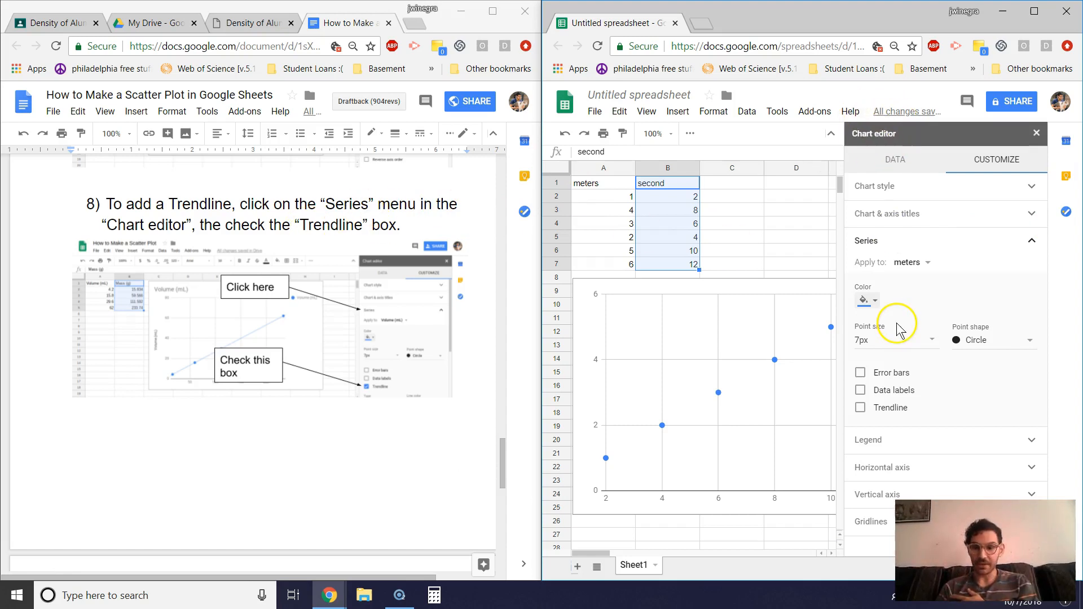
mouse_move(384, 386)
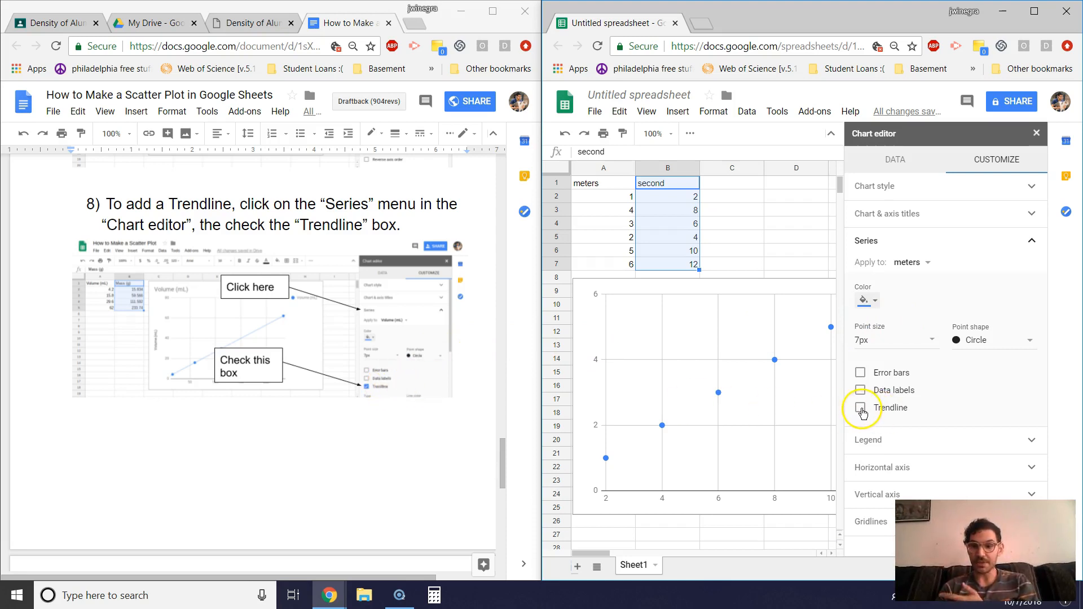
click(861, 407)
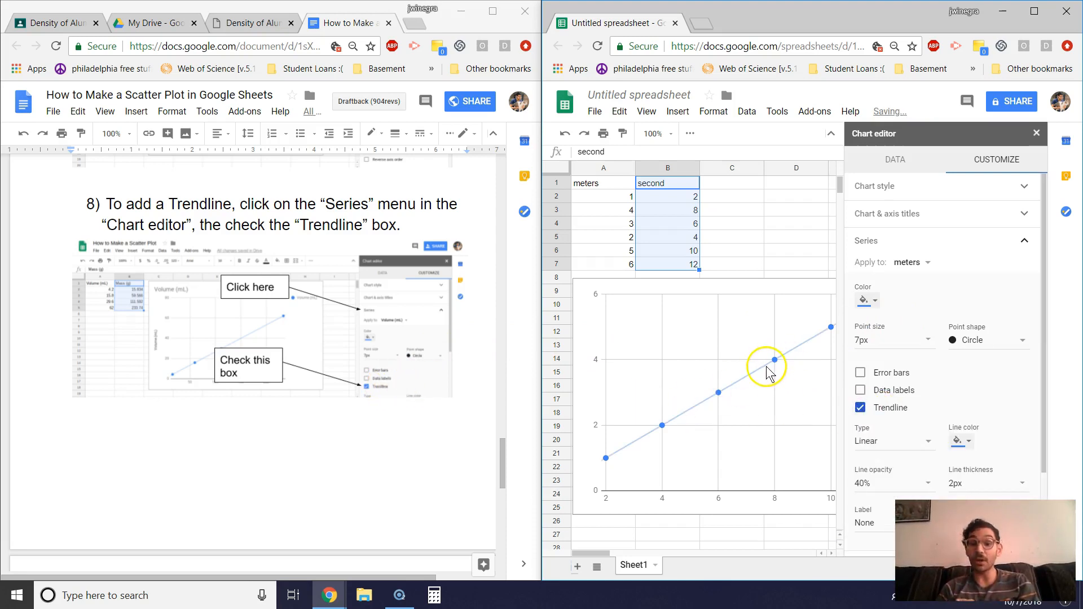
mouse_move(347, 373)
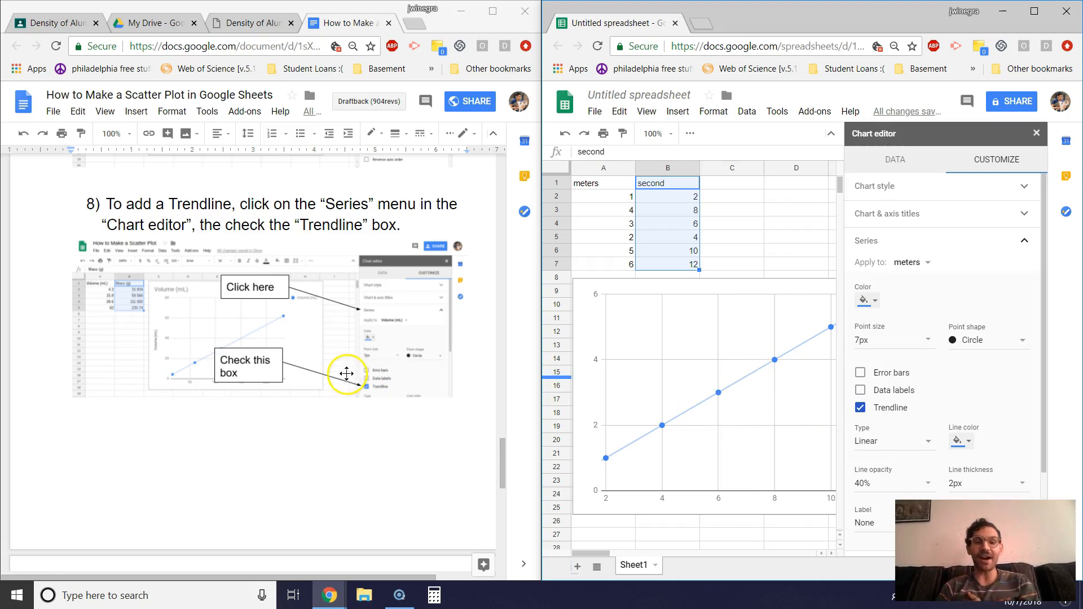
Step: Set the trendline Label to Use Equation, showing 0.5*x + 0 in the legend
scroll(down, 3)
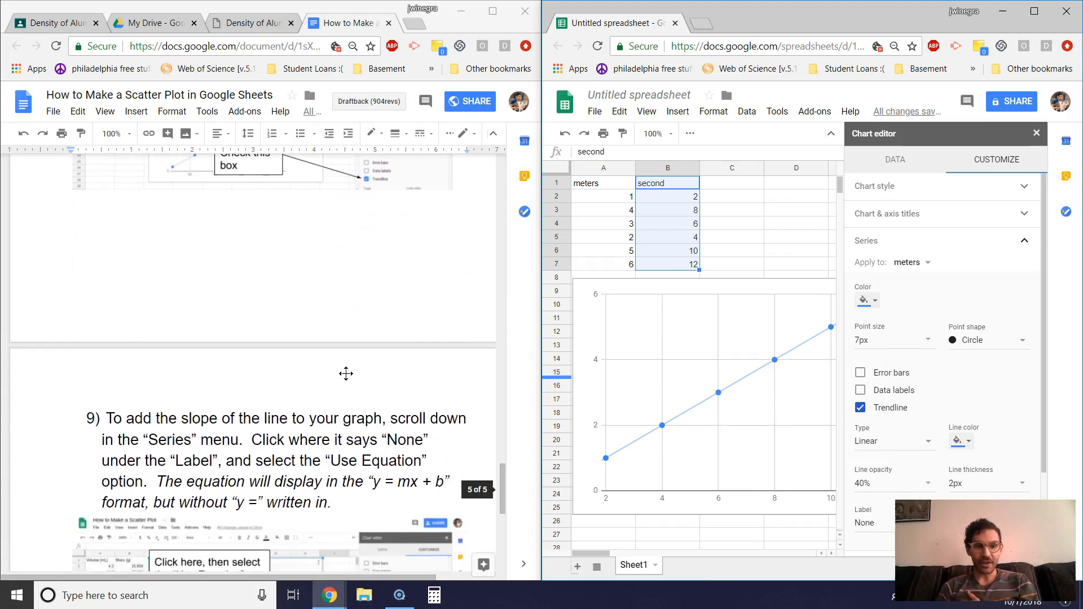
scroll(up, 3)
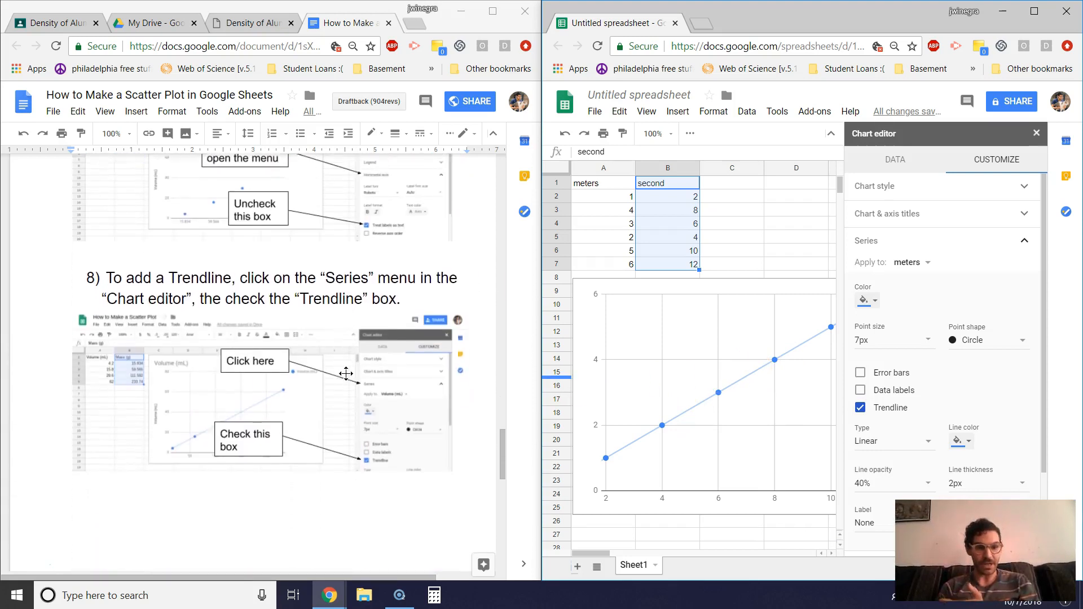
scroll(down, 3)
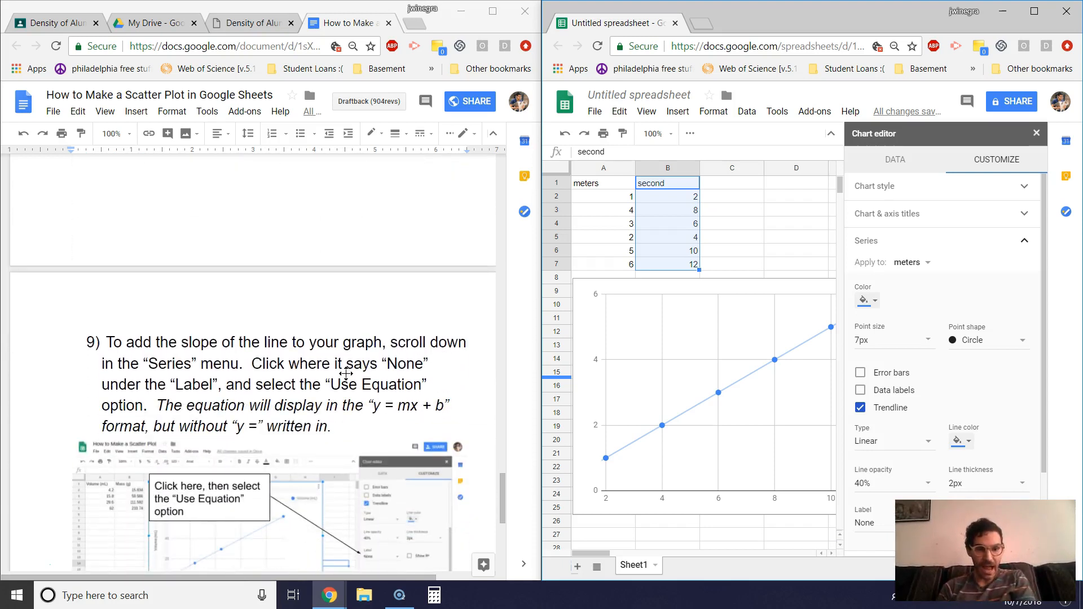
mouse_move(808, 377)
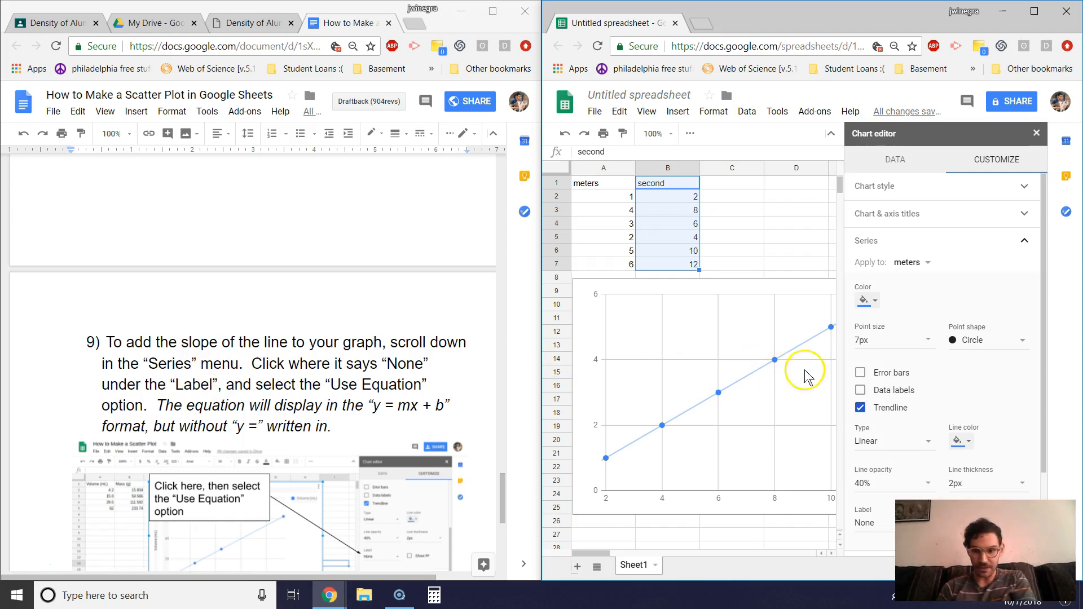
mouse_move(891, 343)
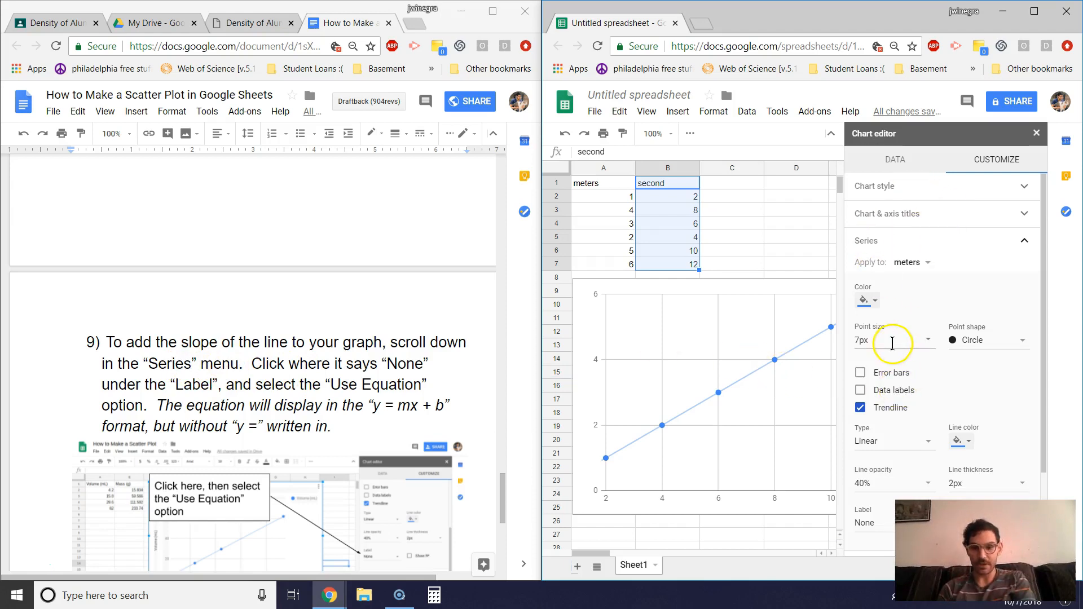
scroll(down, 3)
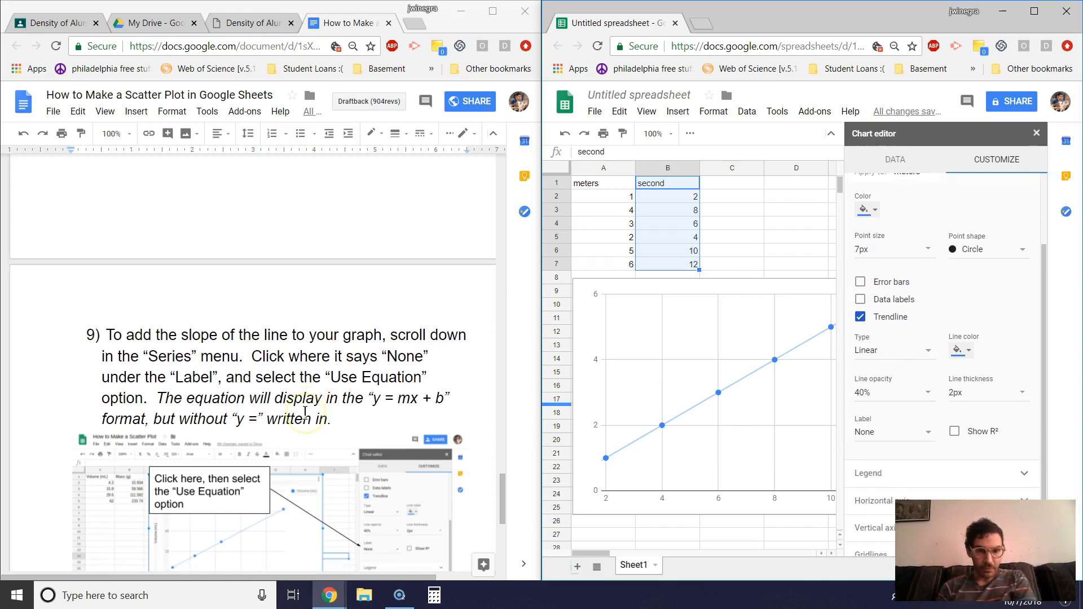
scroll(down, 3)
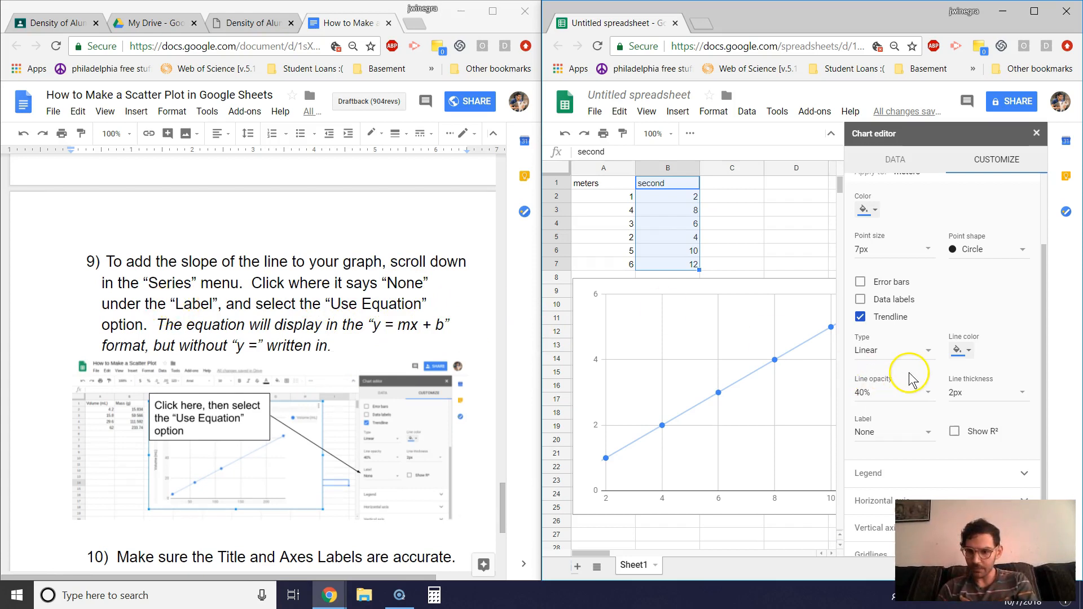
mouse_move(891, 430)
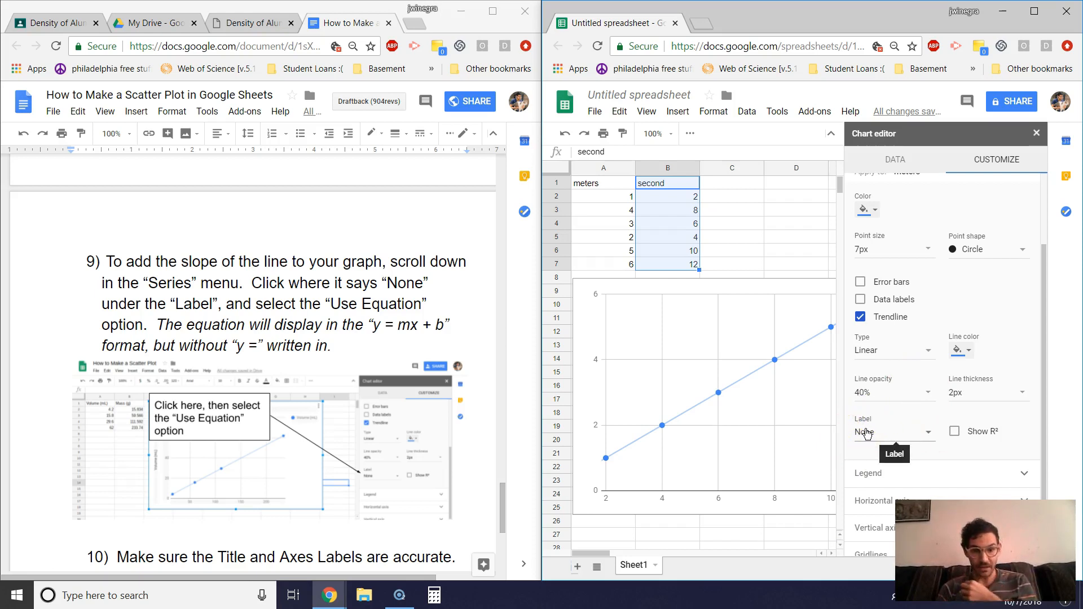
click(893, 430)
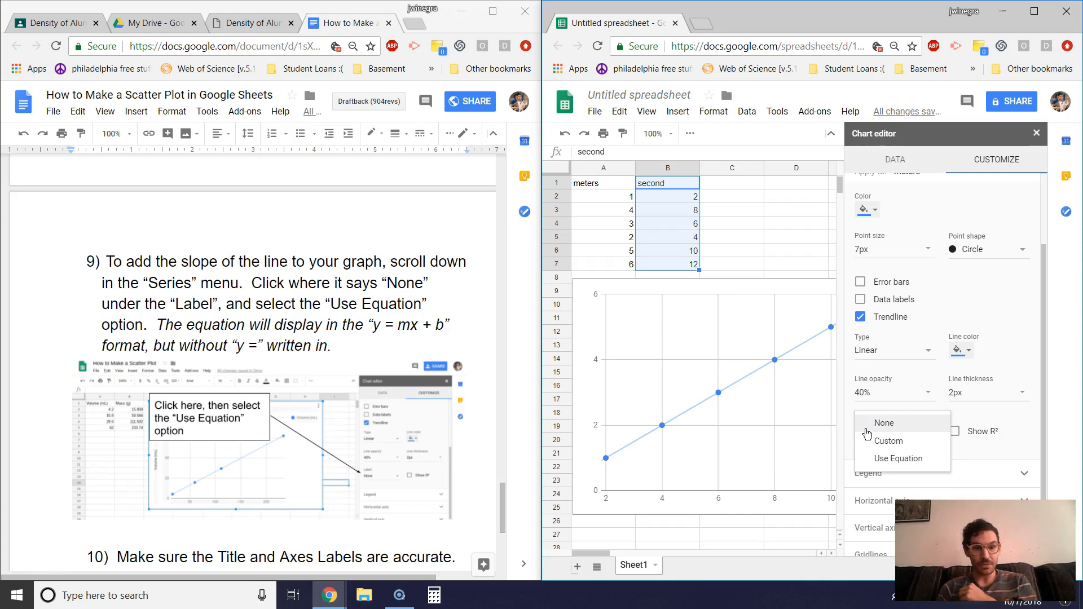
click(899, 458)
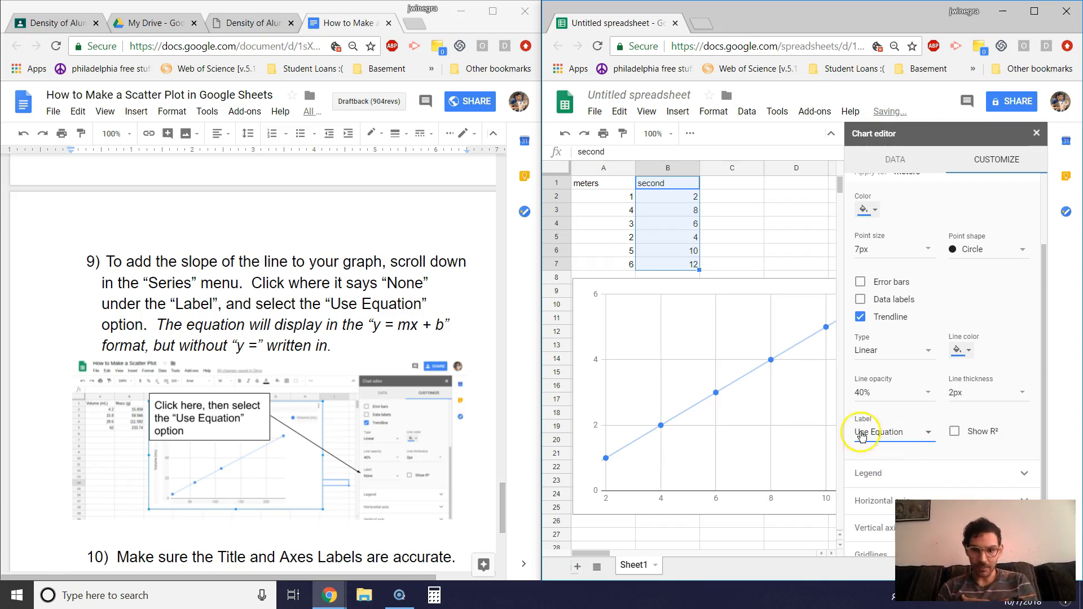
mouse_move(828, 406)
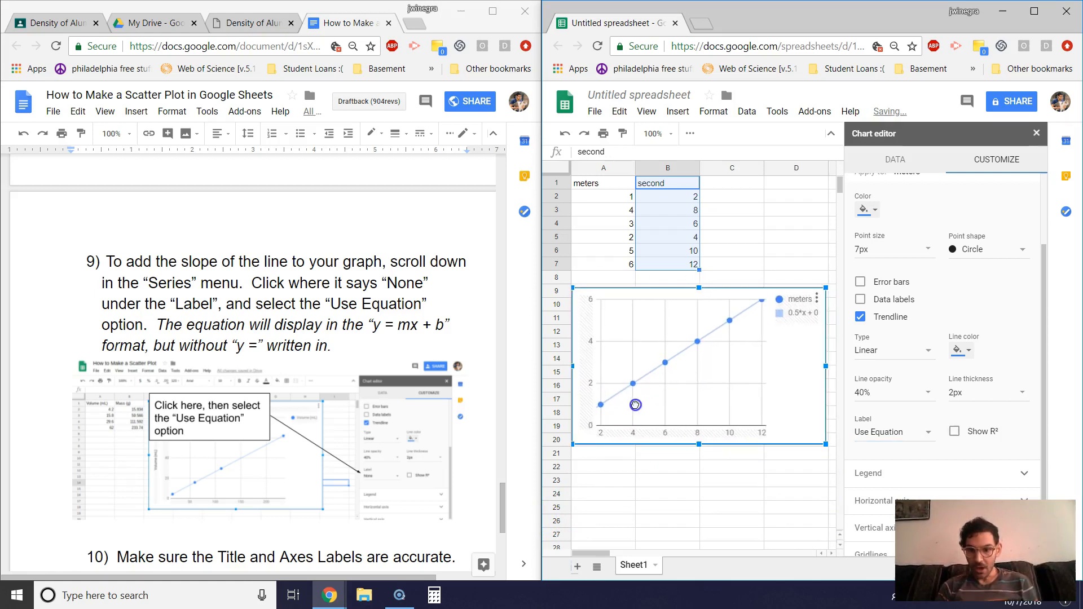
mouse_move(815, 326)
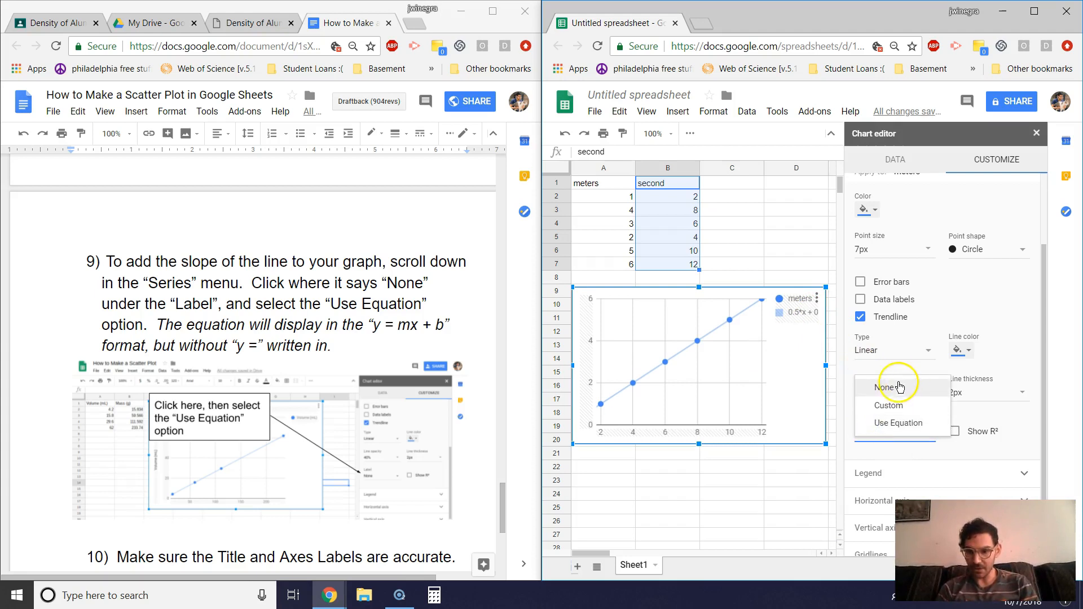
click(883, 387)
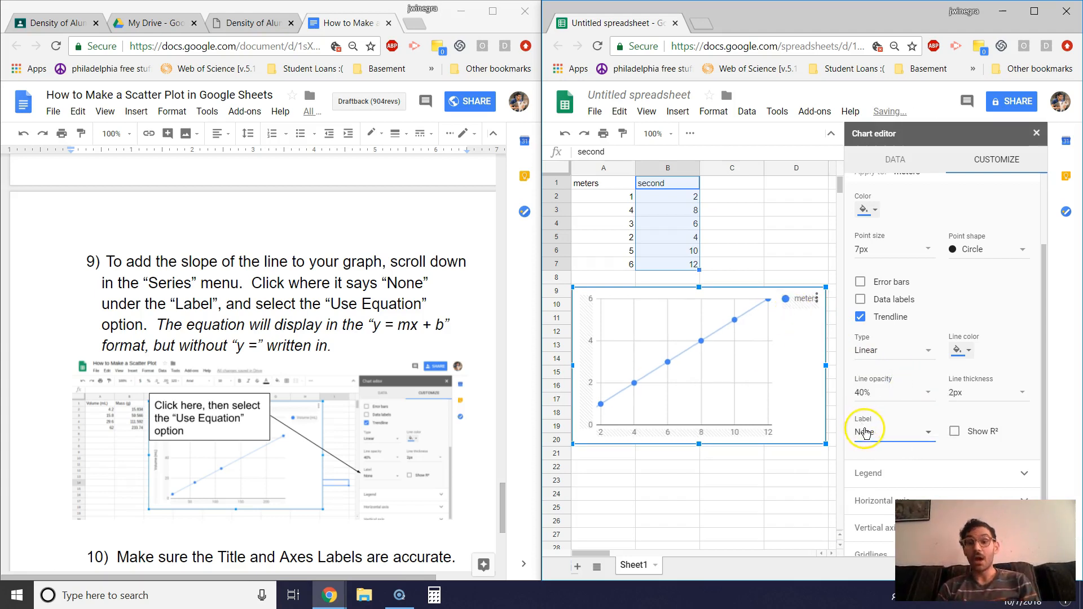
click(893, 431)
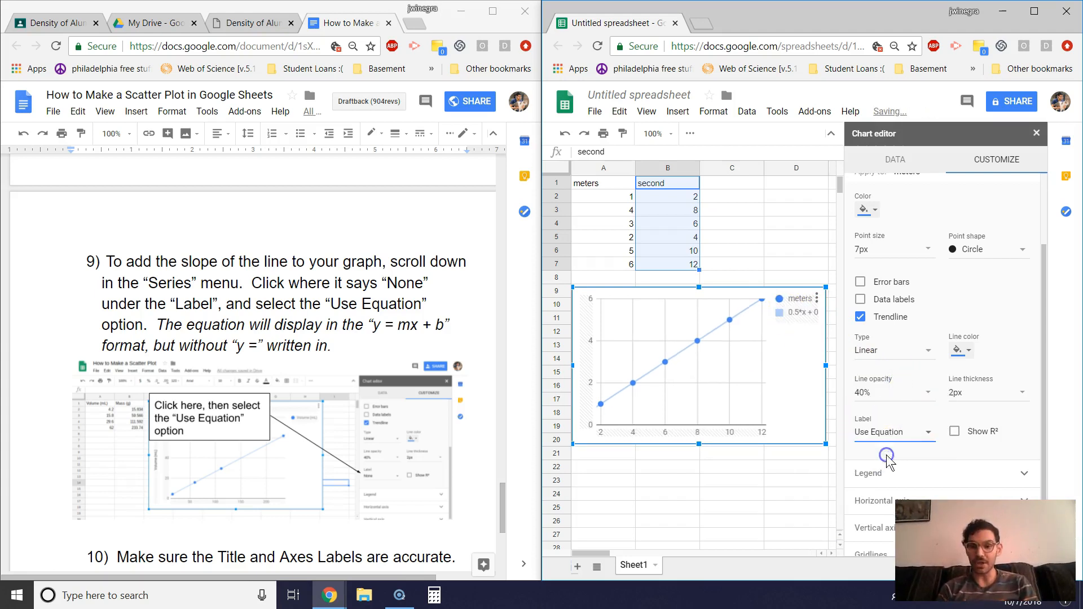
mouse_move(793, 317)
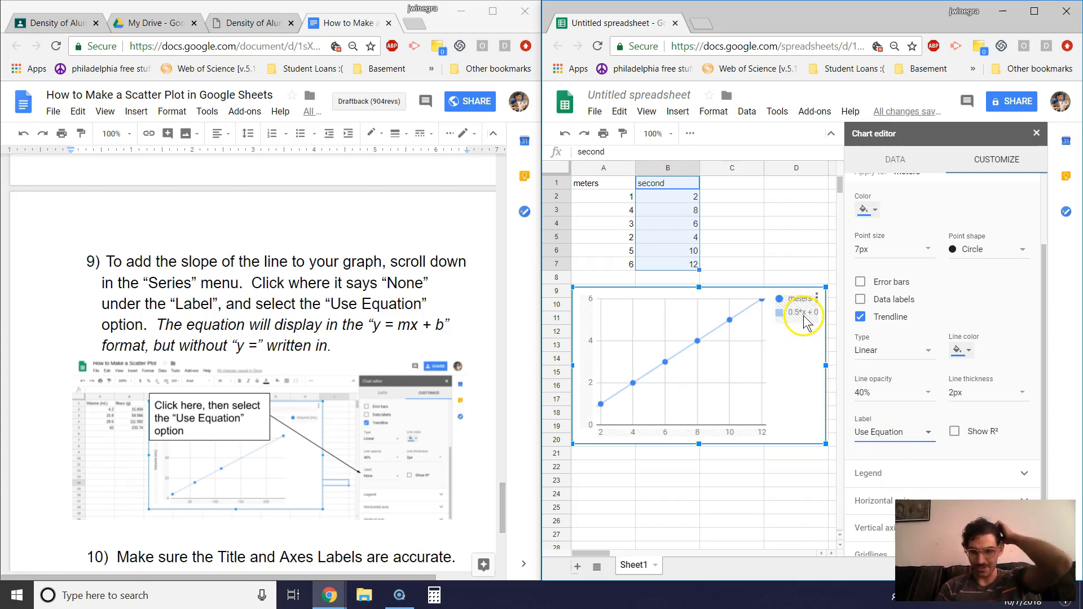
mouse_move(797, 335)
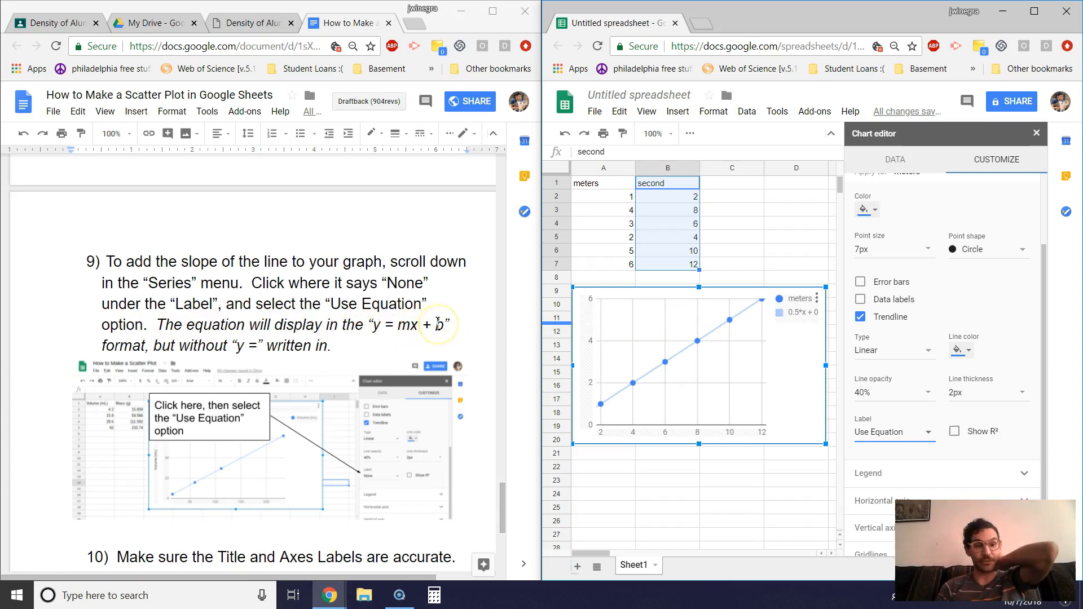
mouse_move(247, 347)
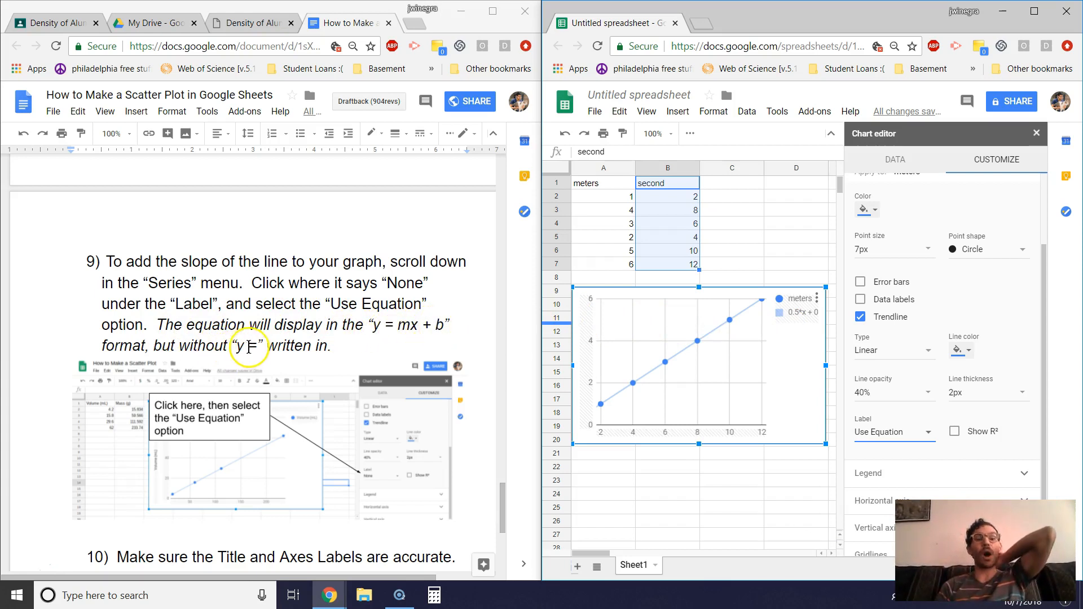
mouse_move(800, 325)
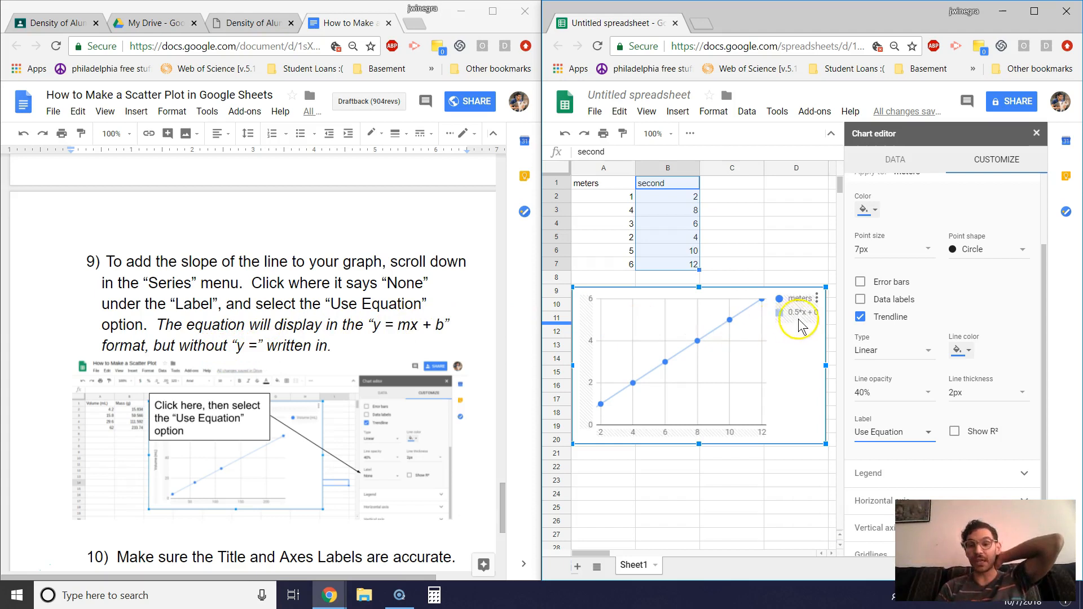
mouse_move(785, 327)
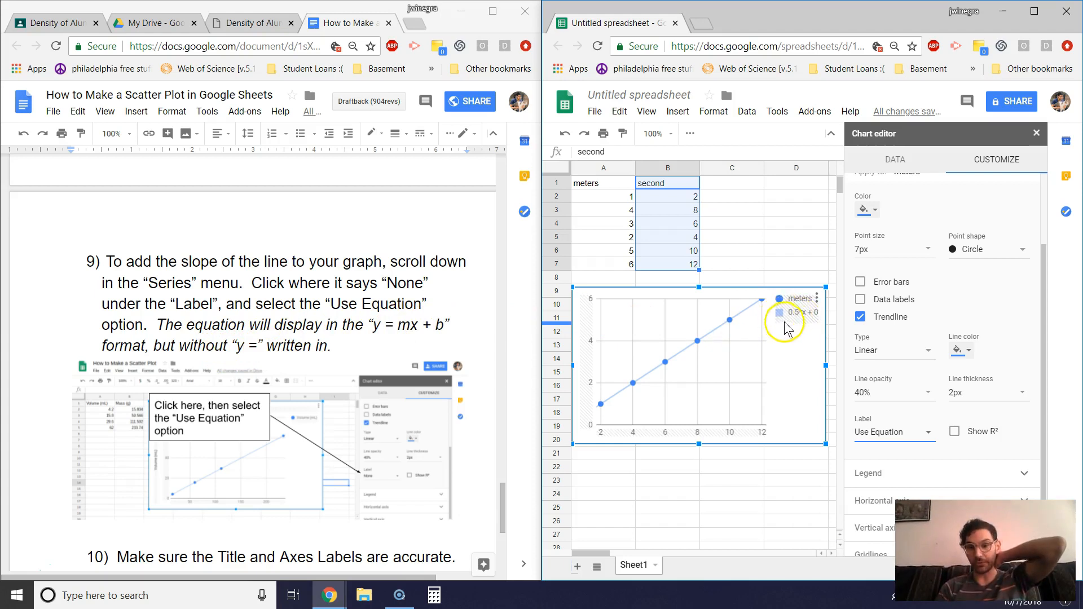
mouse_move(818, 320)
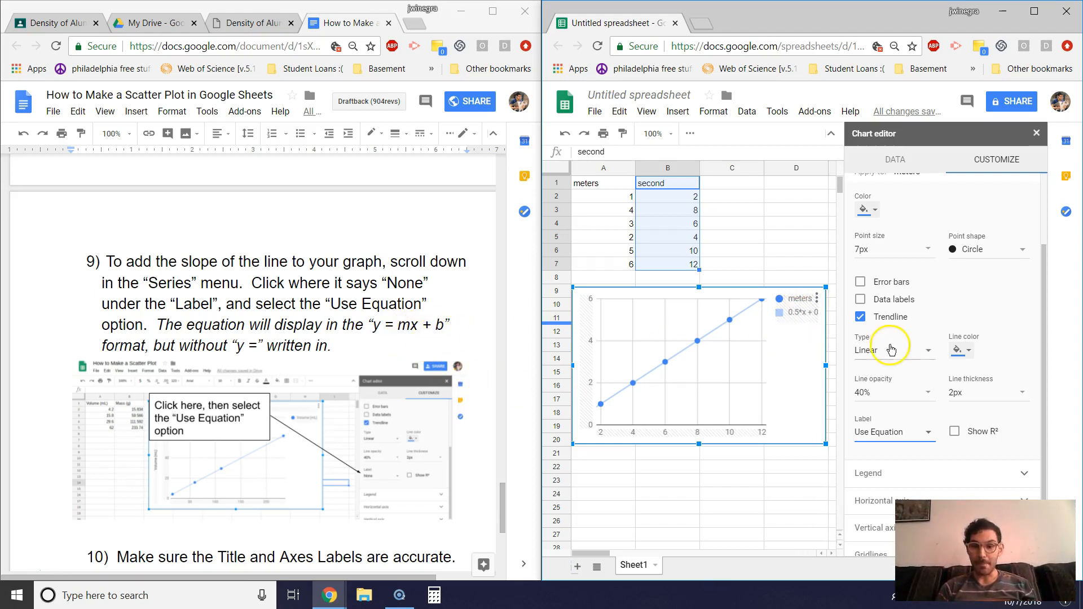
mouse_move(818, 325)
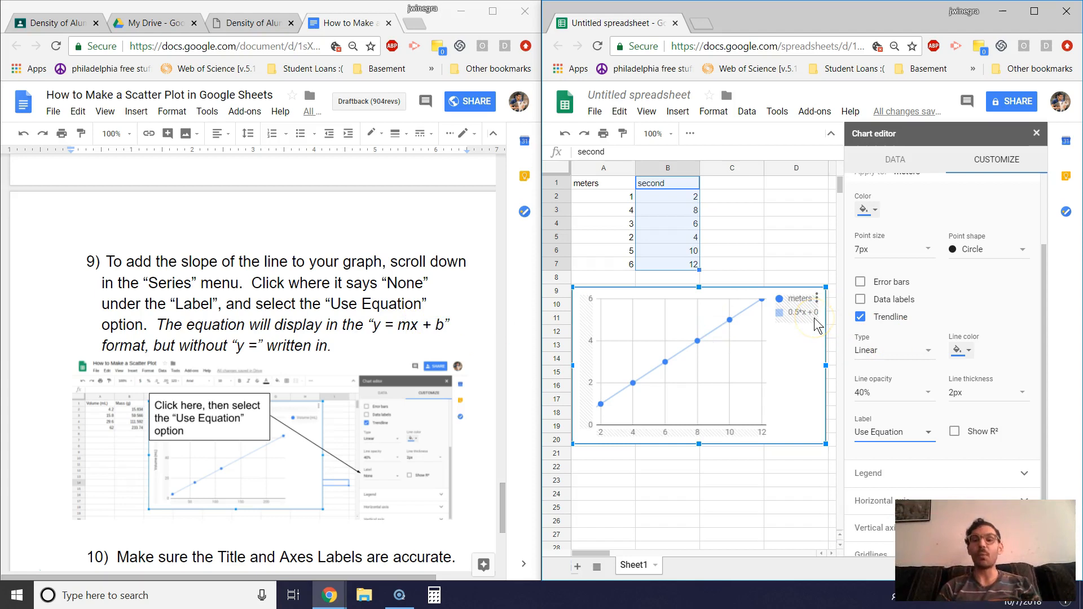
mouse_move(793, 319)
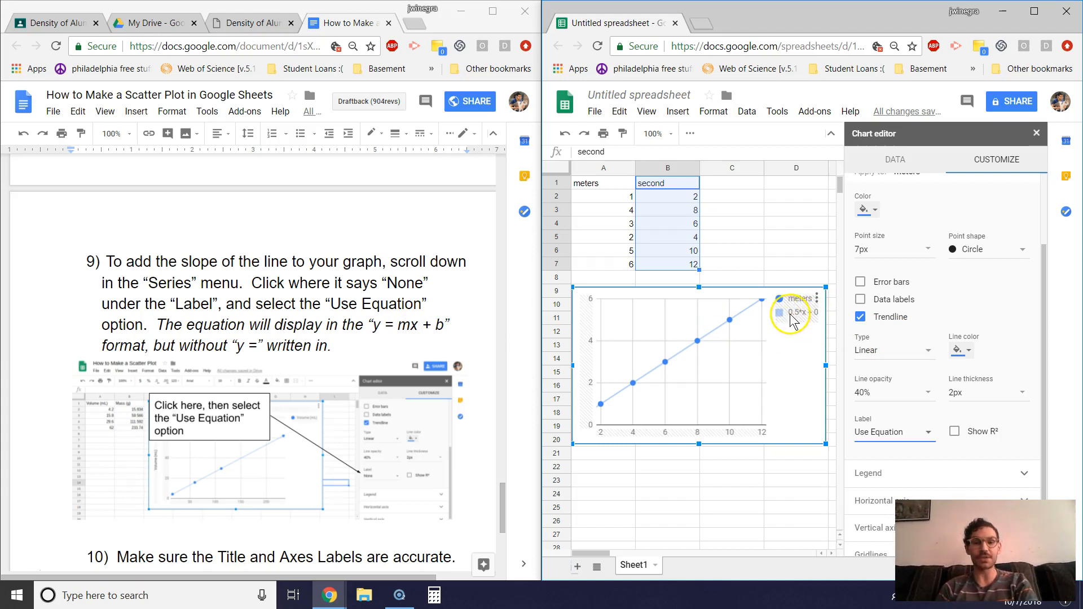
mouse_move(935, 372)
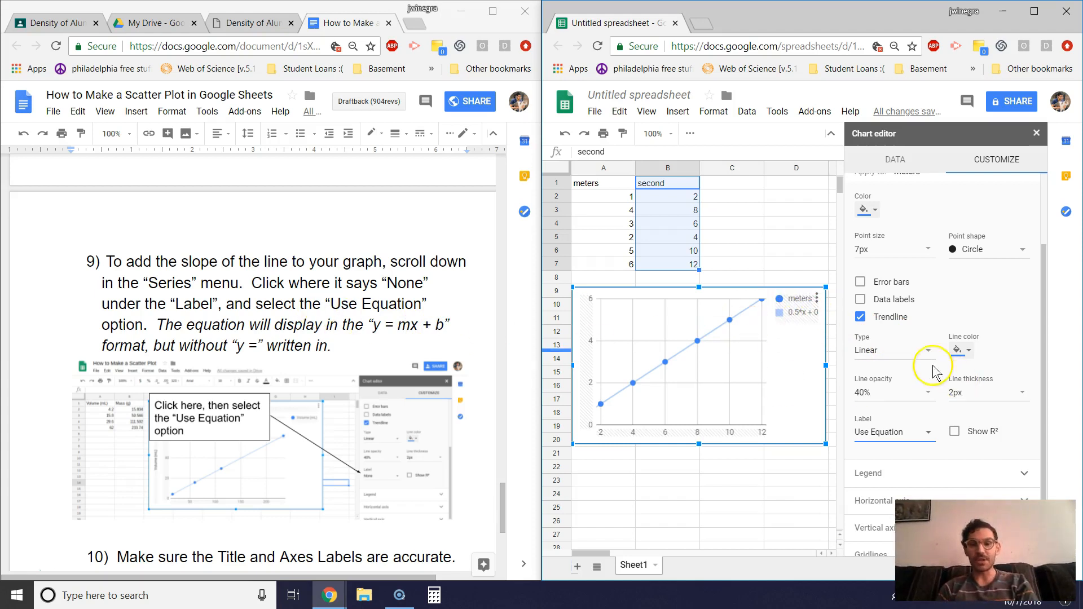
mouse_move(351, 400)
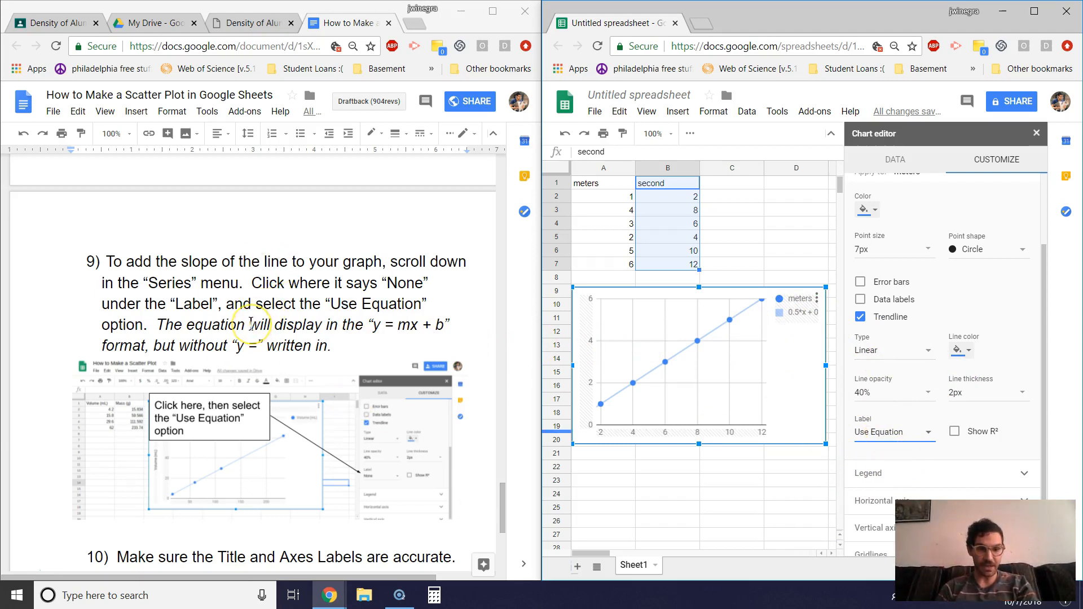
Step: Scroll the Customize panel to the Chart & axis titles section
scroll(down, 3)
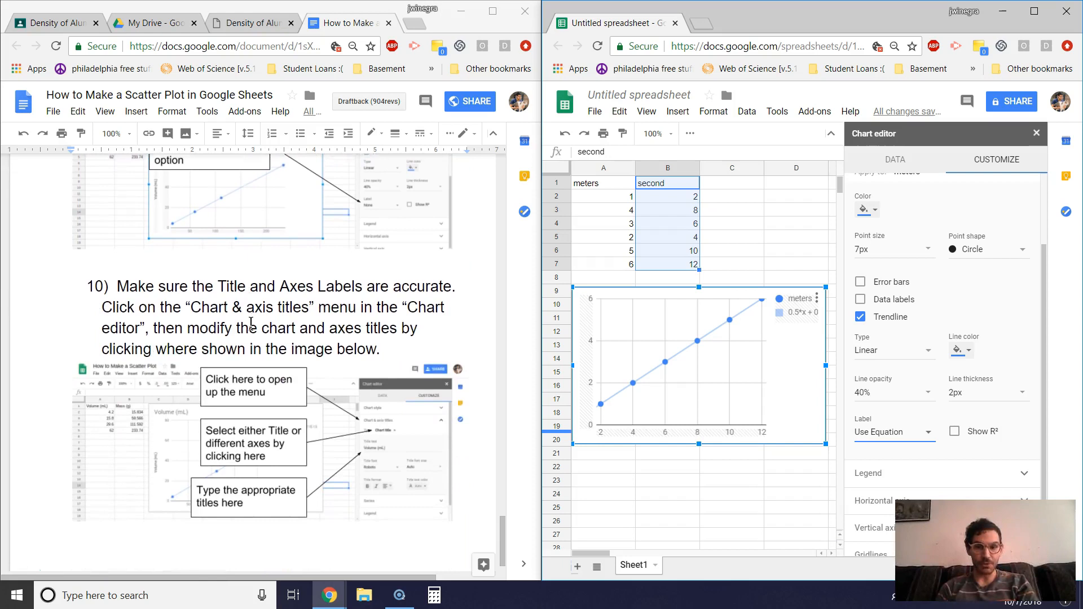
scroll(up, 3)
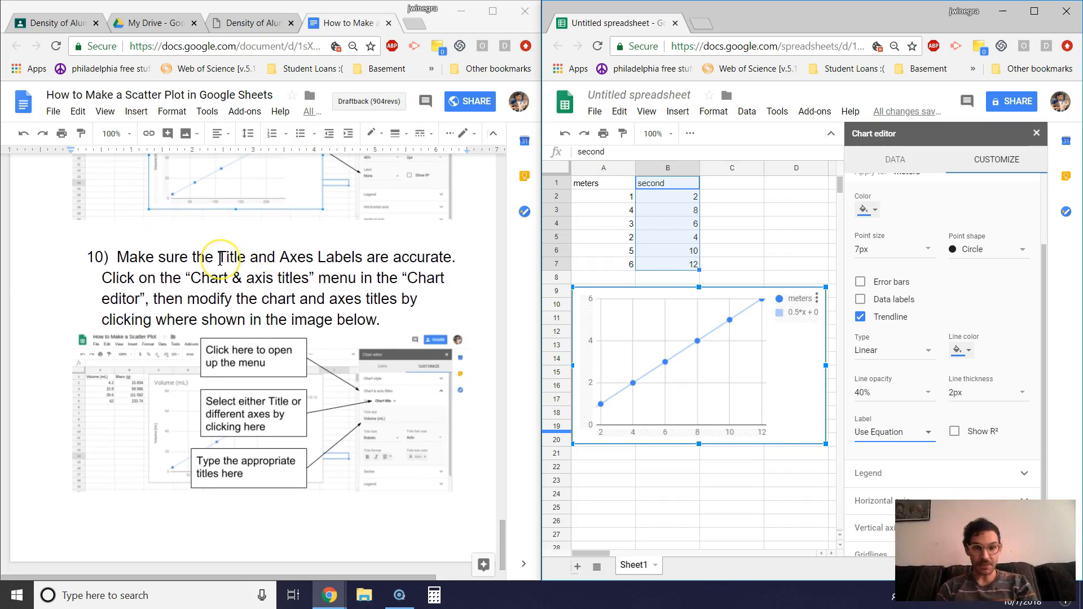
mouse_move(264, 259)
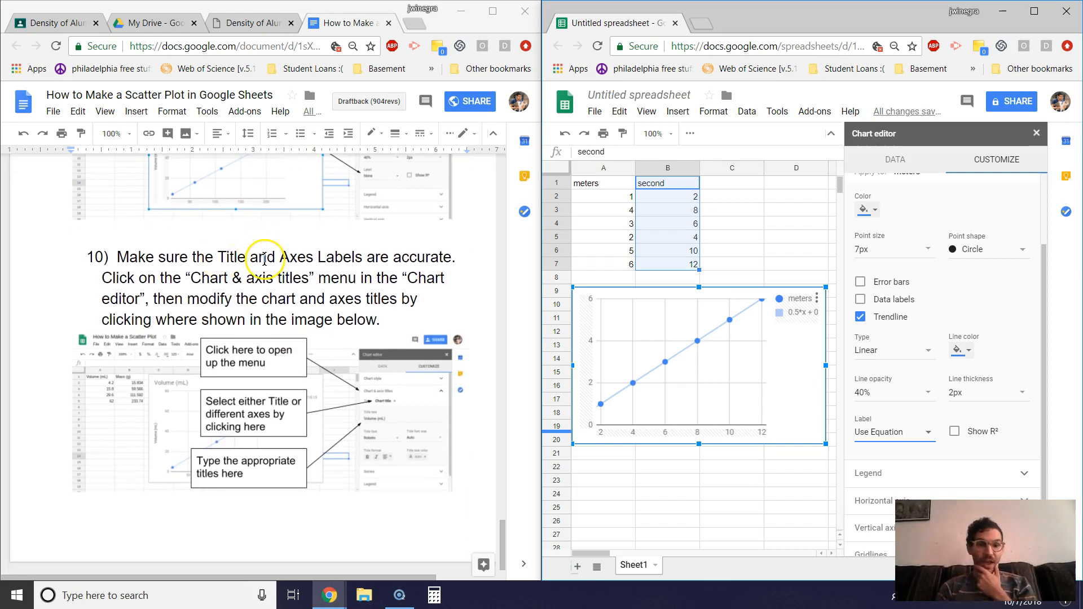
mouse_move(333, 258)
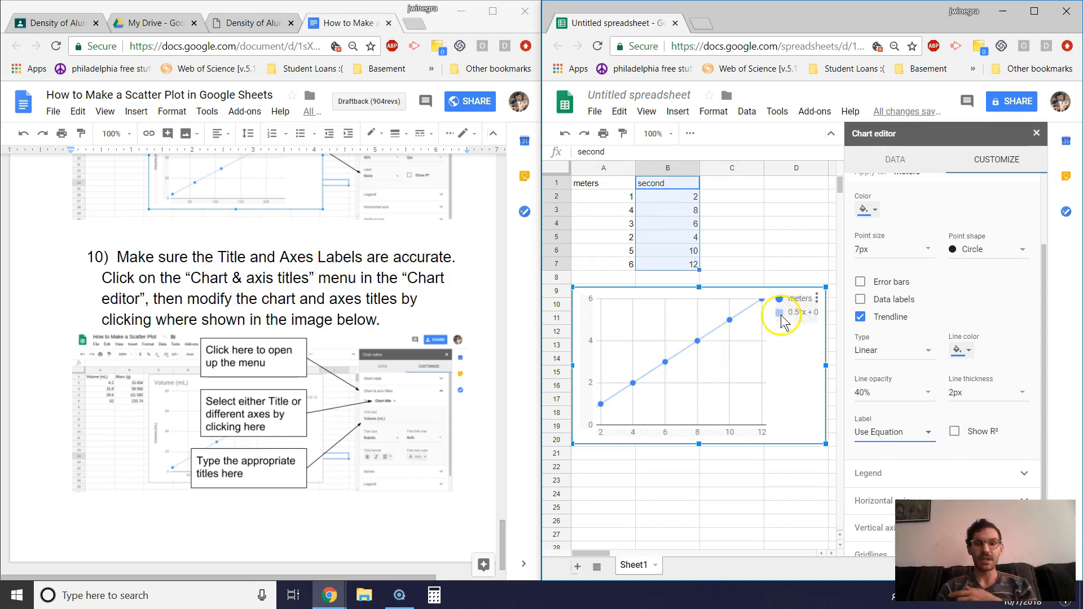
mouse_move(590, 338)
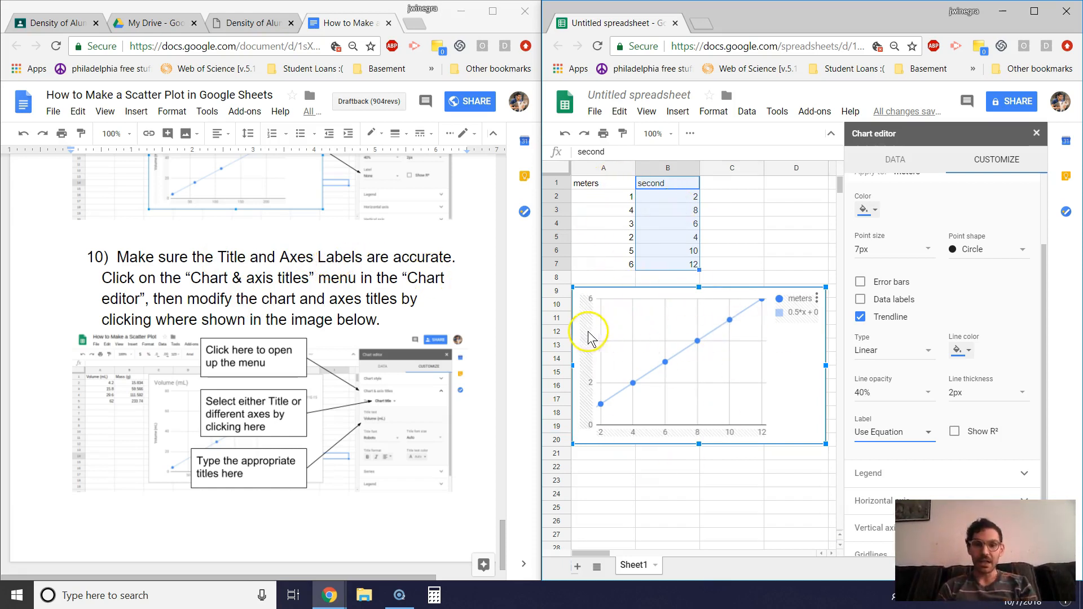
mouse_move(718, 435)
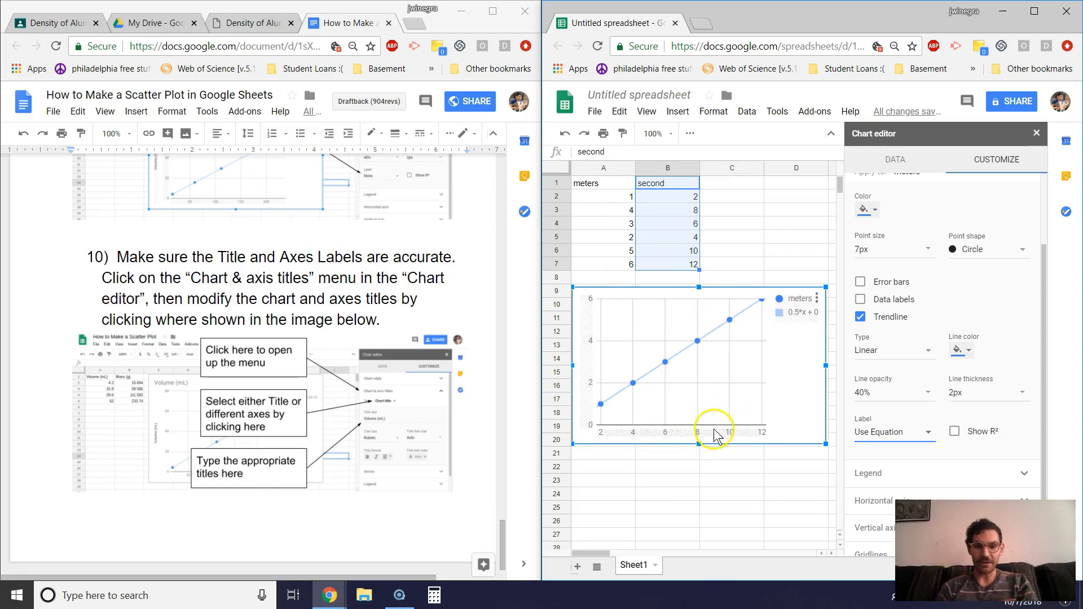
mouse_move(327, 364)
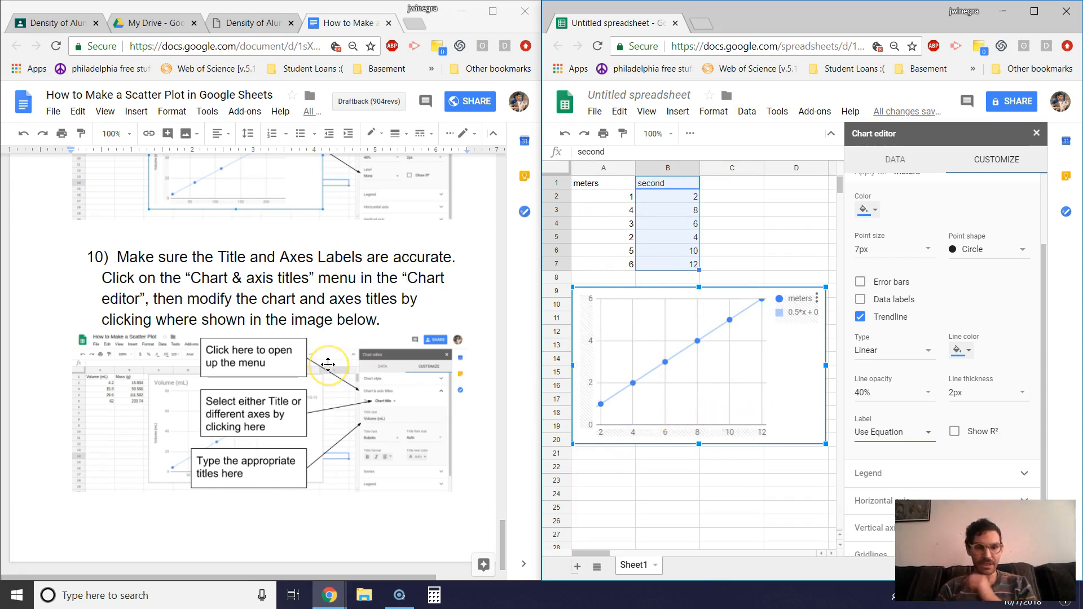
mouse_move(234, 292)
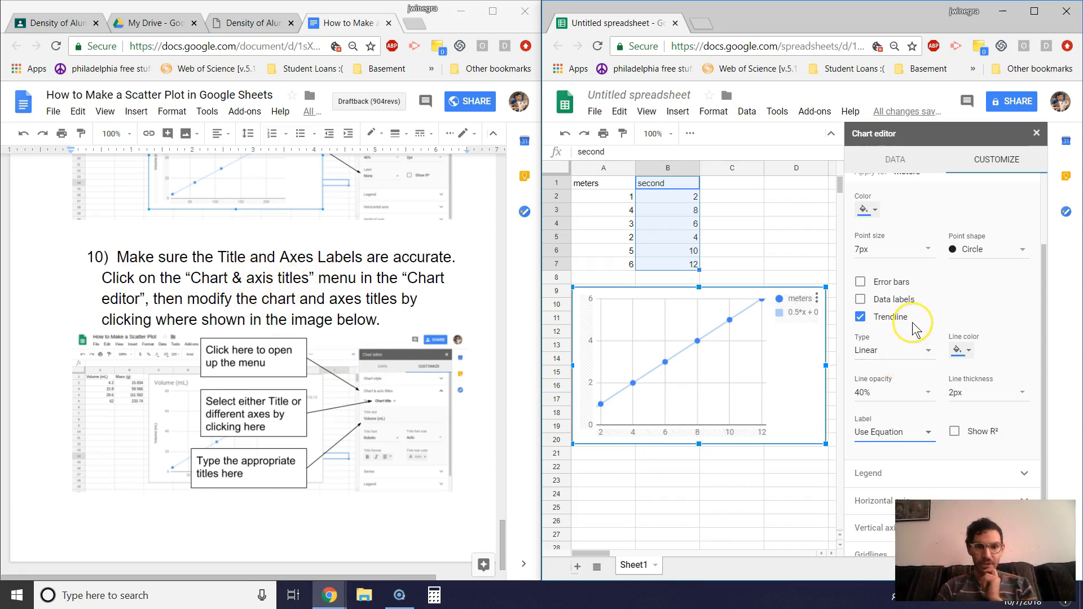
scroll(up, 3)
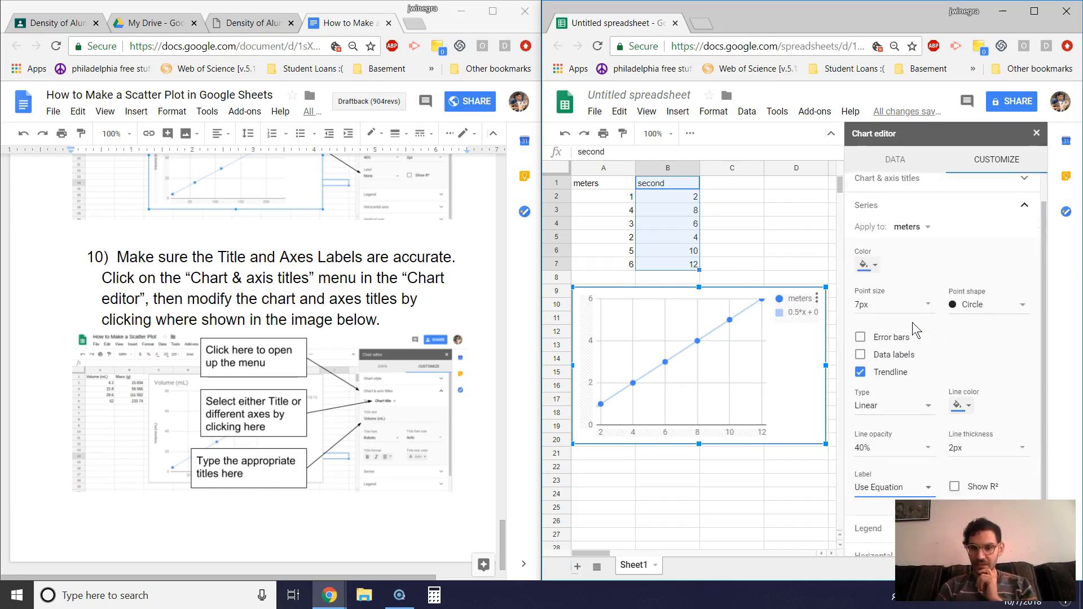
scroll(up, 3)
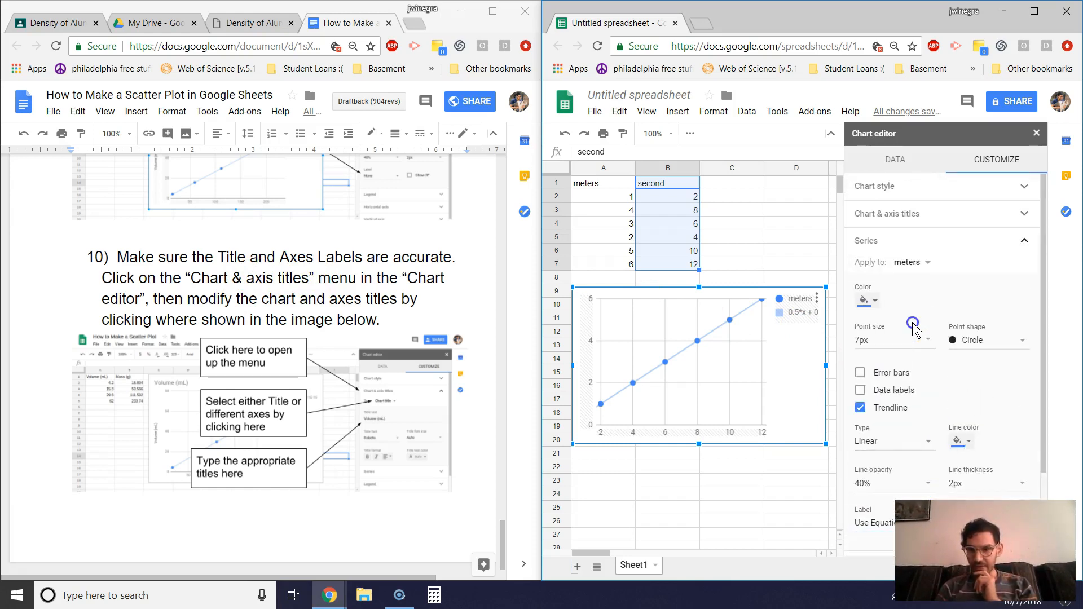
mouse_move(930, 249)
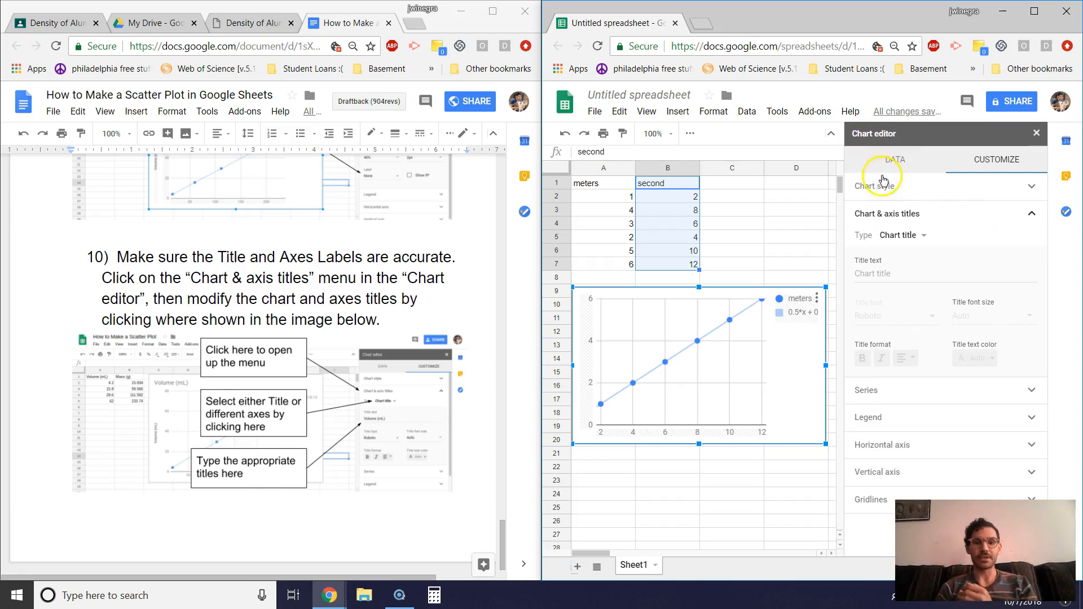
mouse_move(856, 242)
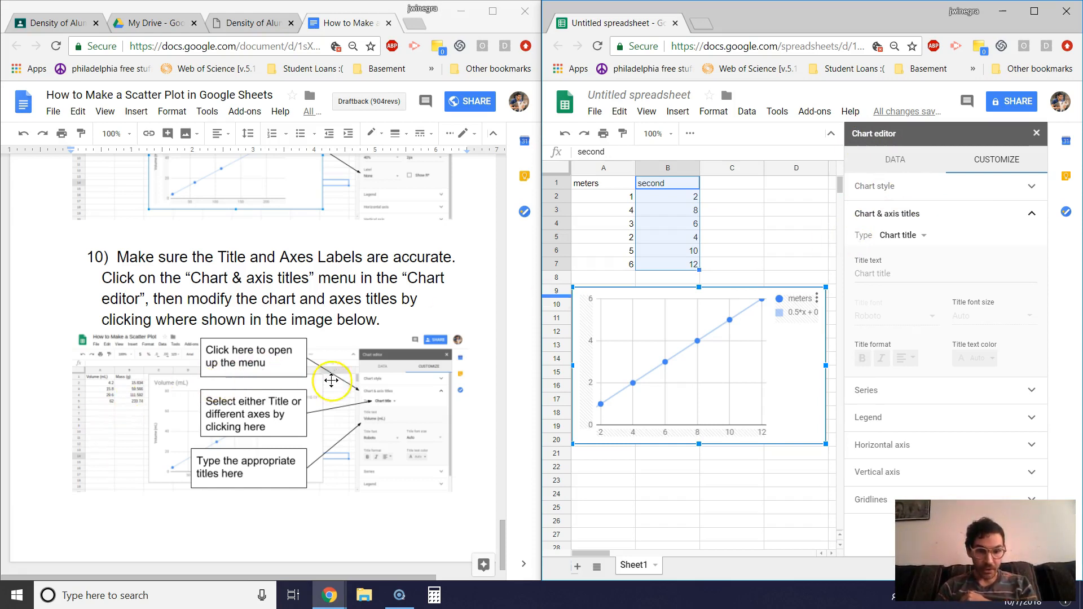
mouse_move(268, 404)
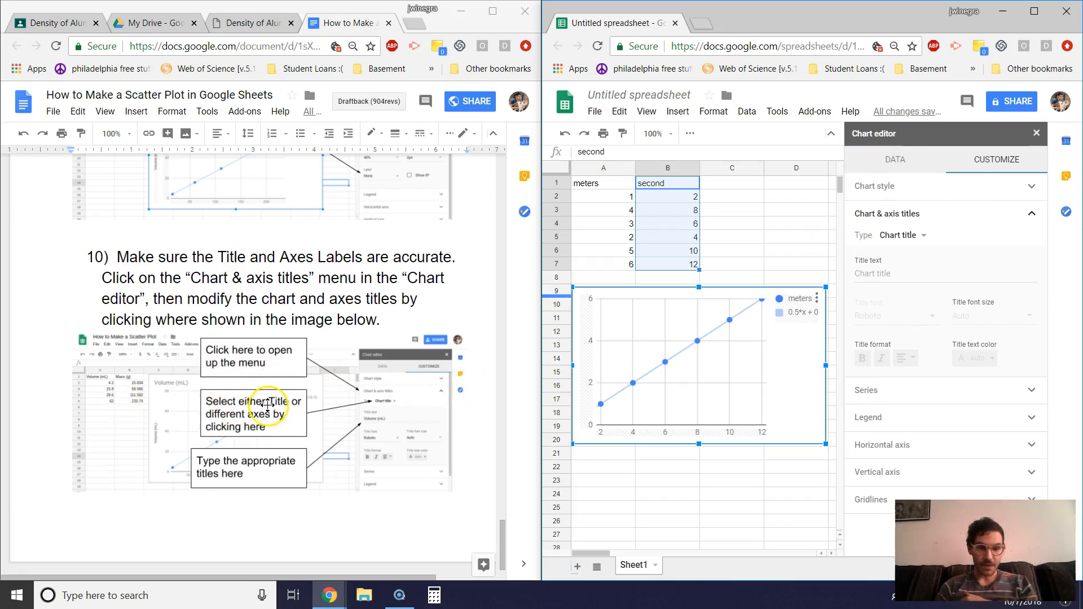
mouse_move(279, 416)
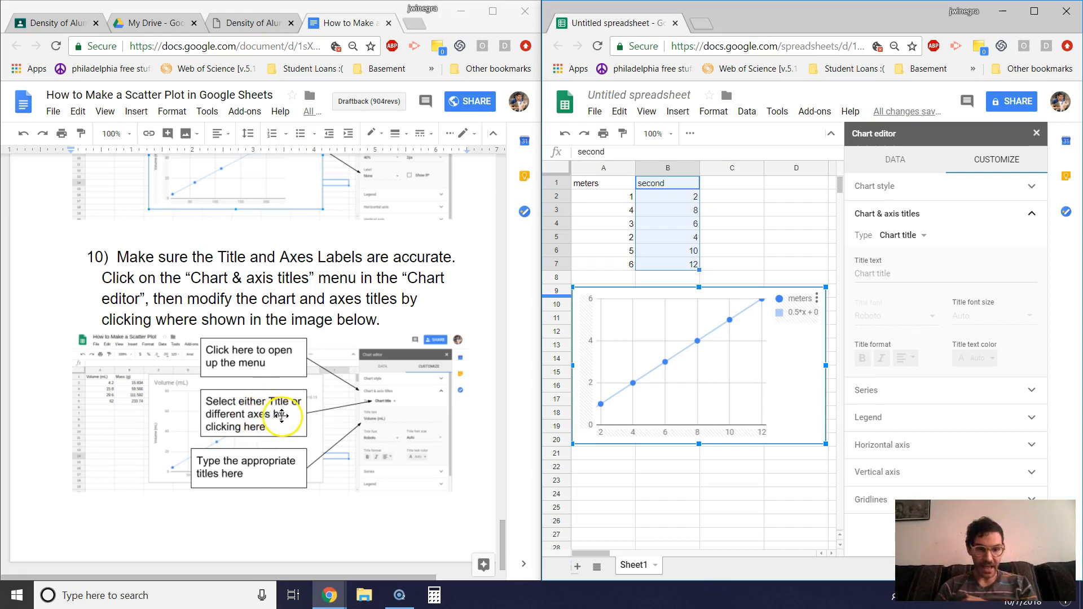
mouse_move(476, 382)
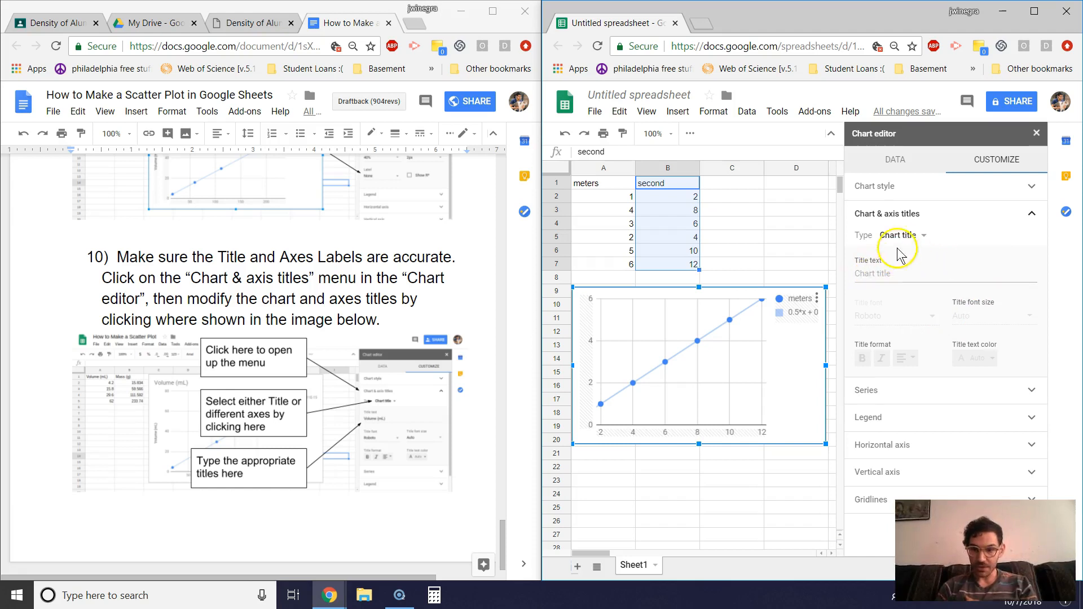
Step: Select Chart title and enter 'Movement of a Turtle over Time' as its text
click(901, 235)
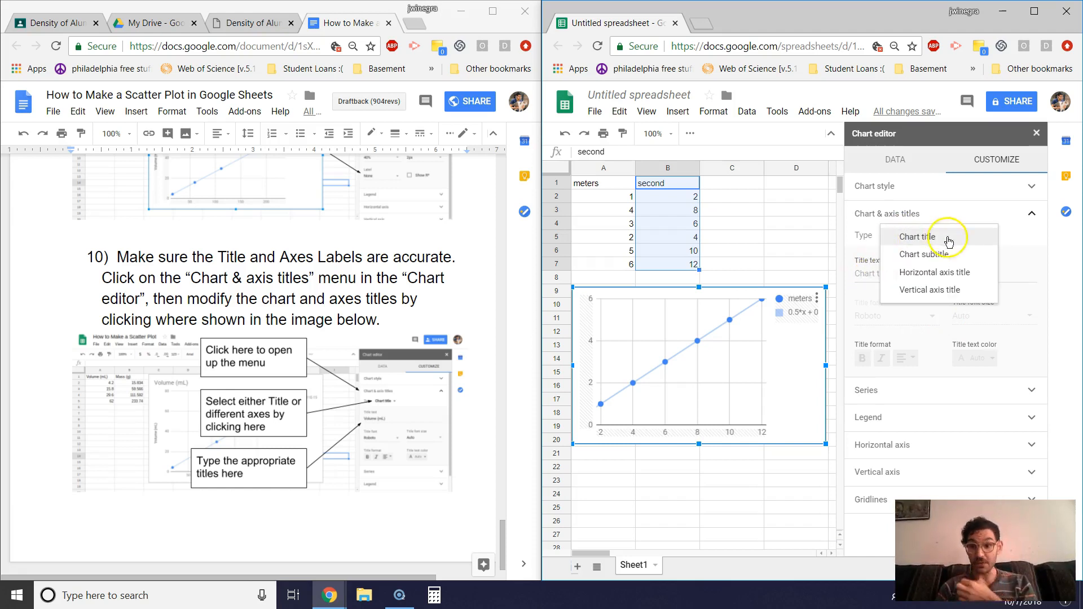
mouse_move(922, 237)
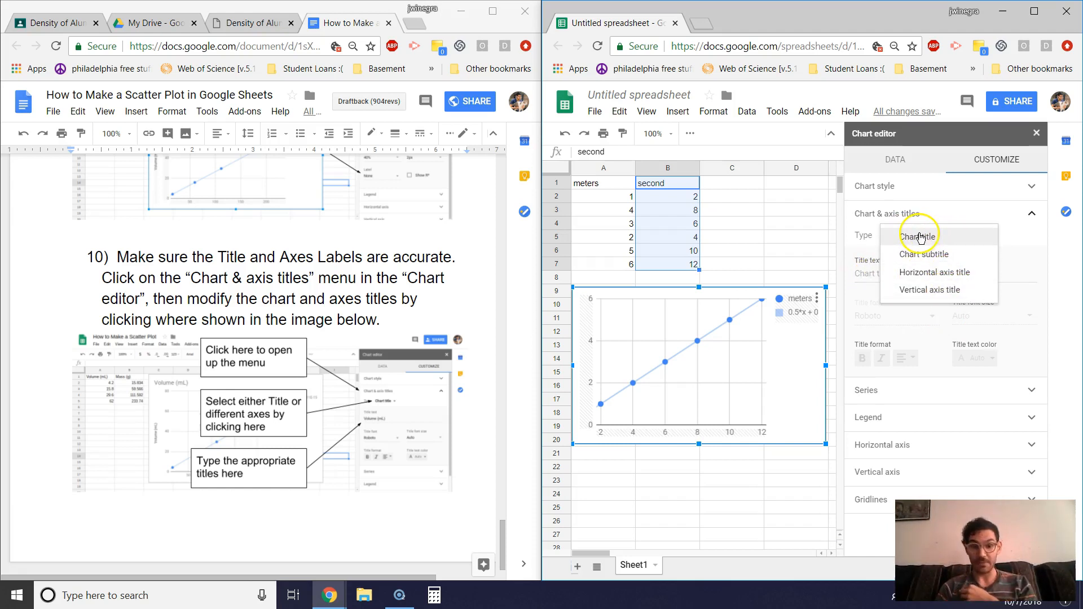
click(919, 235)
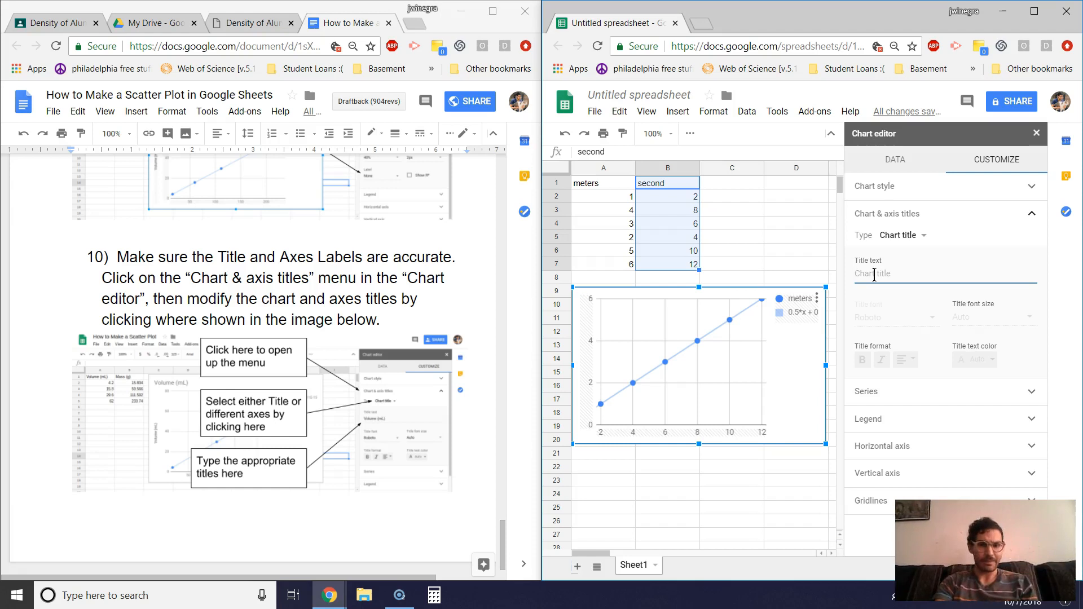
text(Position)
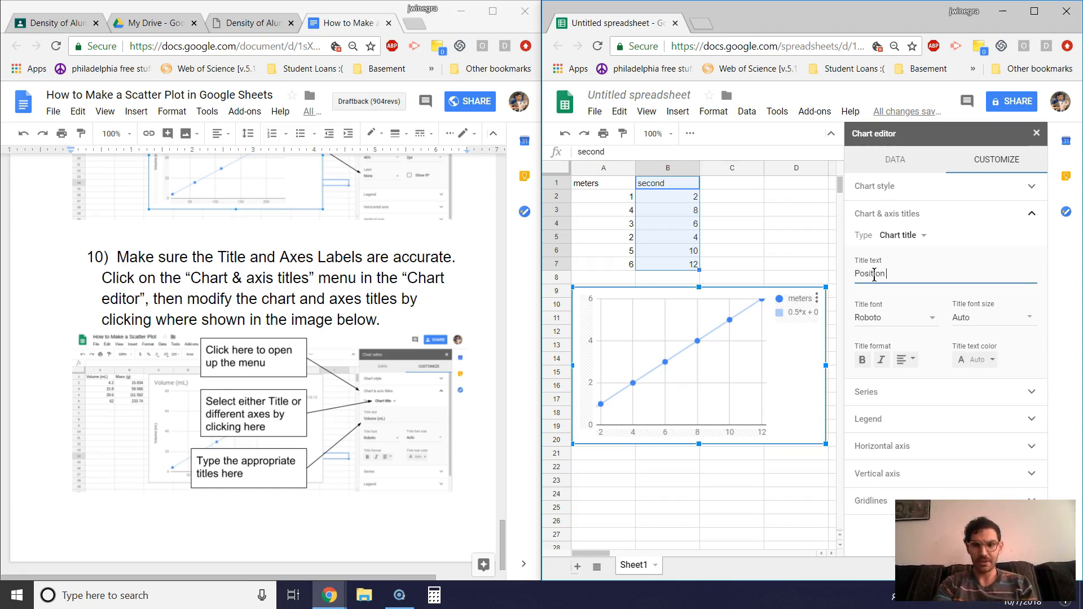
text(versus time)
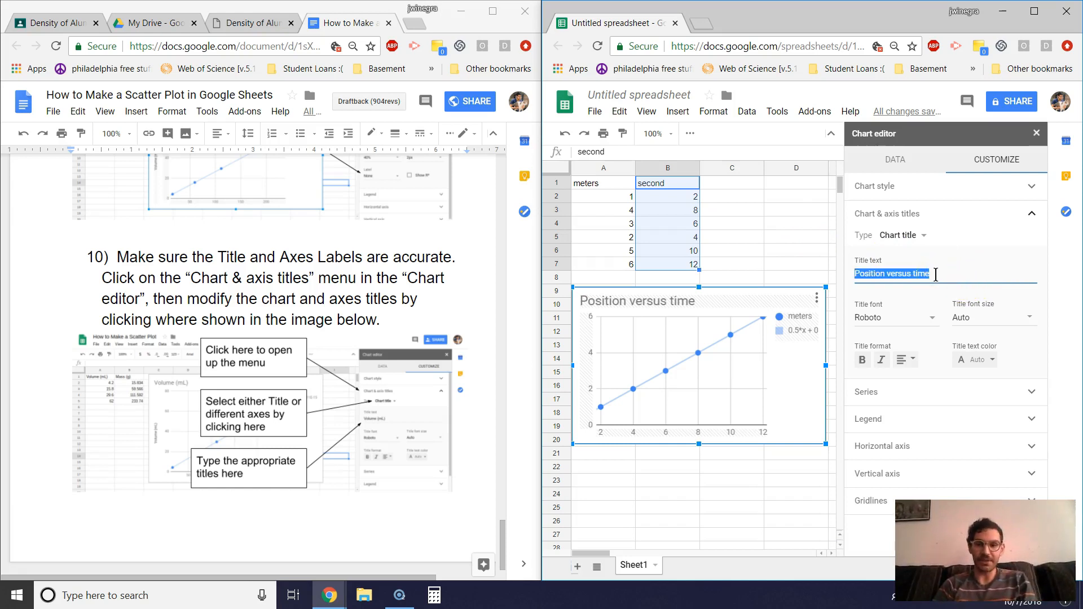
text(M)
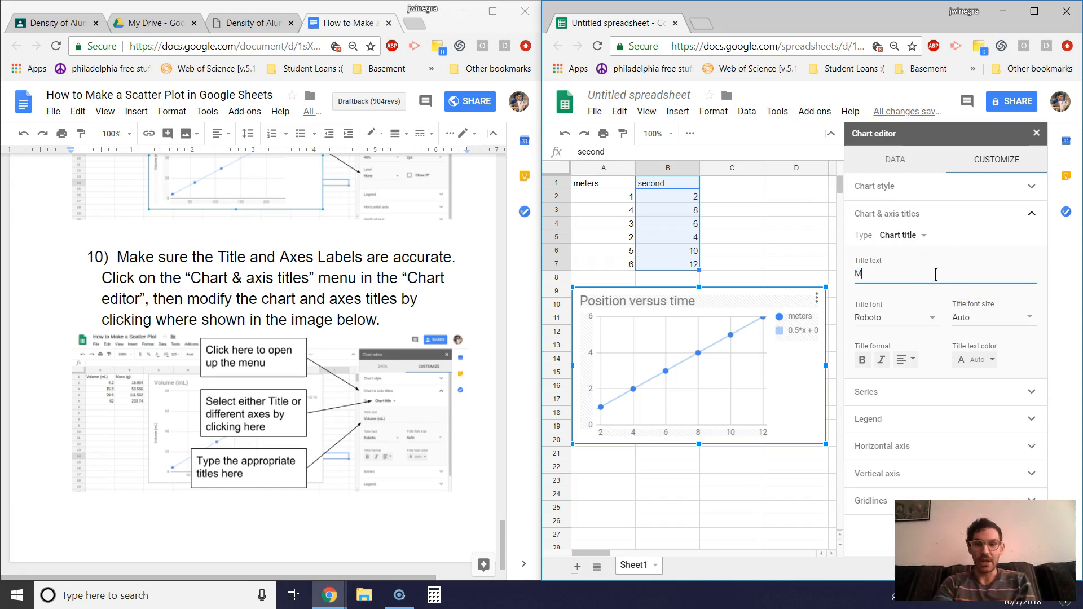
text(ovement o)
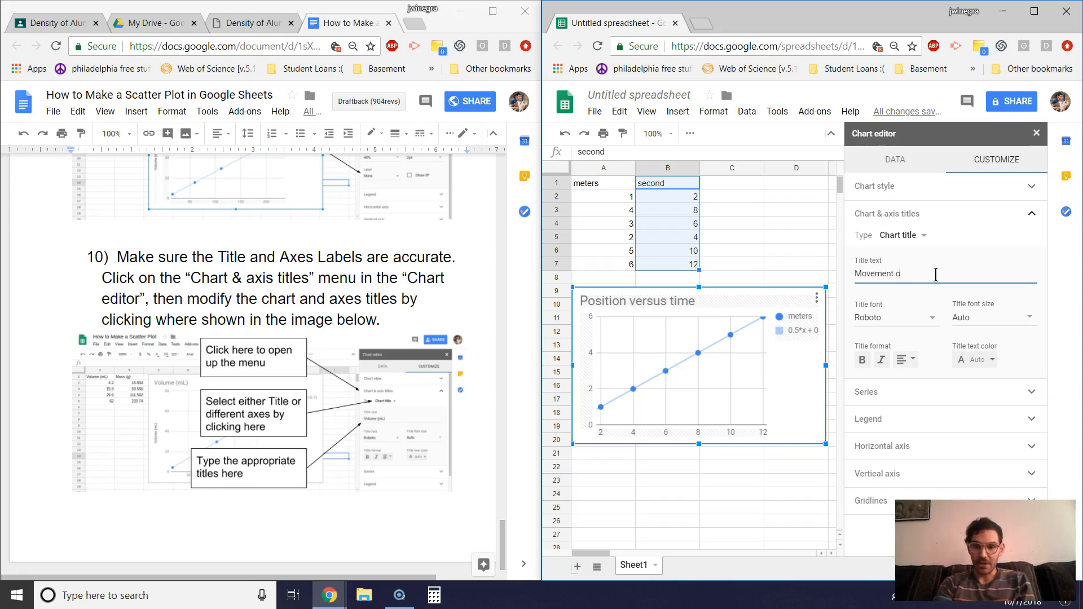
text(f a Turtle)
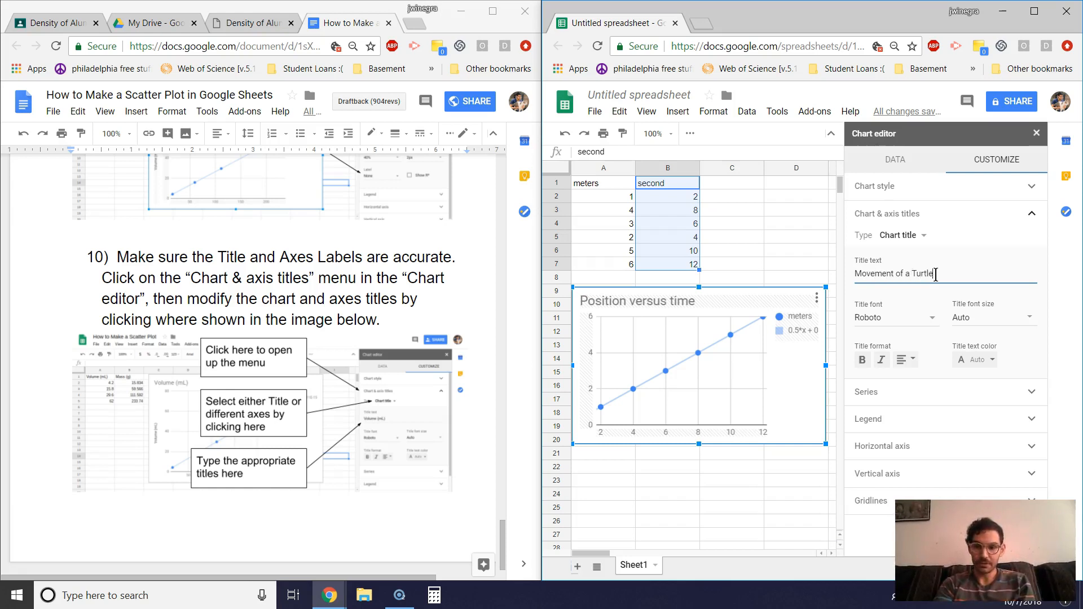
text(over Time)
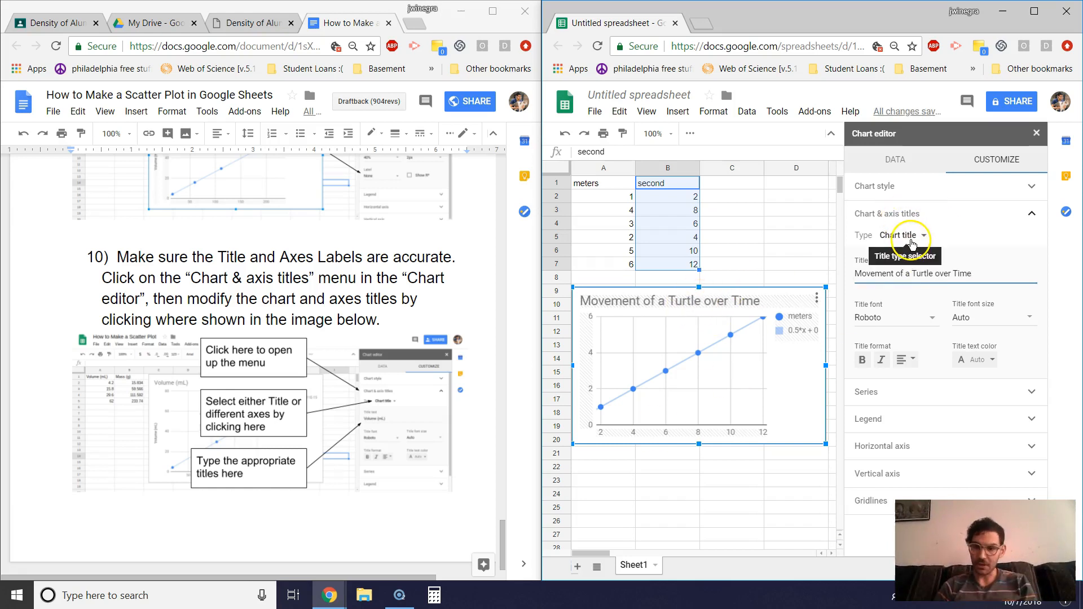
Step: Set the horizontal axis title to 'Time (seconds)'
click(902, 235)
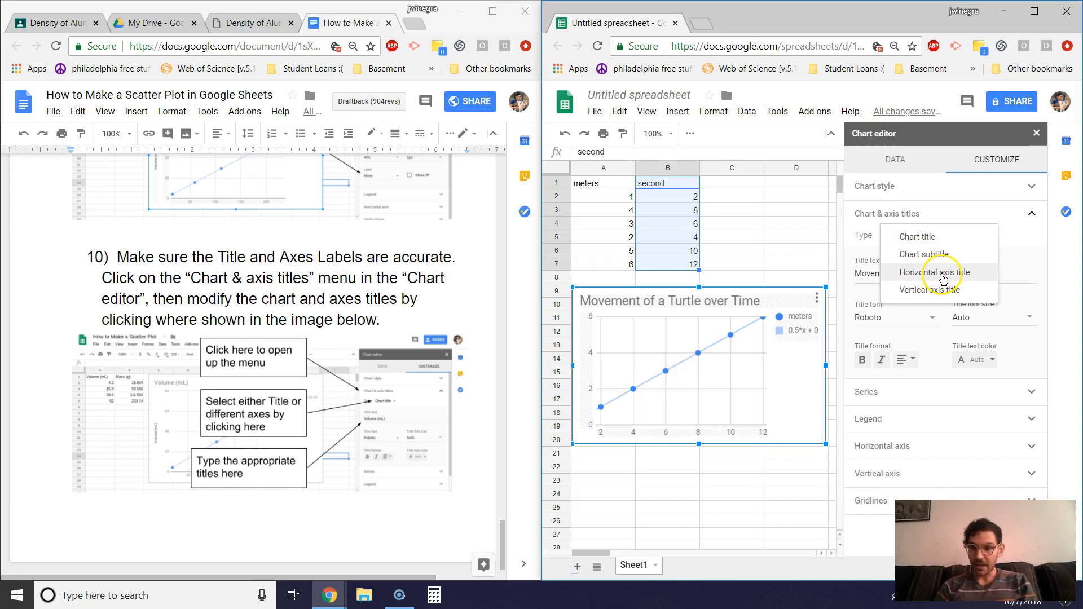
click(931, 271)
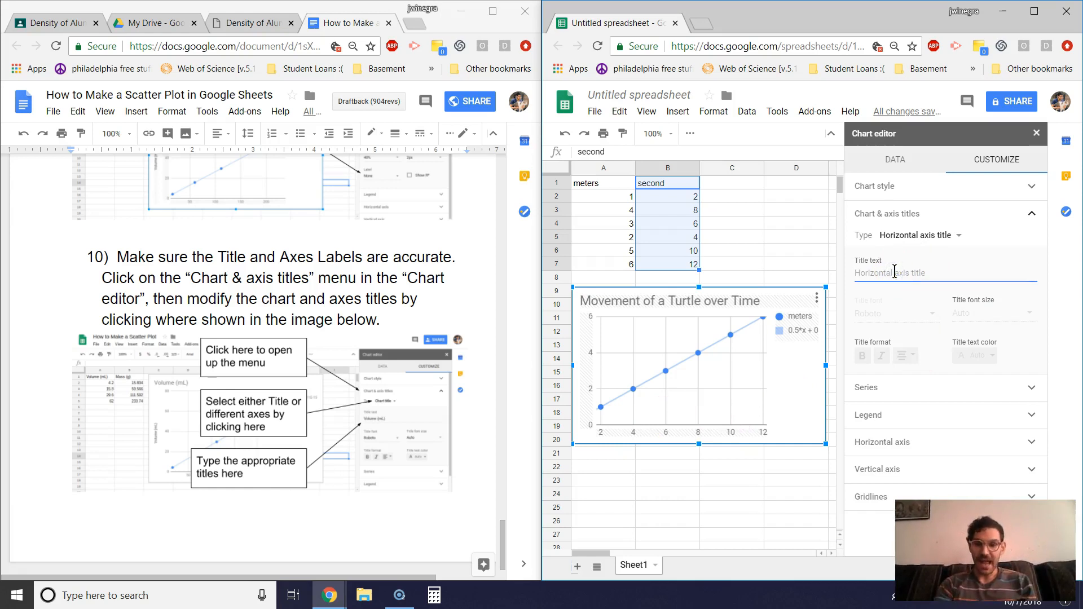
text(Time)
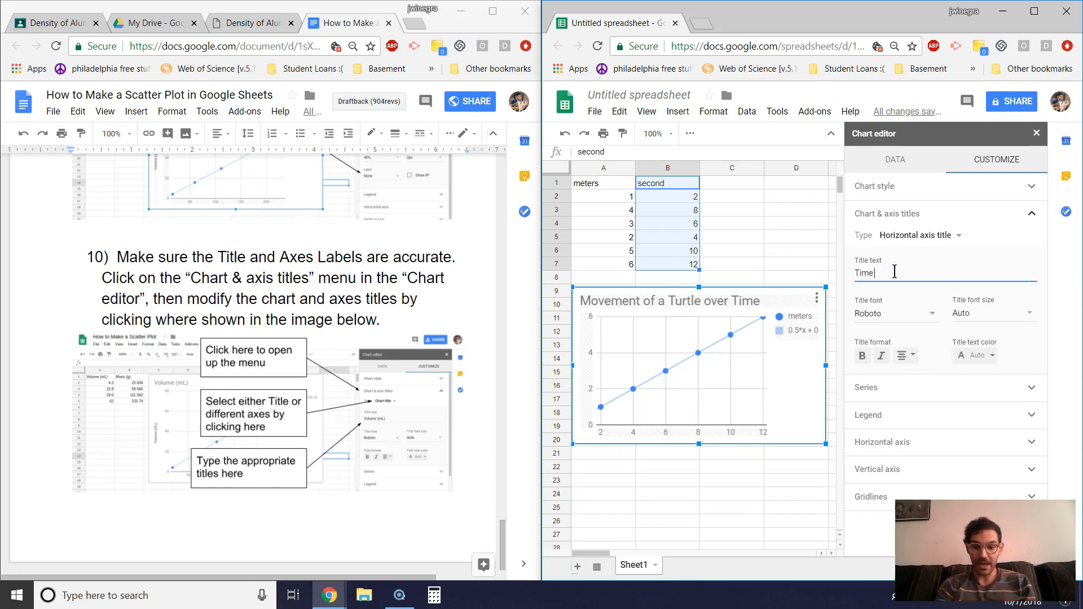
text((seconds)
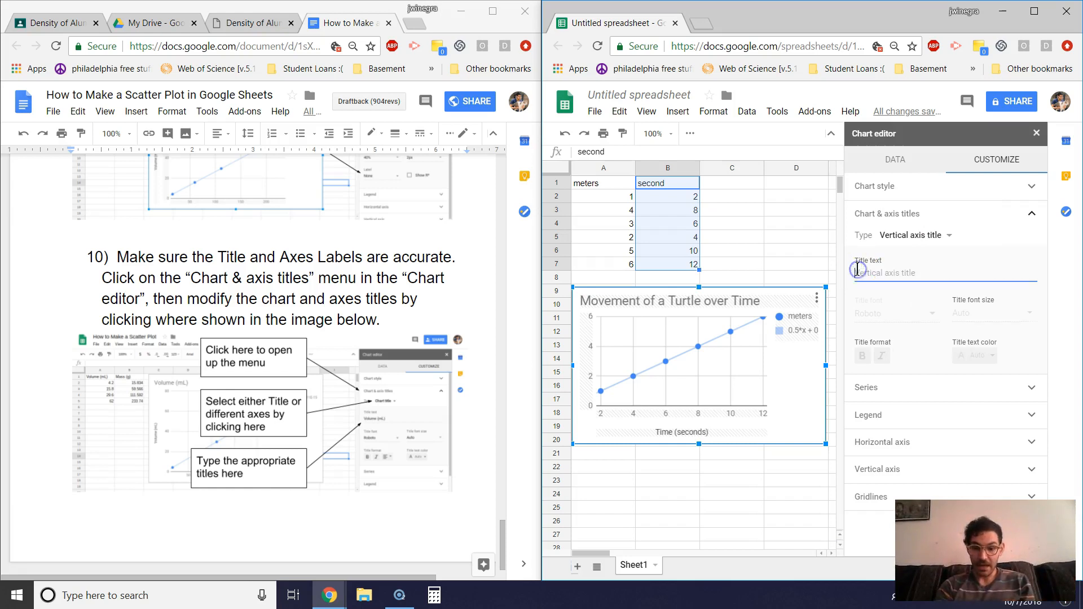
Step: Set the vertical axis title to 'Distance (meters)'
text(distance)
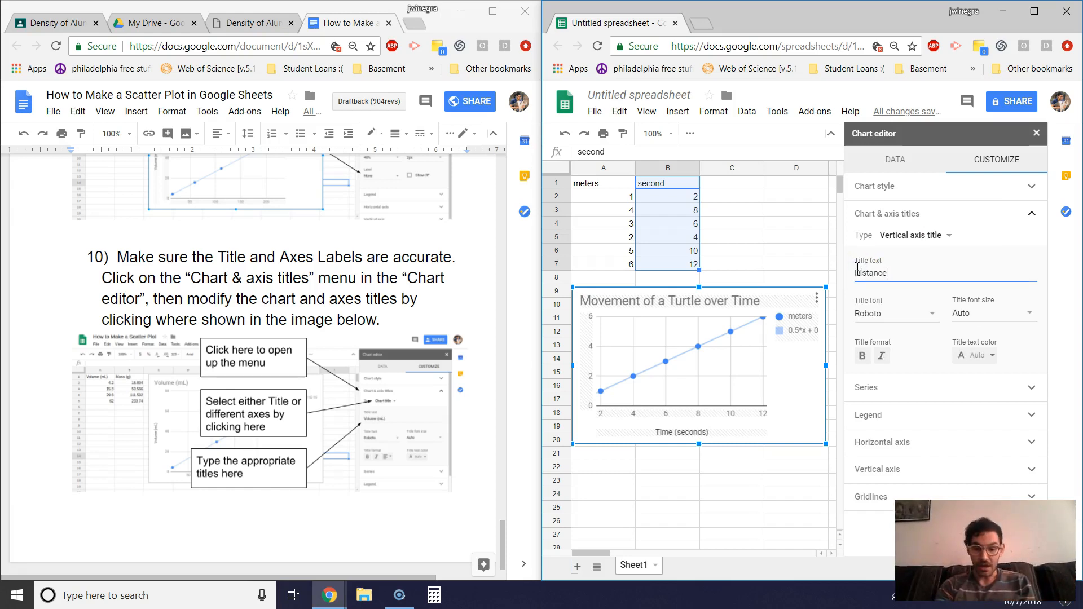
text((meters))
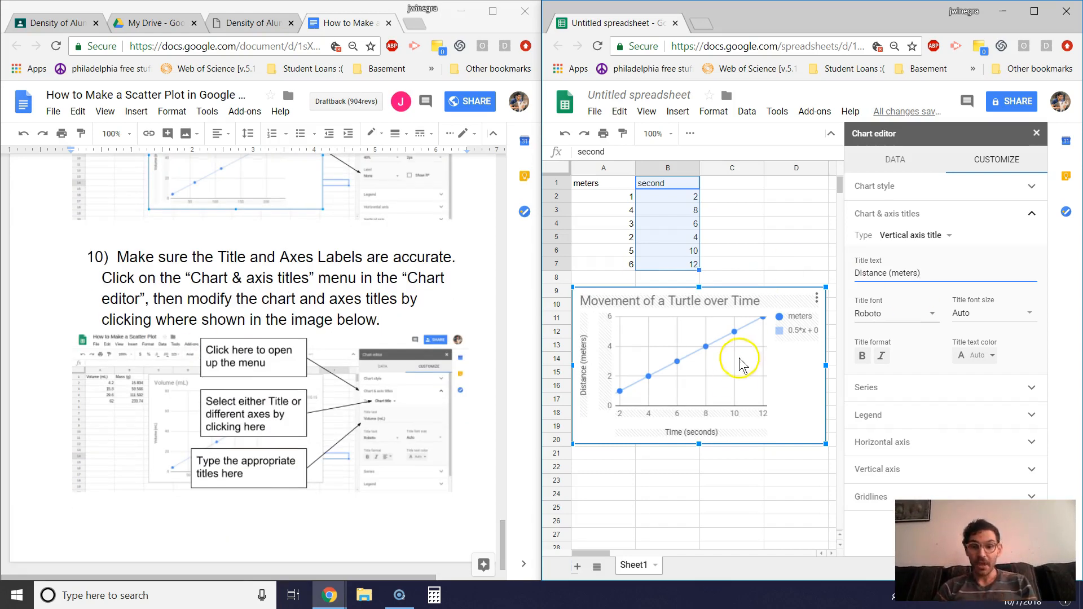
mouse_move(694, 376)
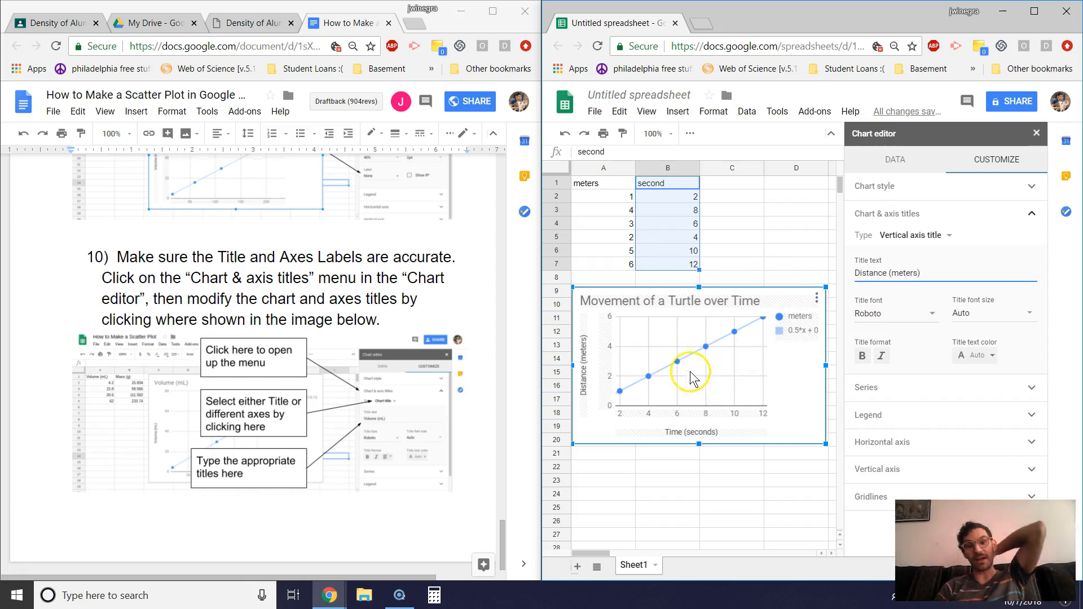
scroll(down, 3)
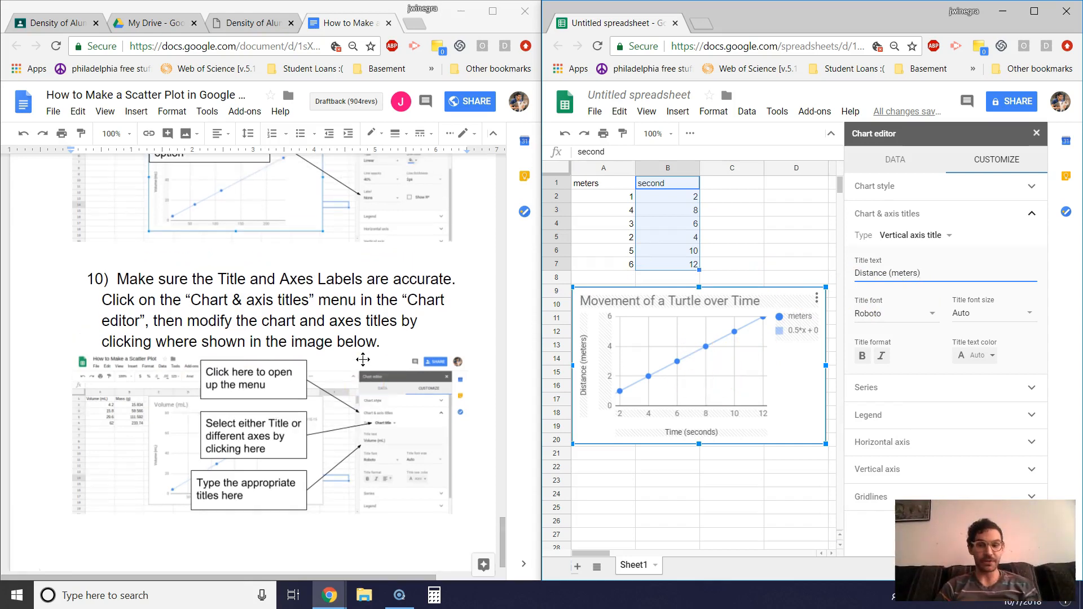
scroll(up, 3)
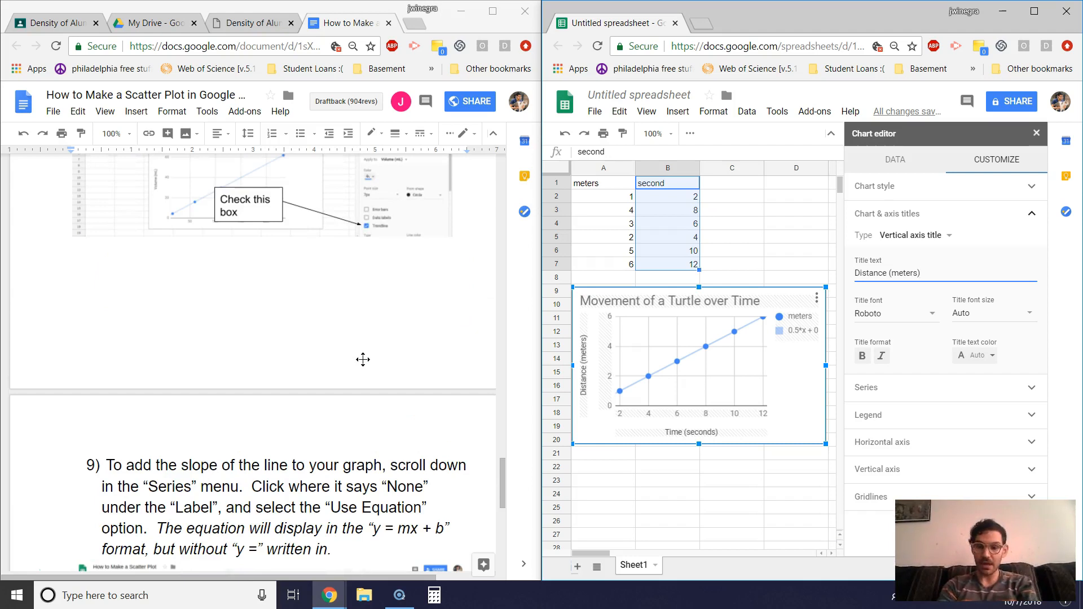
click(919, 273)
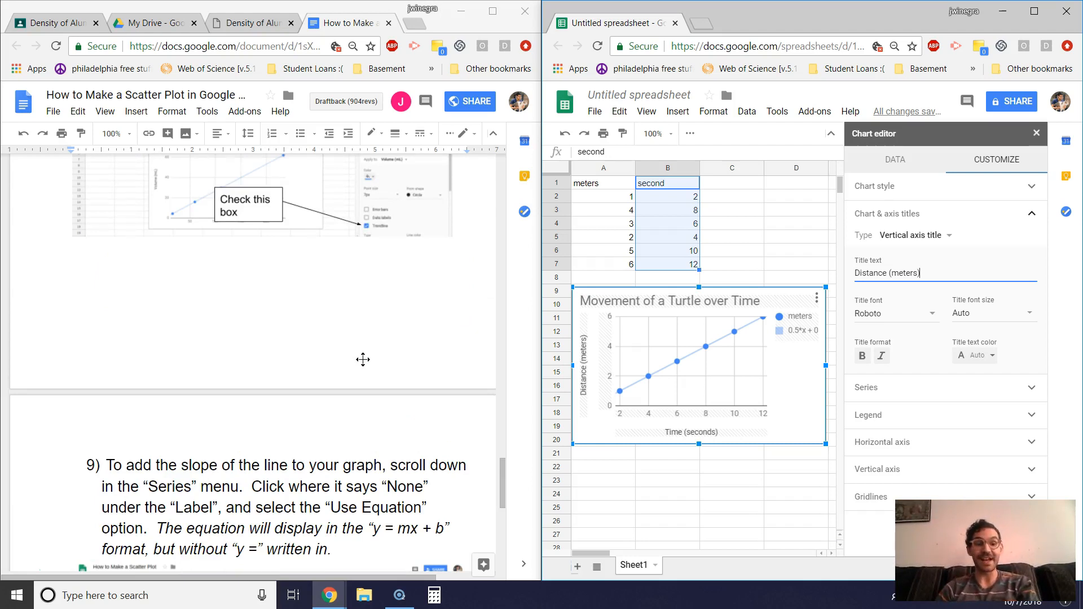